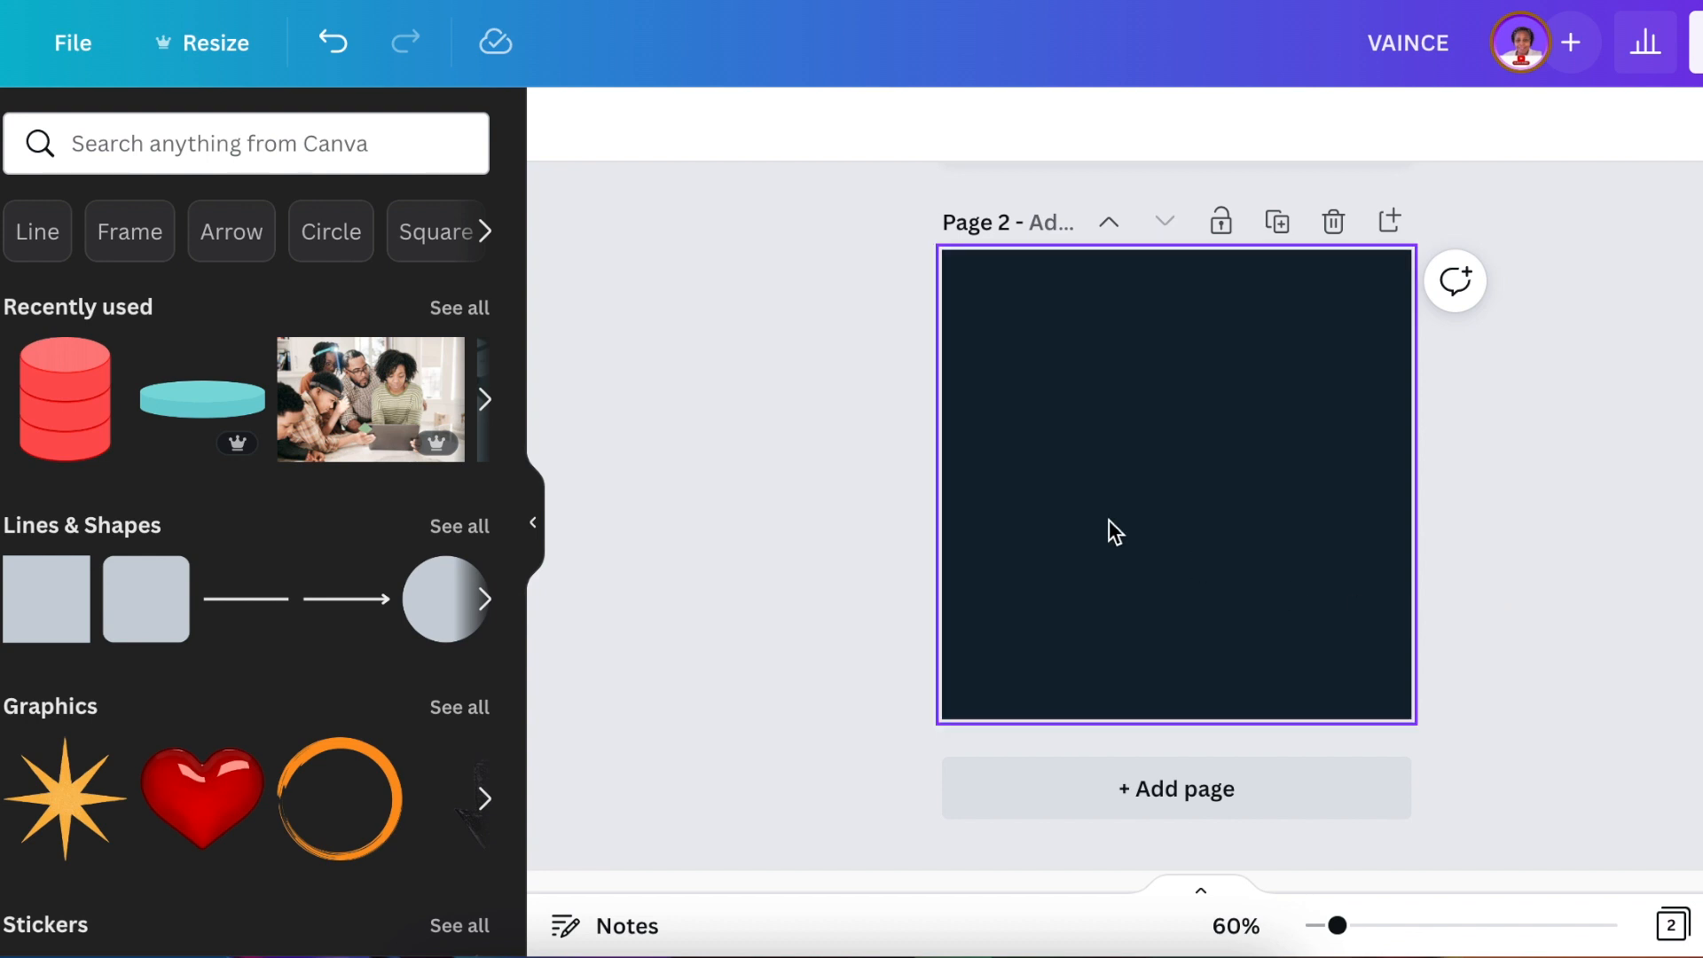
pyautogui.moveTo(1132, 589)
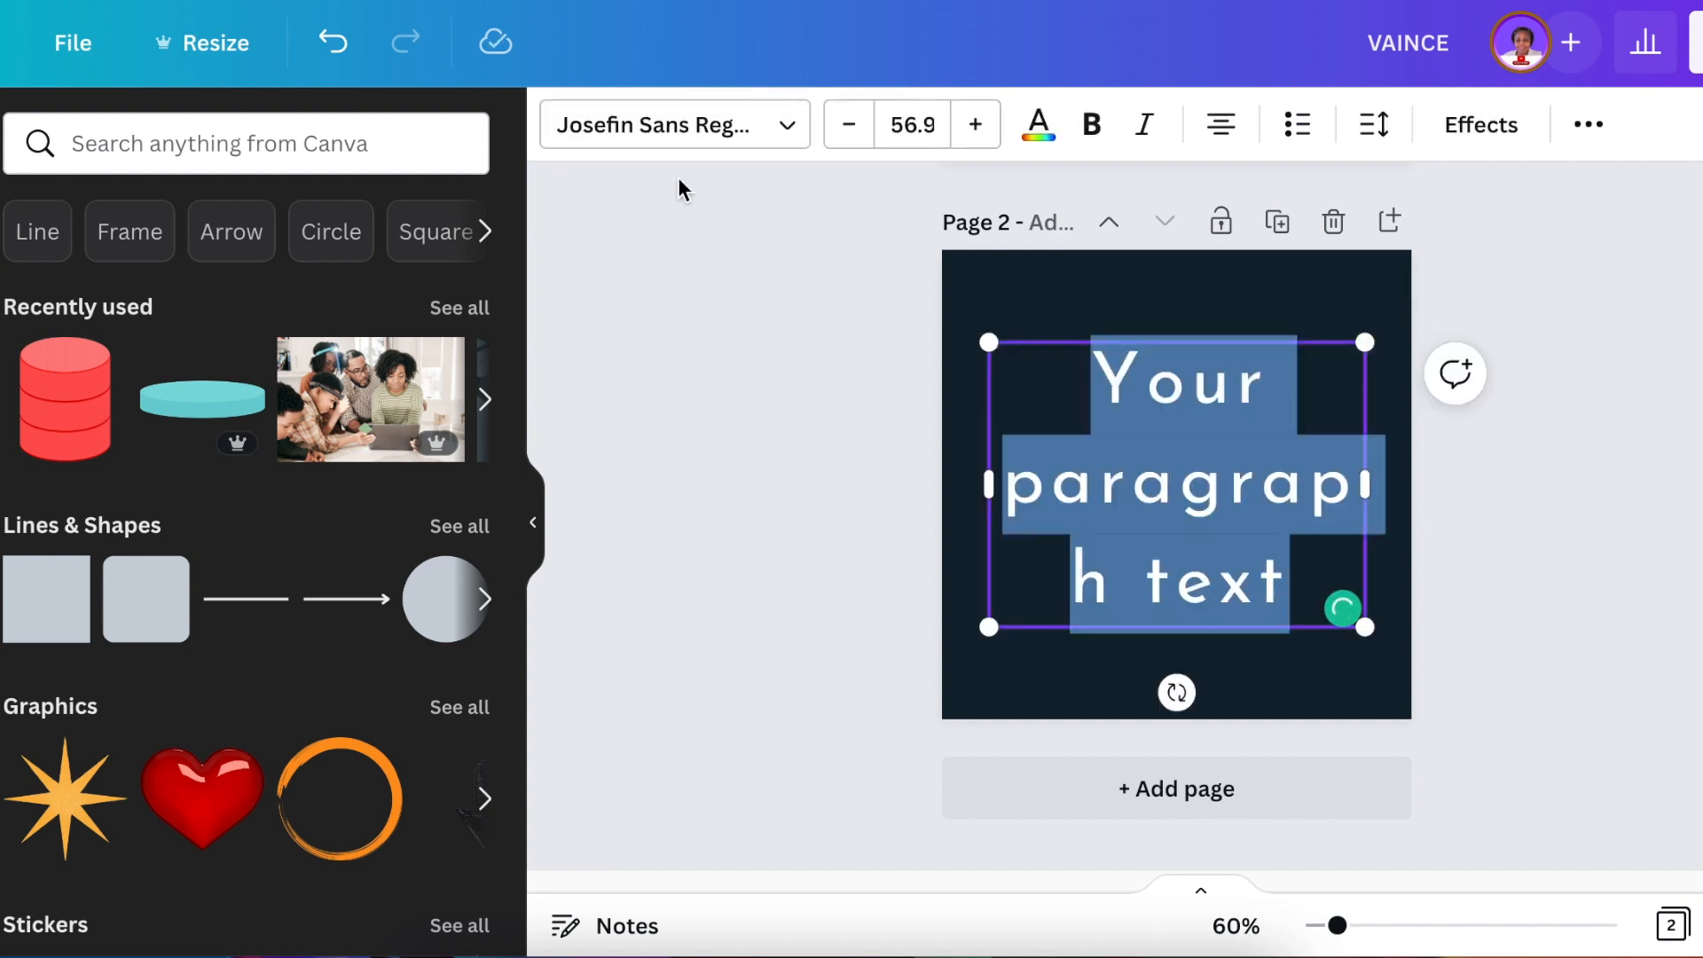
# Set the new text box to the uploaded script typeface Arizonia Regular
pyautogui.click(660, 124)
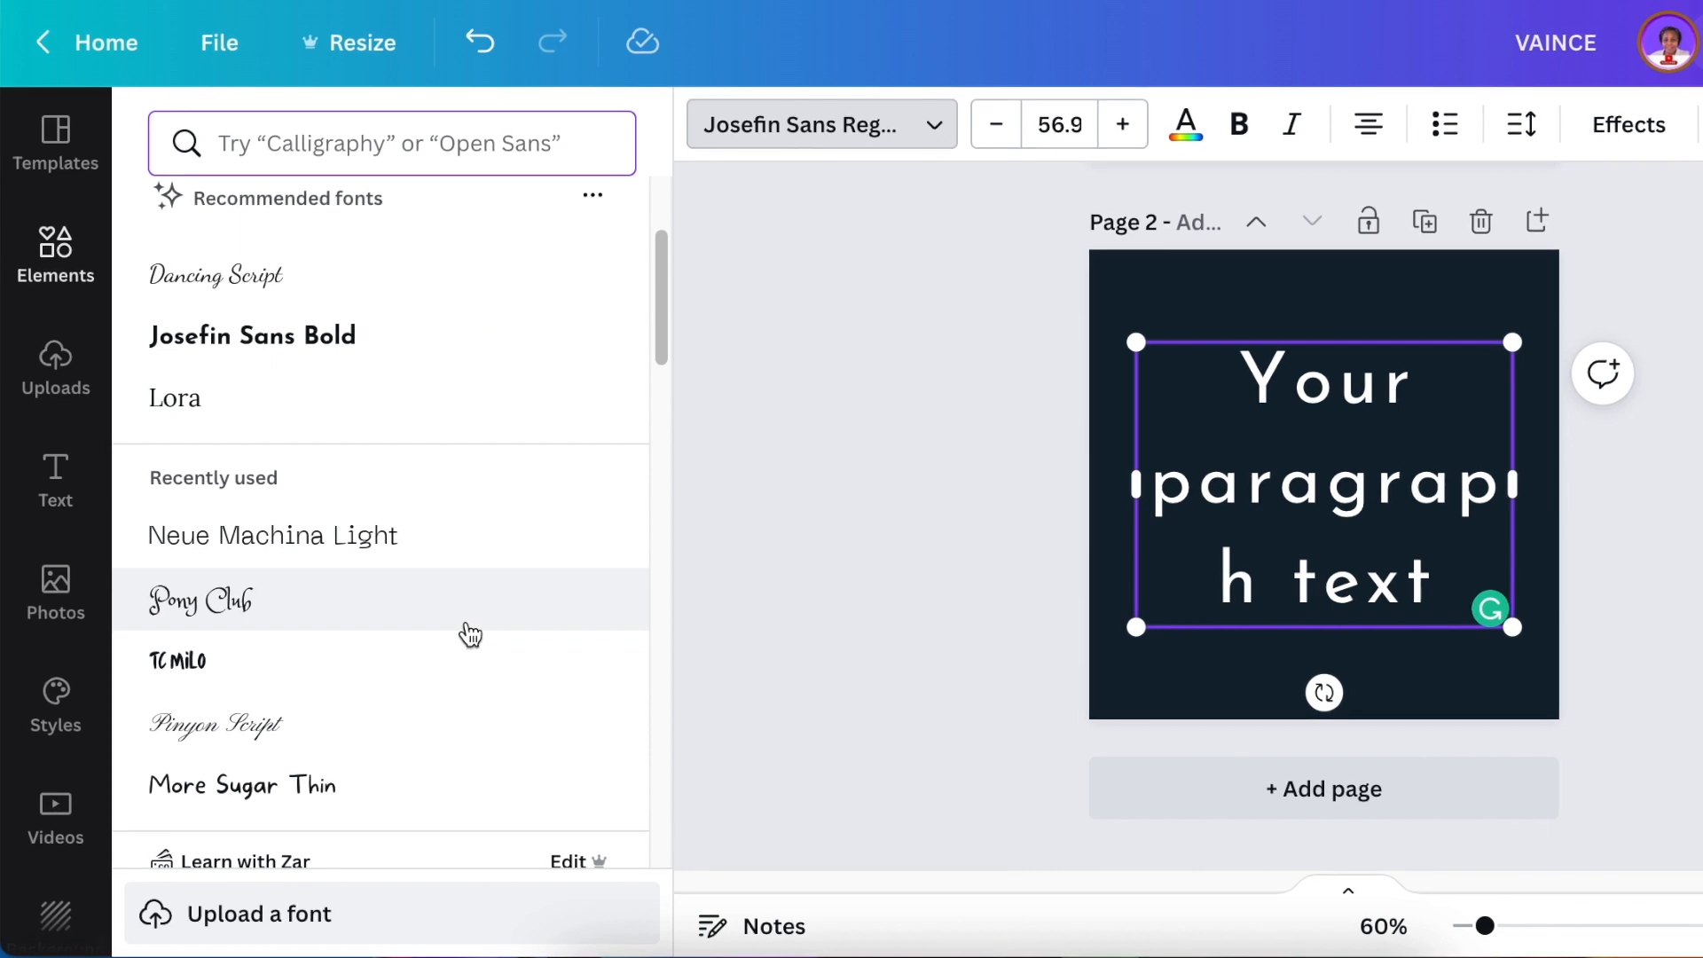
pyautogui.scroll(-3)
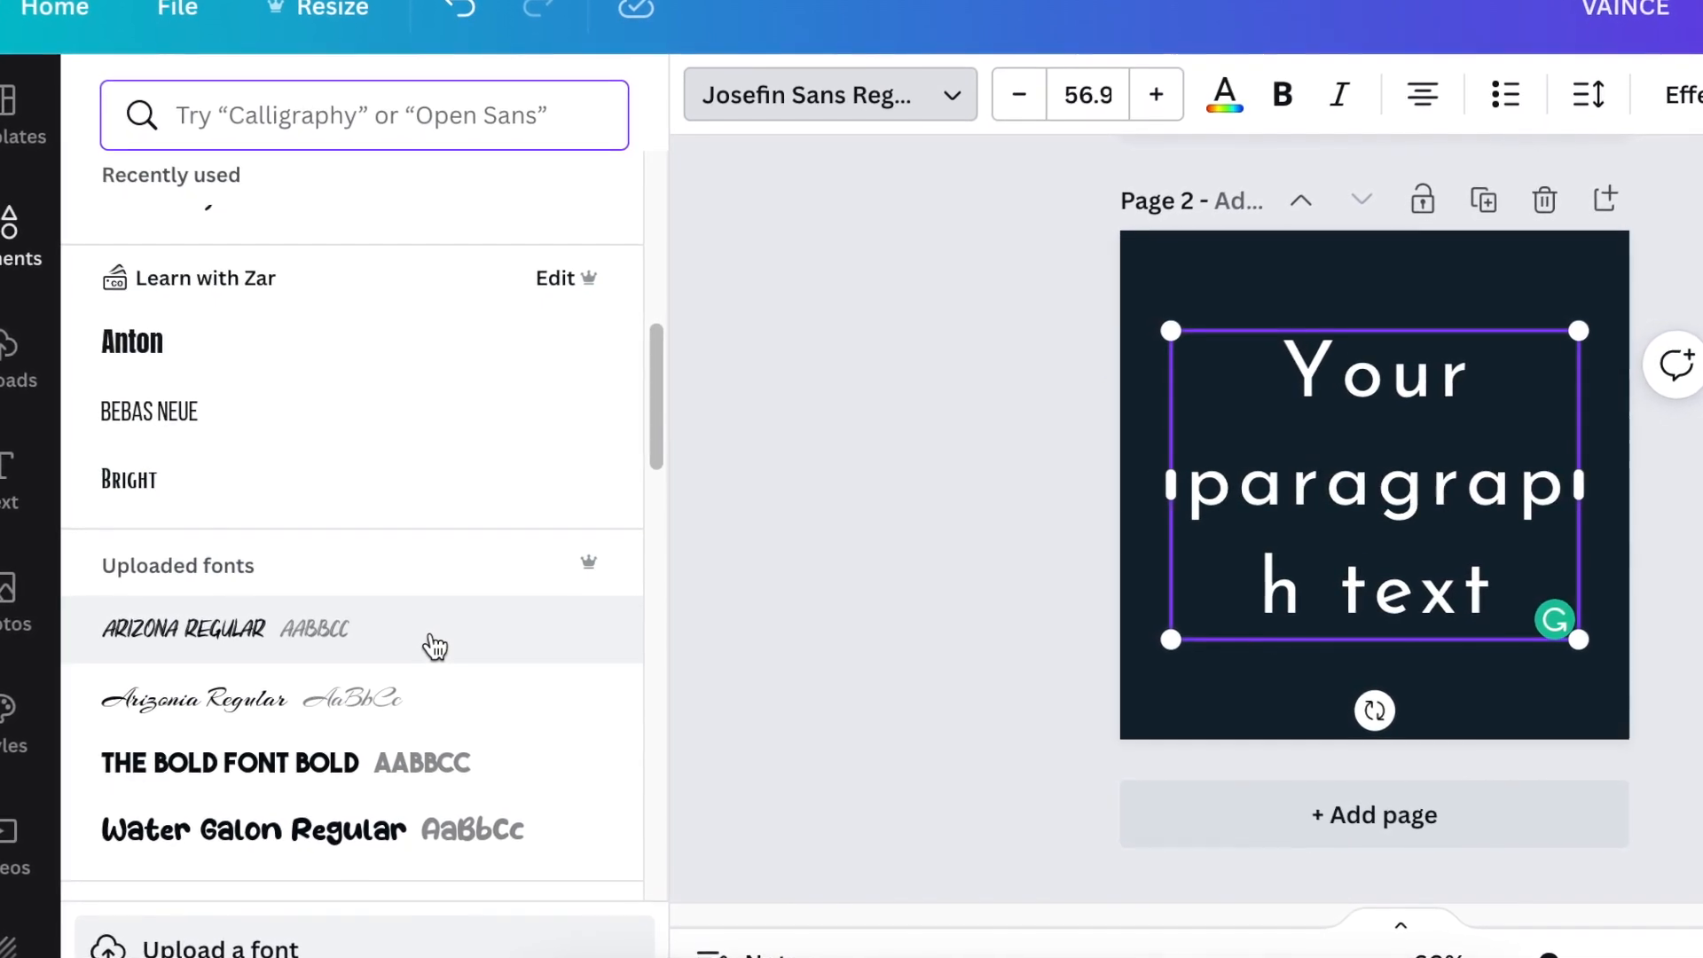
pyautogui.click(216, 632)
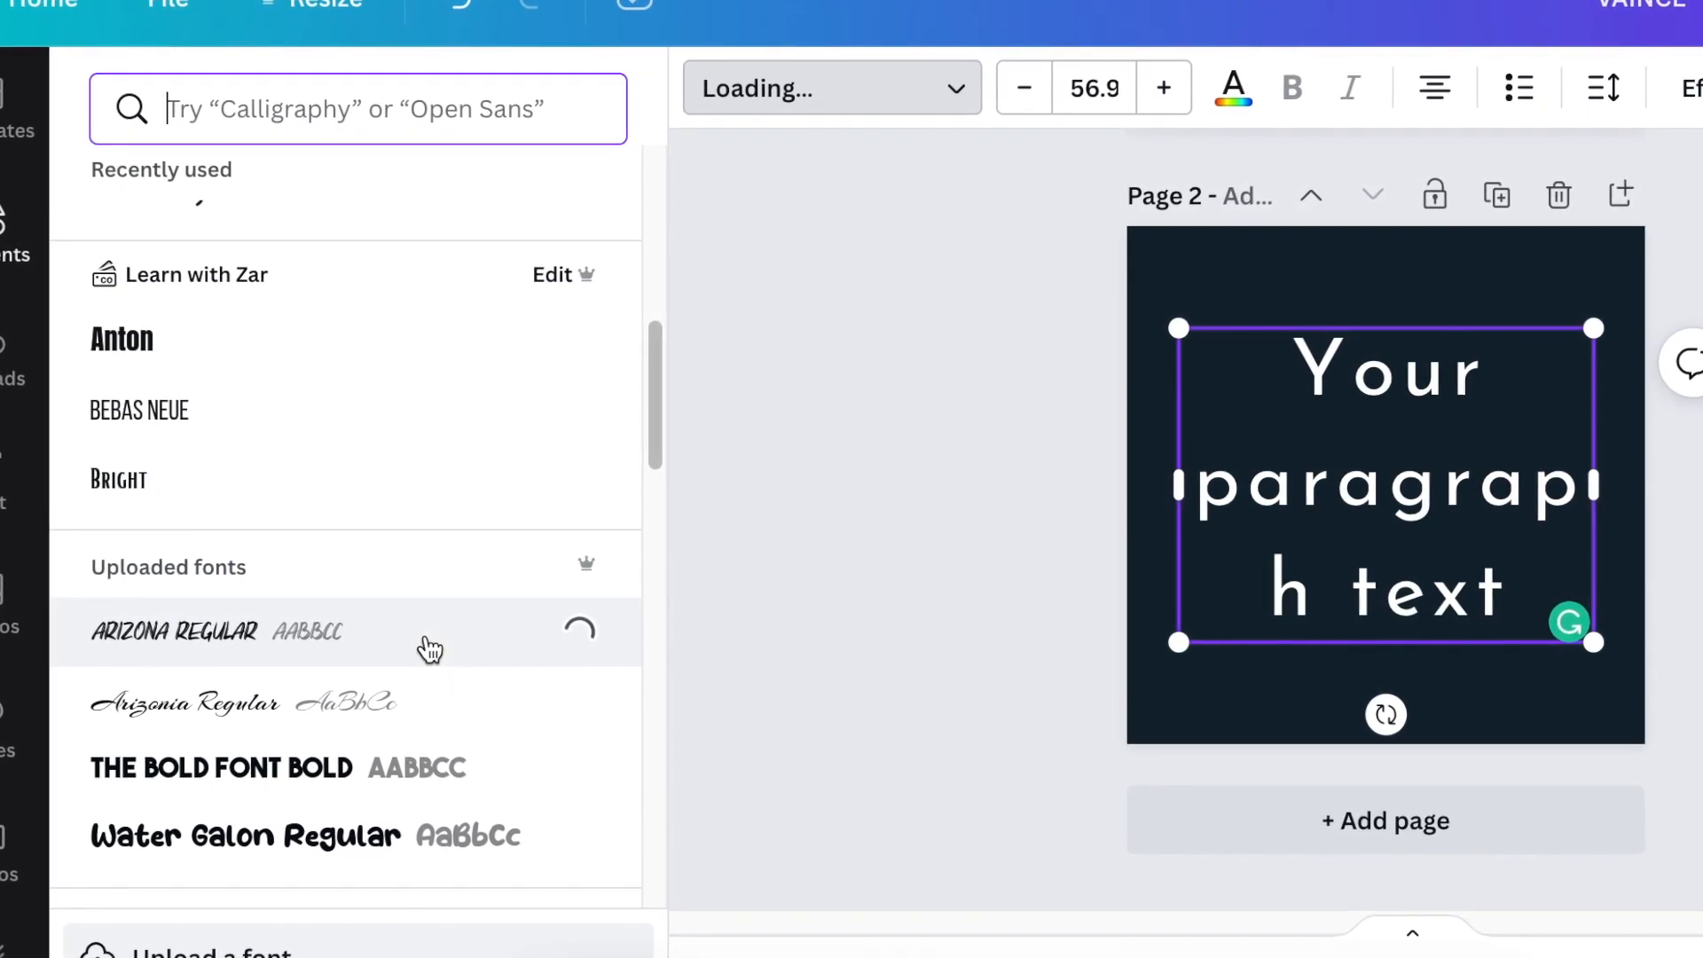
pyautogui.click(174, 635)
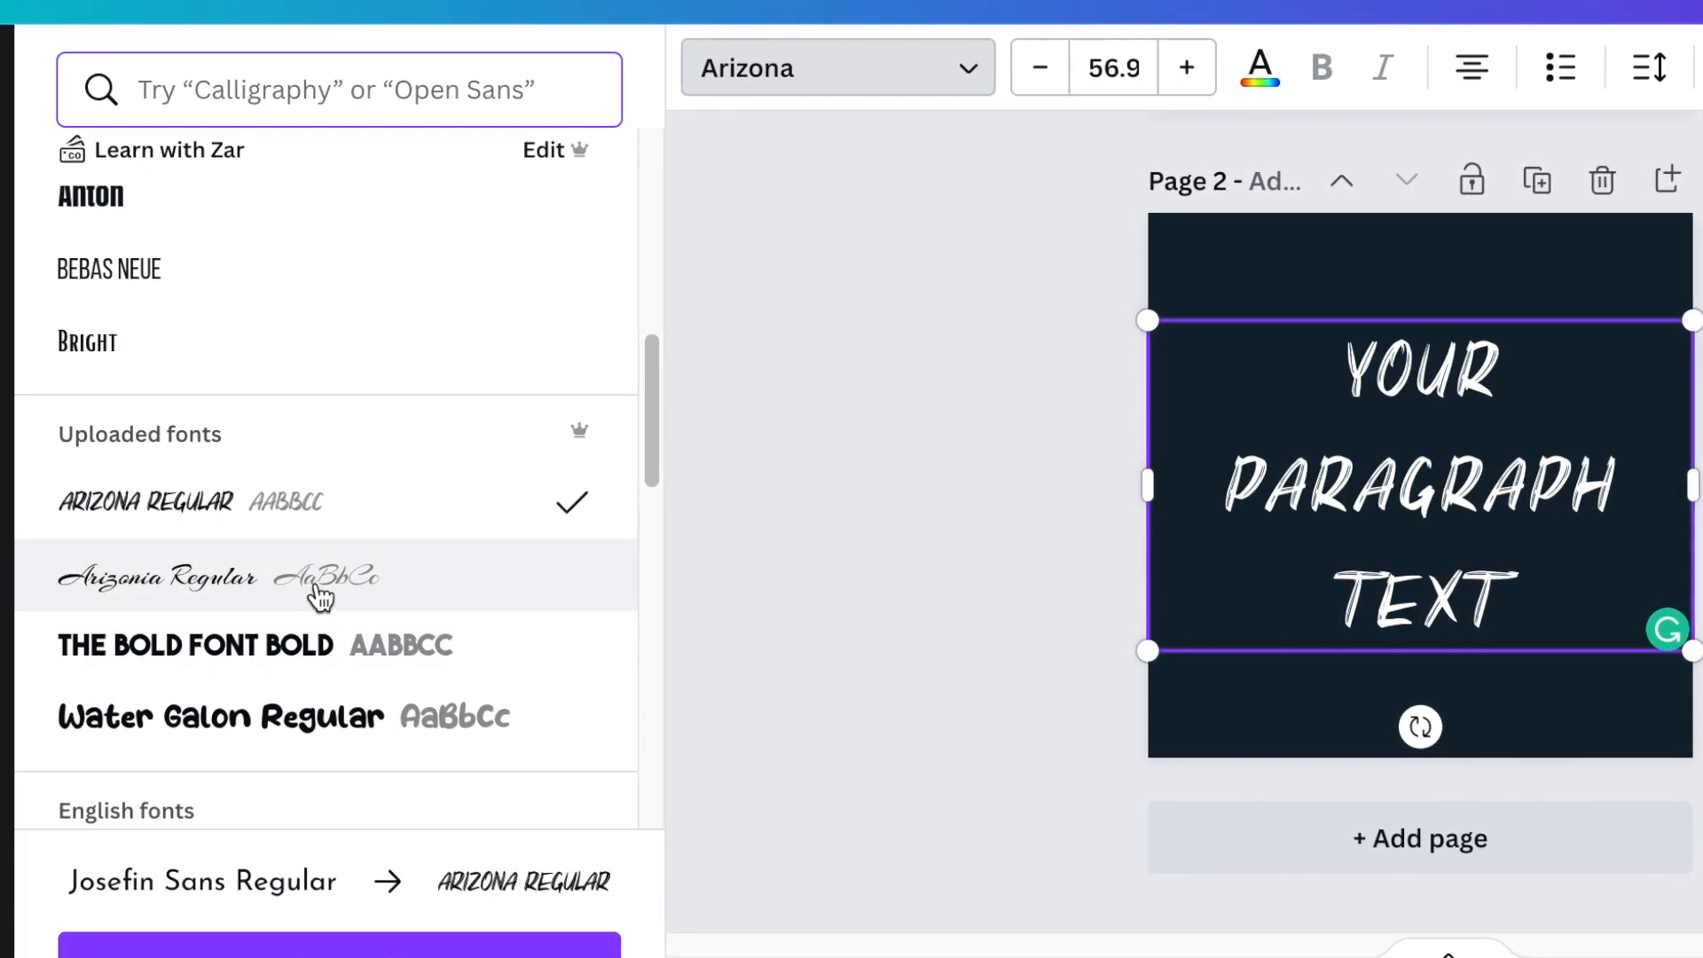
pyautogui.click(156, 575)
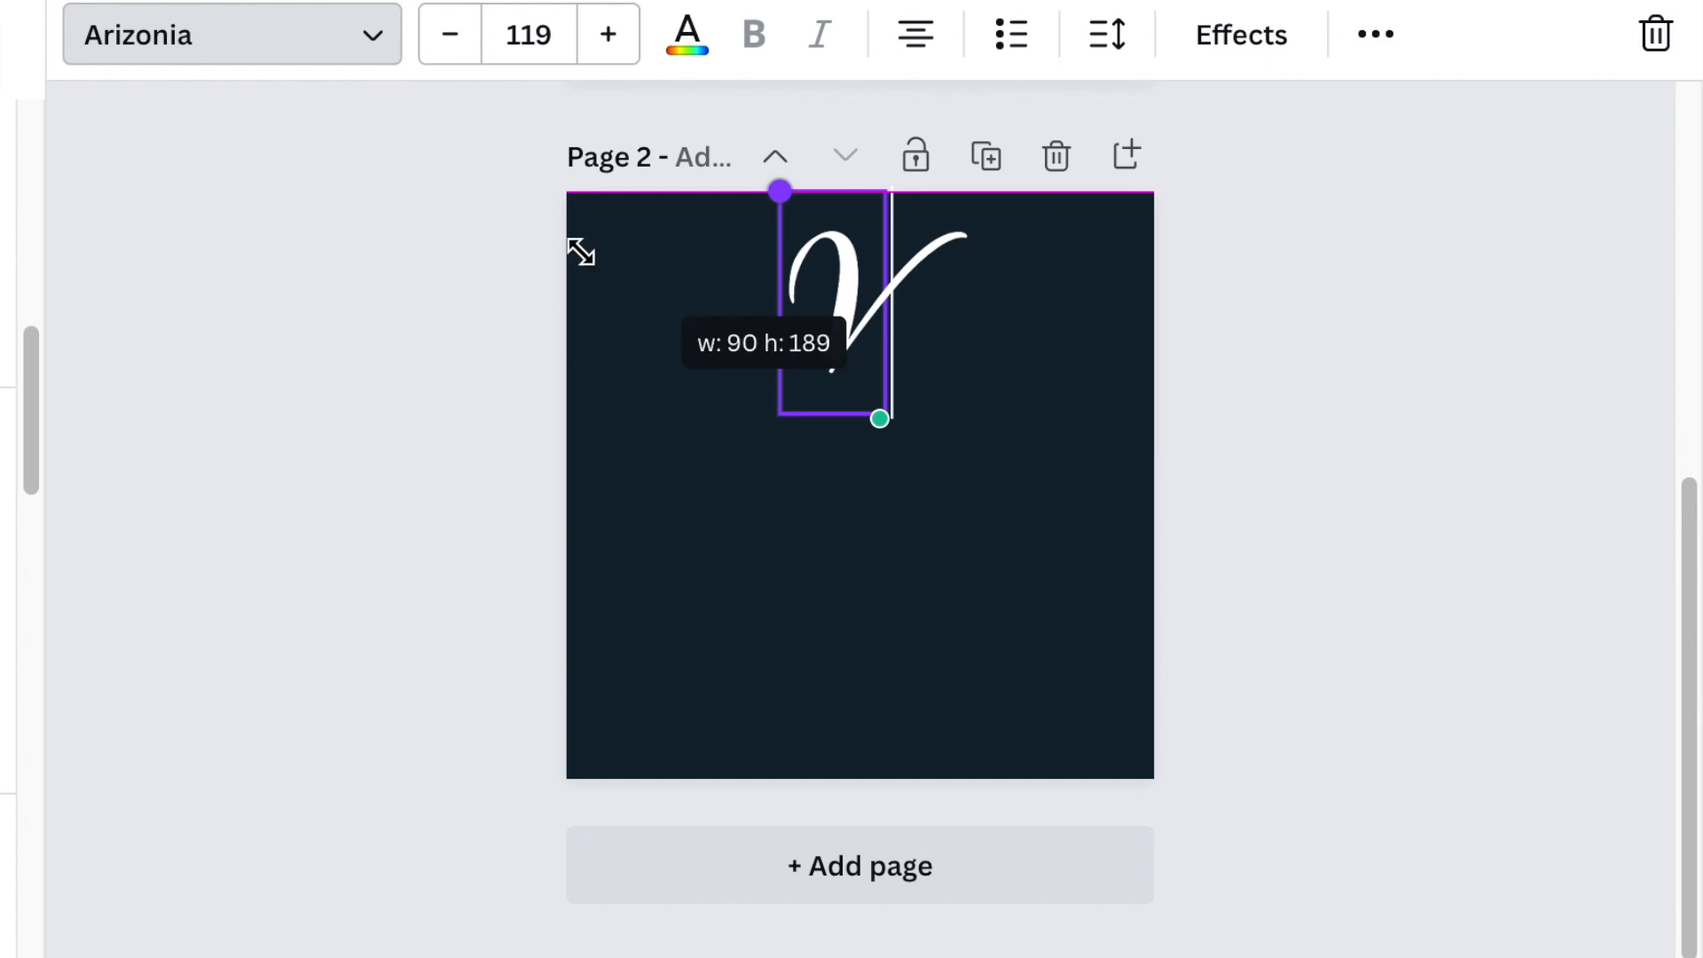
# Enlarge the single script V to font size 131 near the top of the page
pyautogui.click(920, 364)
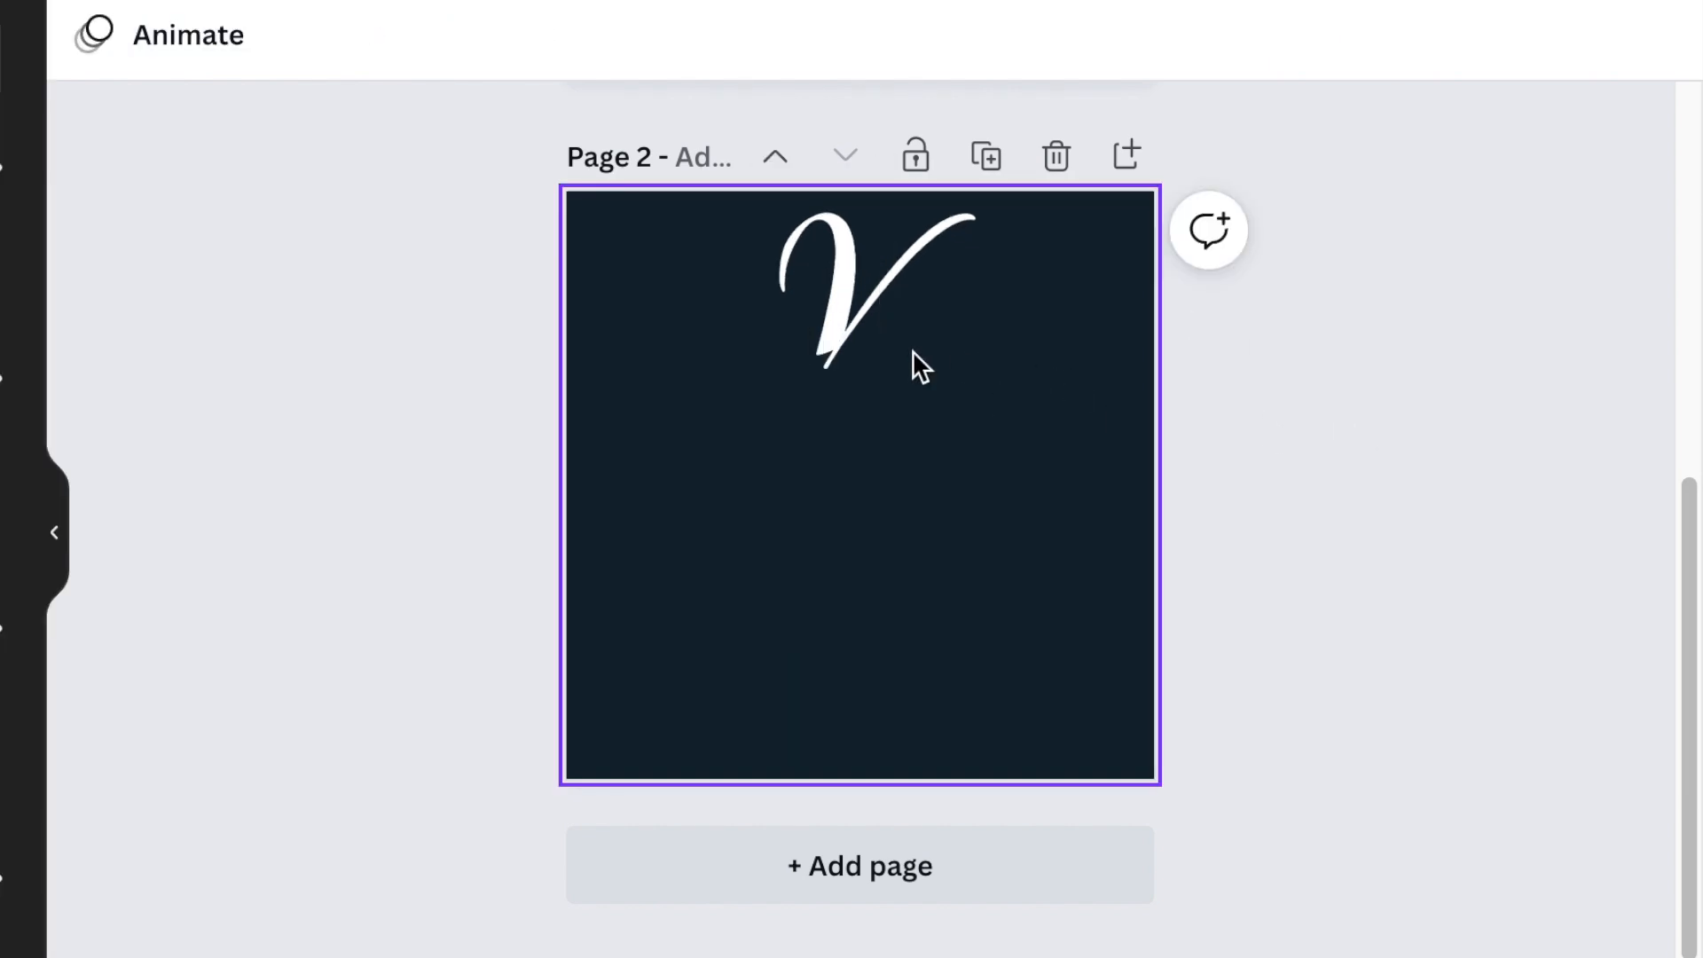
pyautogui.click(528, 34)
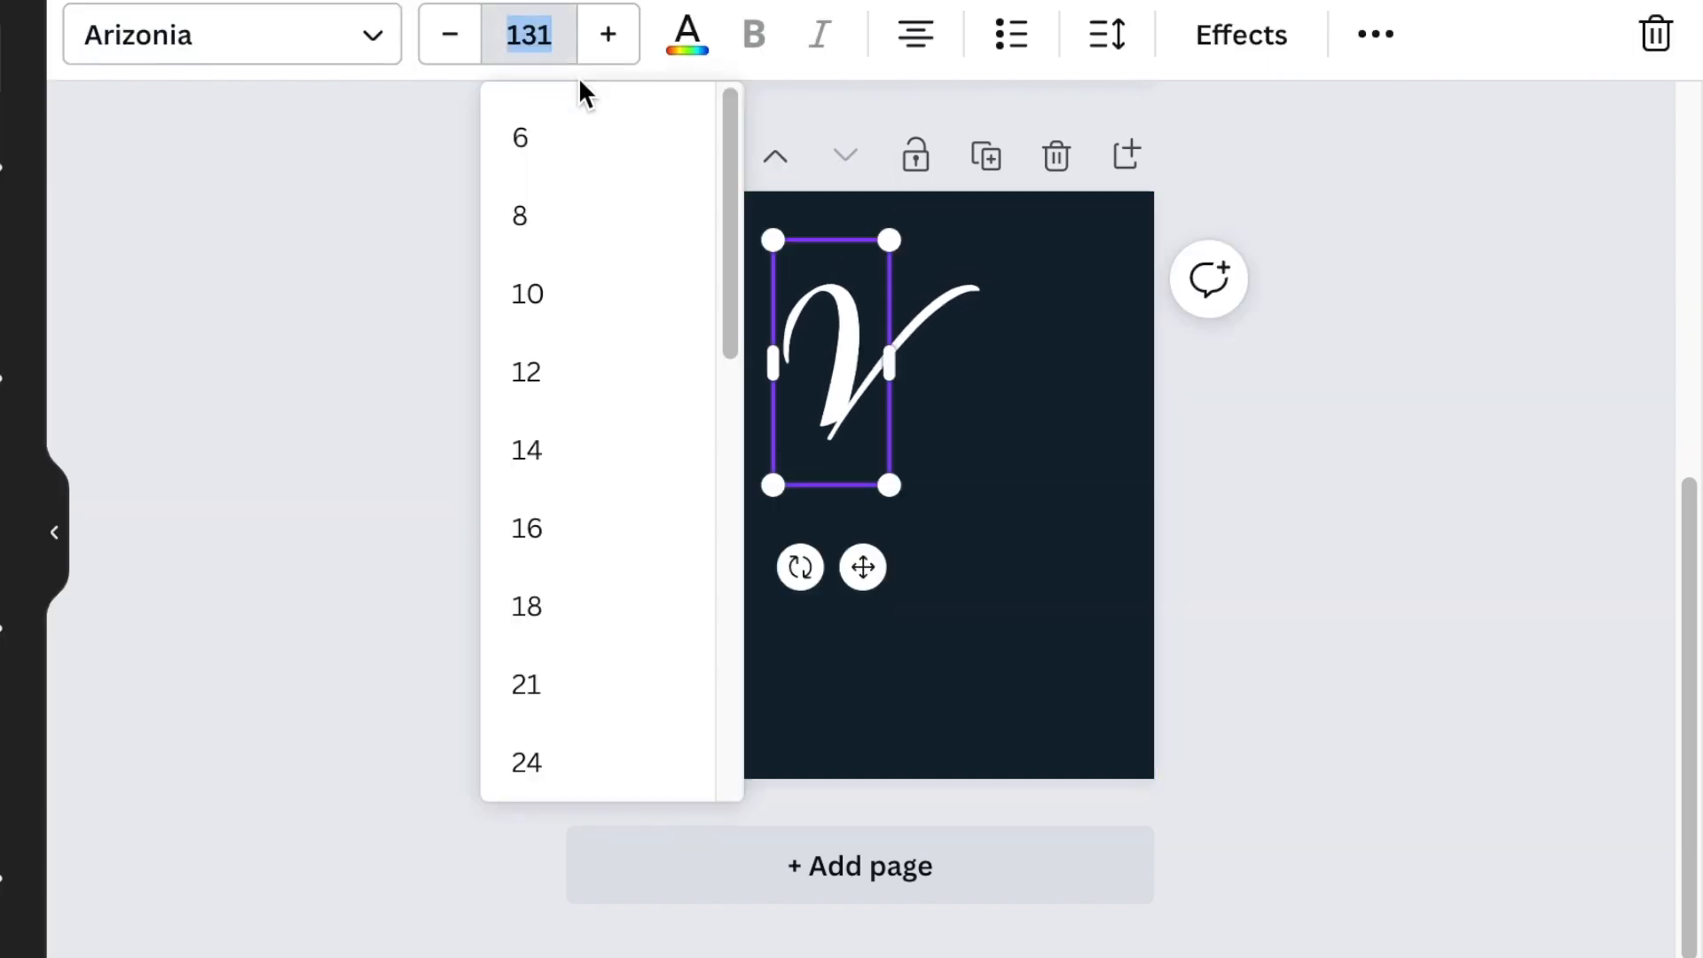
pyautogui.click(447, 33)
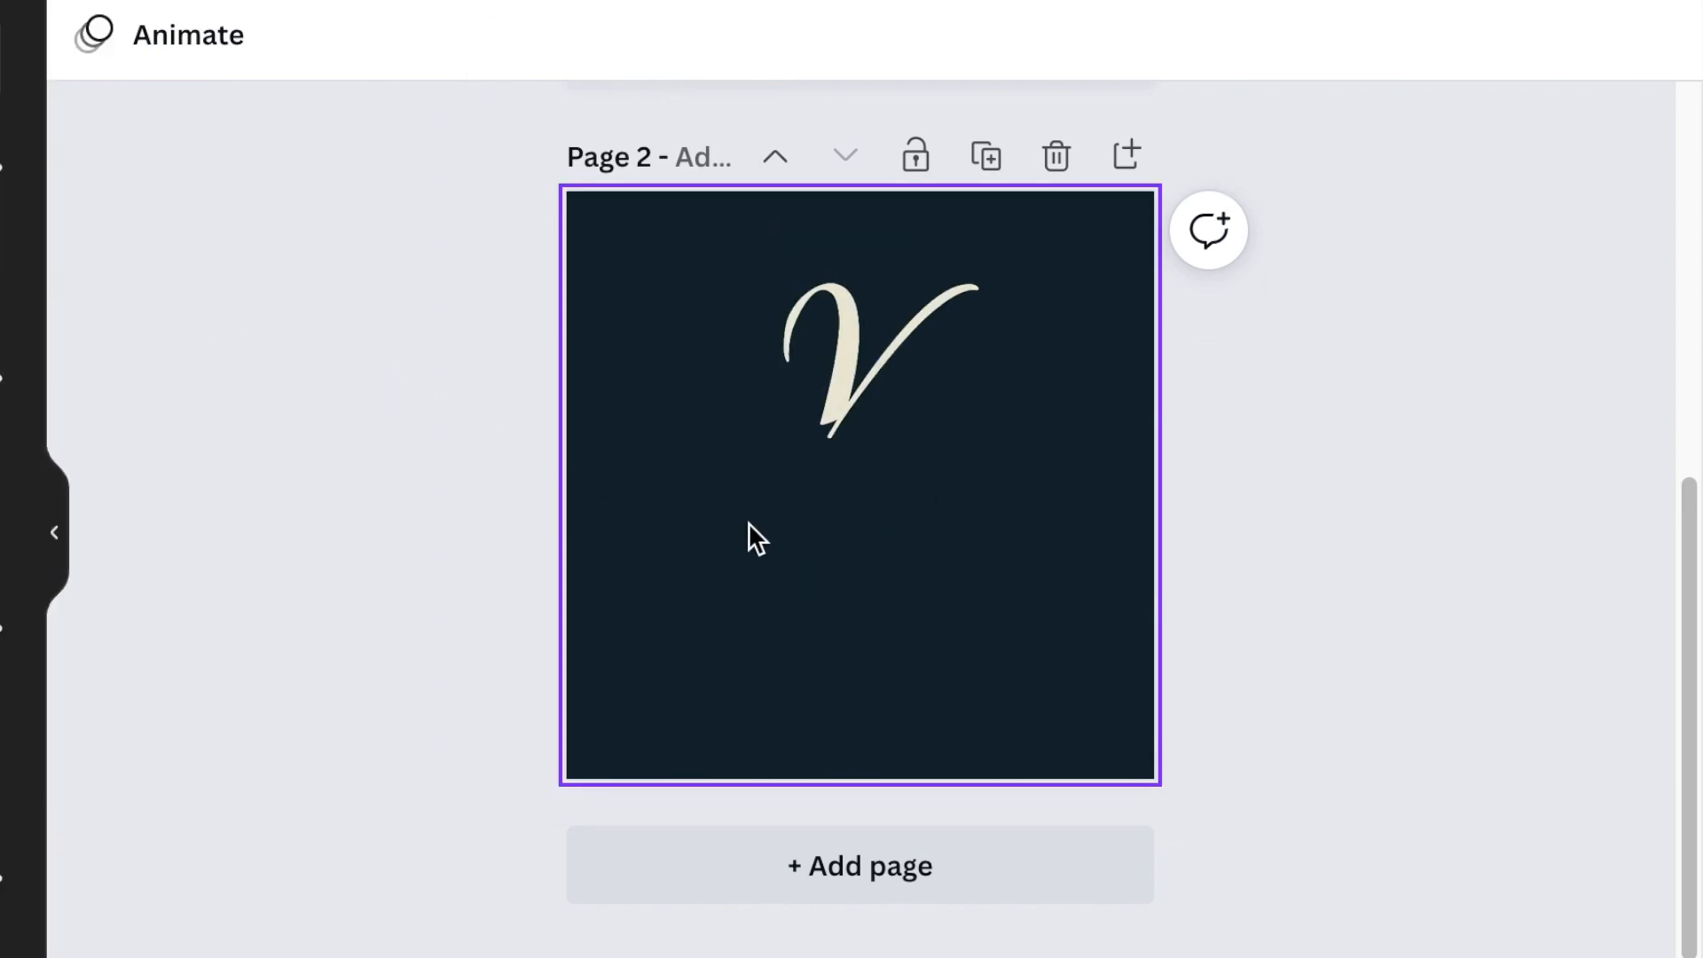
pyautogui.moveTo(706, 557)
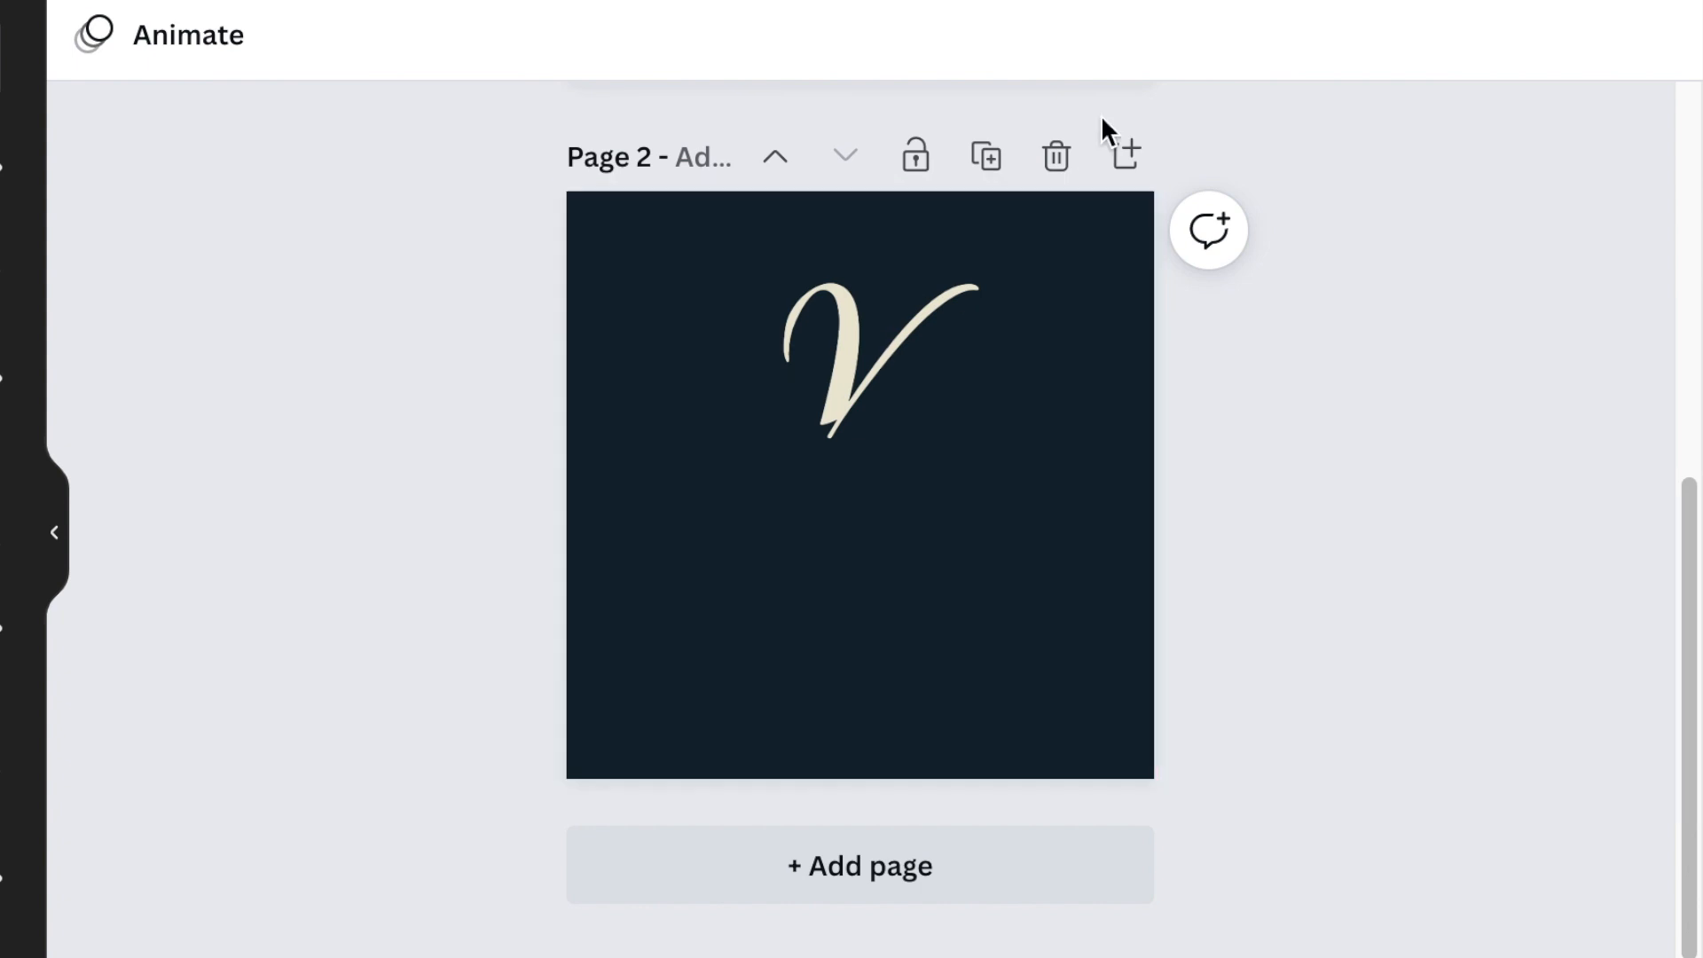
pyautogui.moveTo(1156, 6)
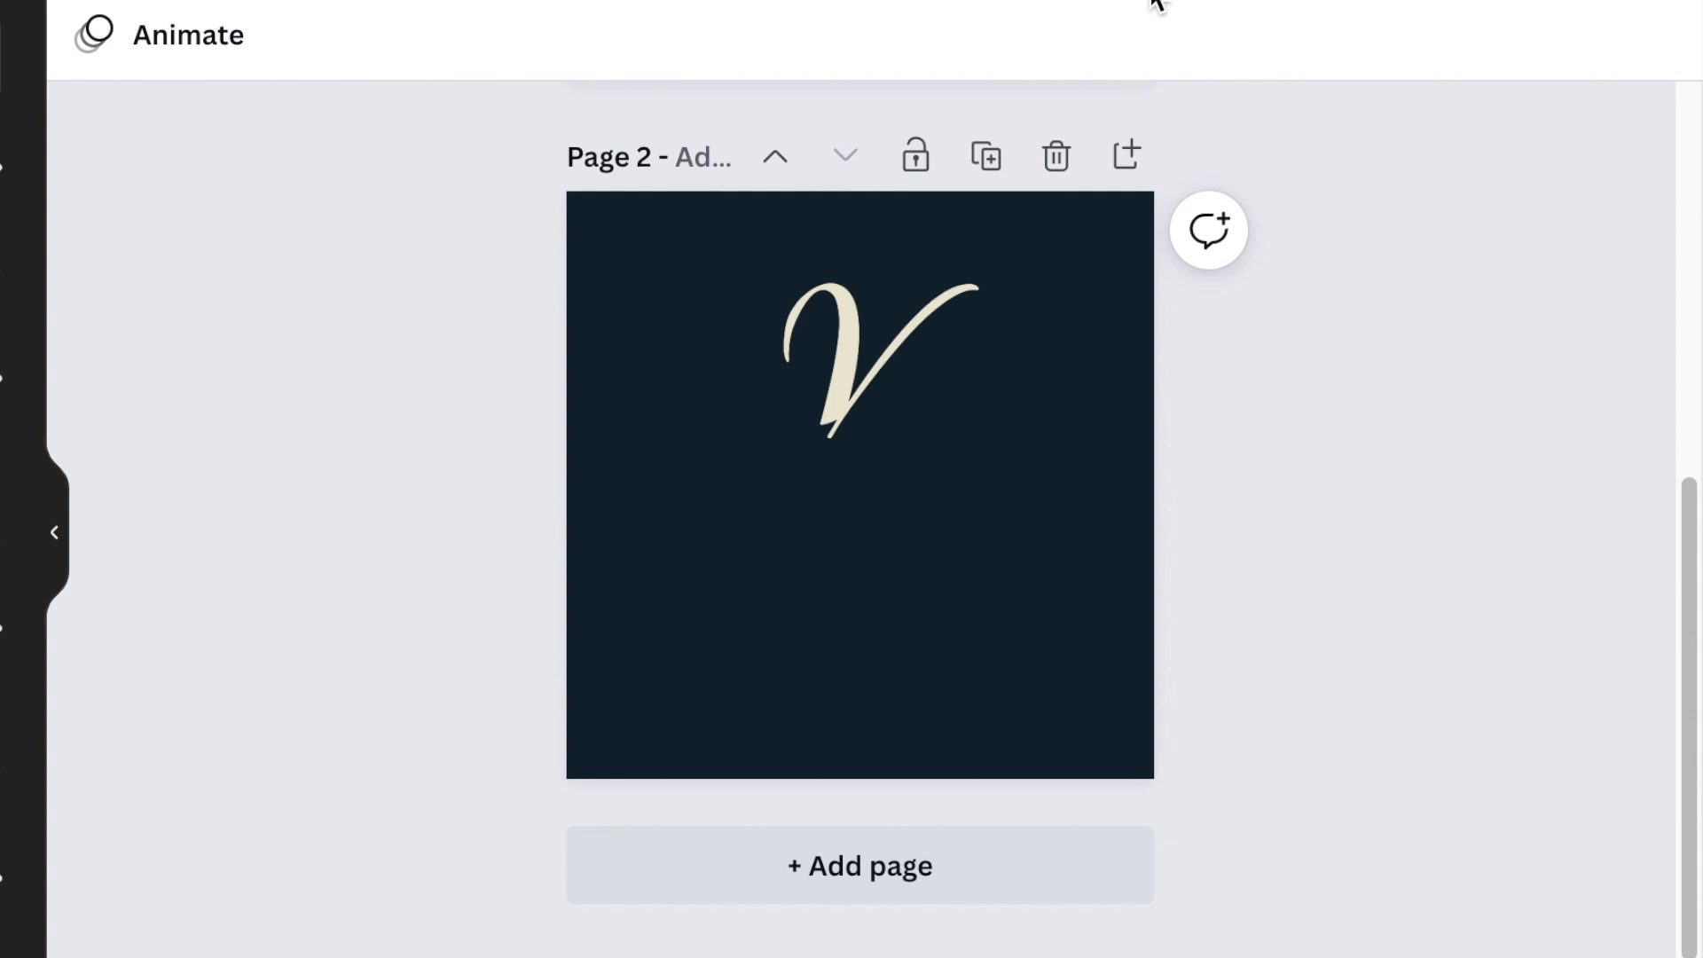
pyautogui.moveTo(340, 376)
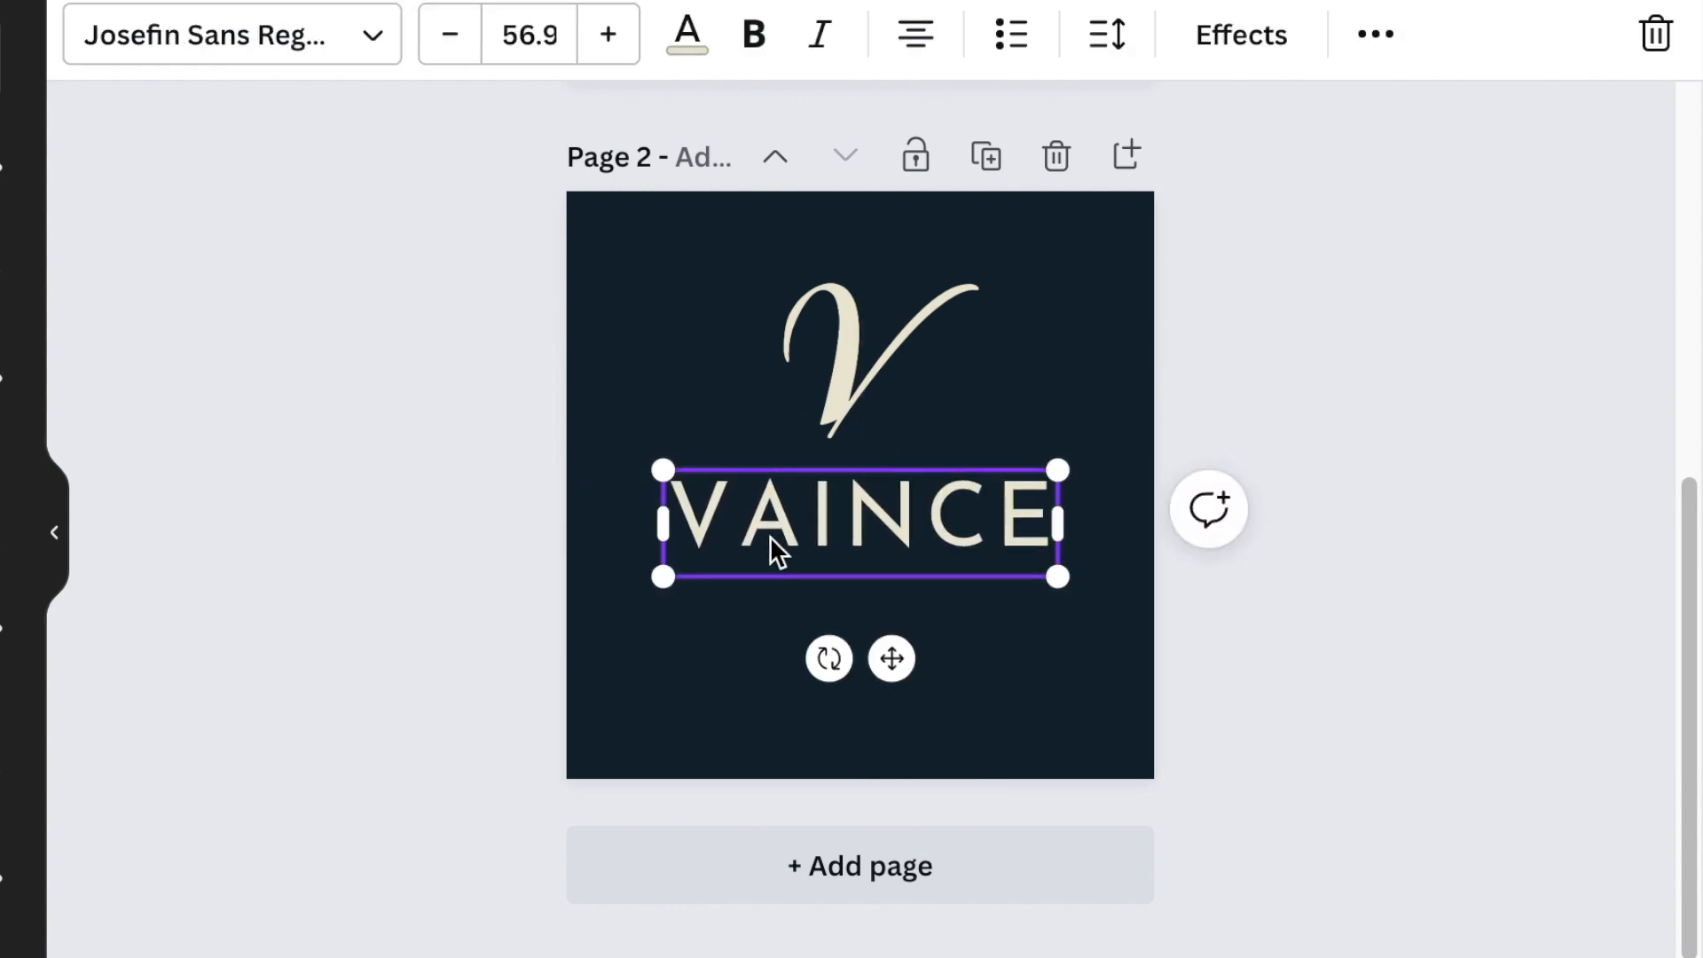
pyautogui.moveTo(931, 403)
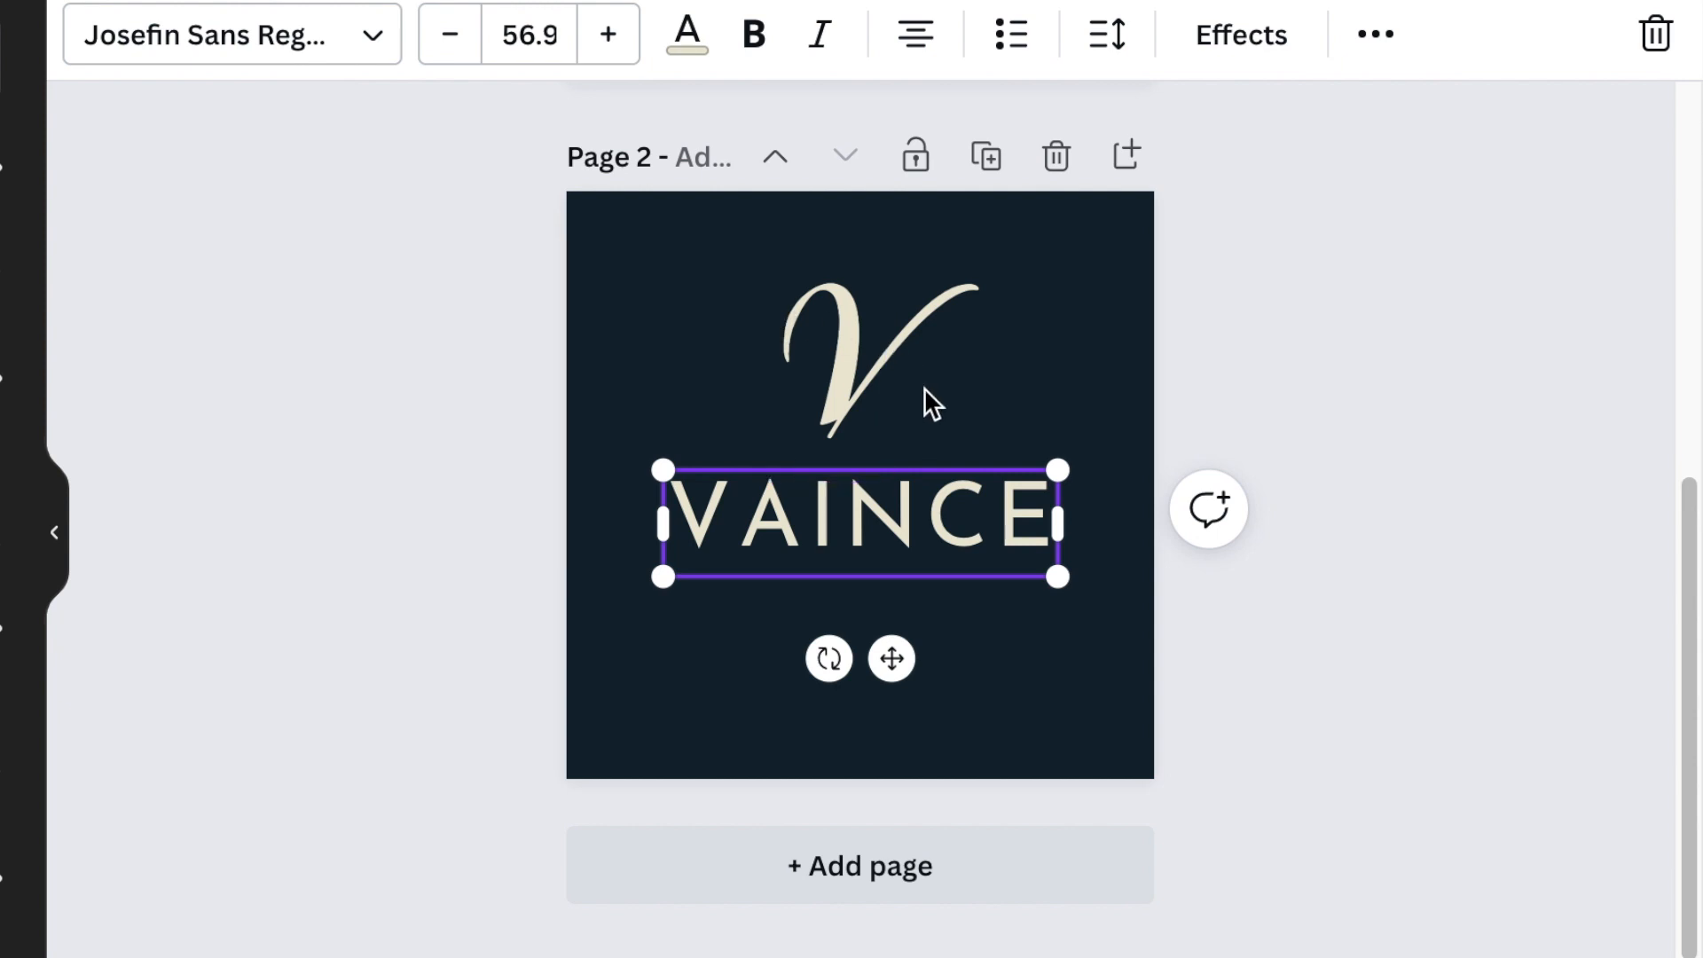
pyautogui.moveTo(924, 408)
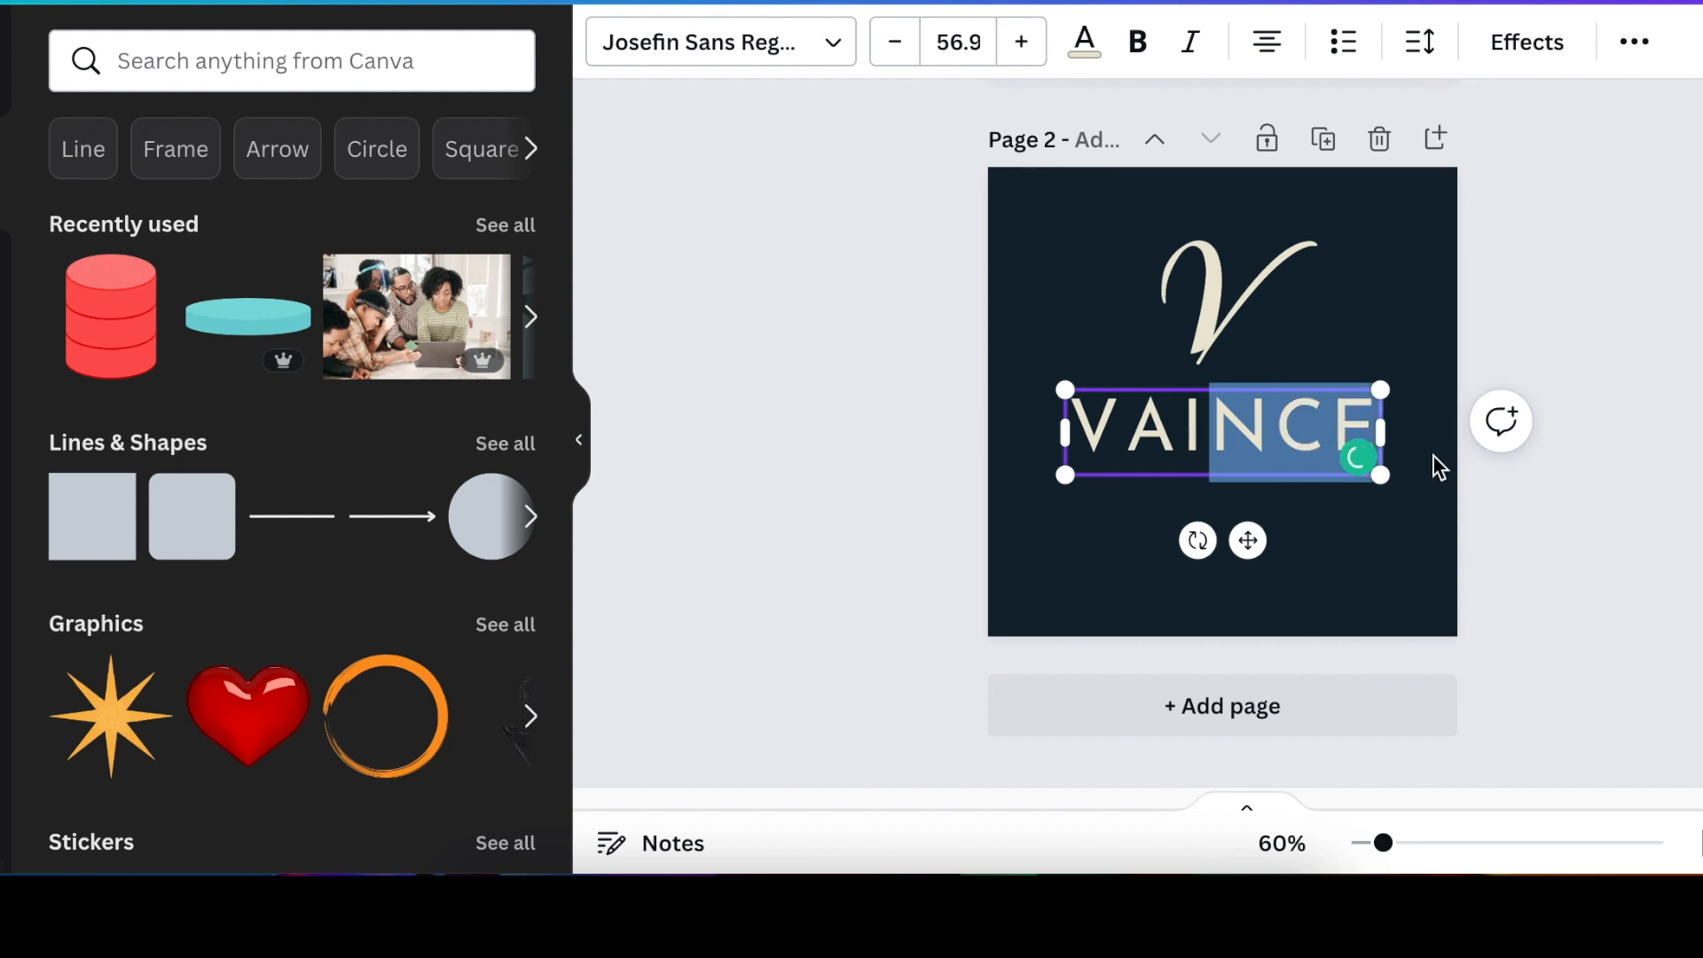
# Colour the letters NCE red and centre the VAINCE wordmark below the V
pyautogui.click(1082, 40)
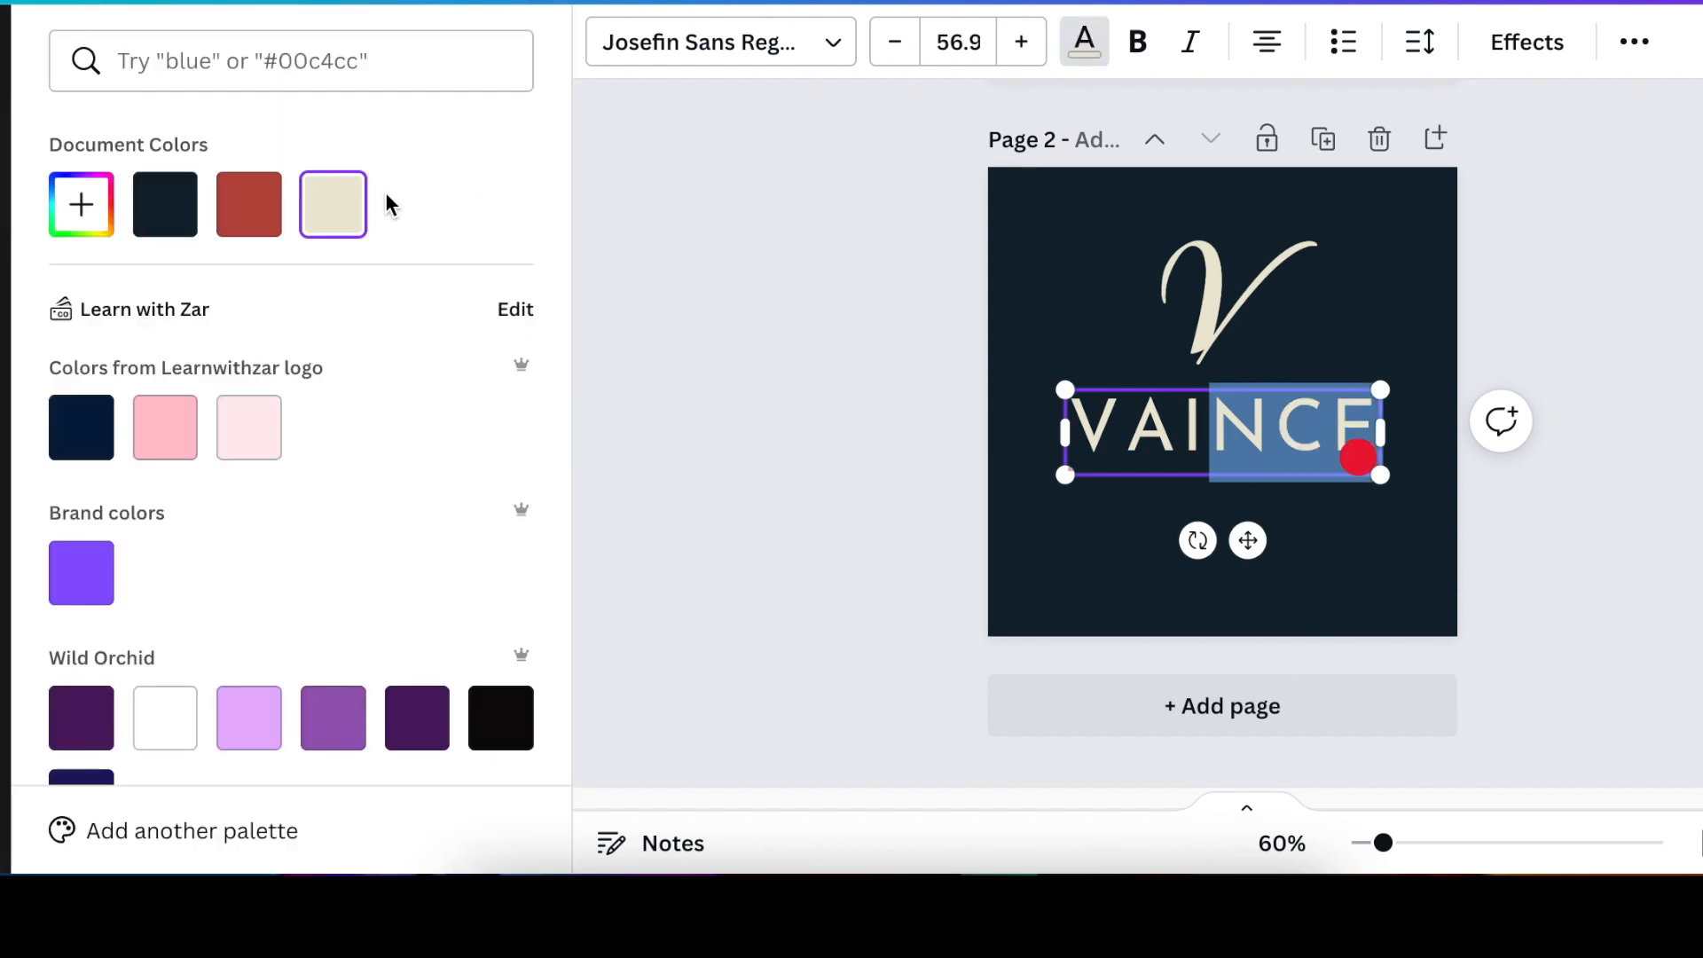
pyautogui.click(248, 204)
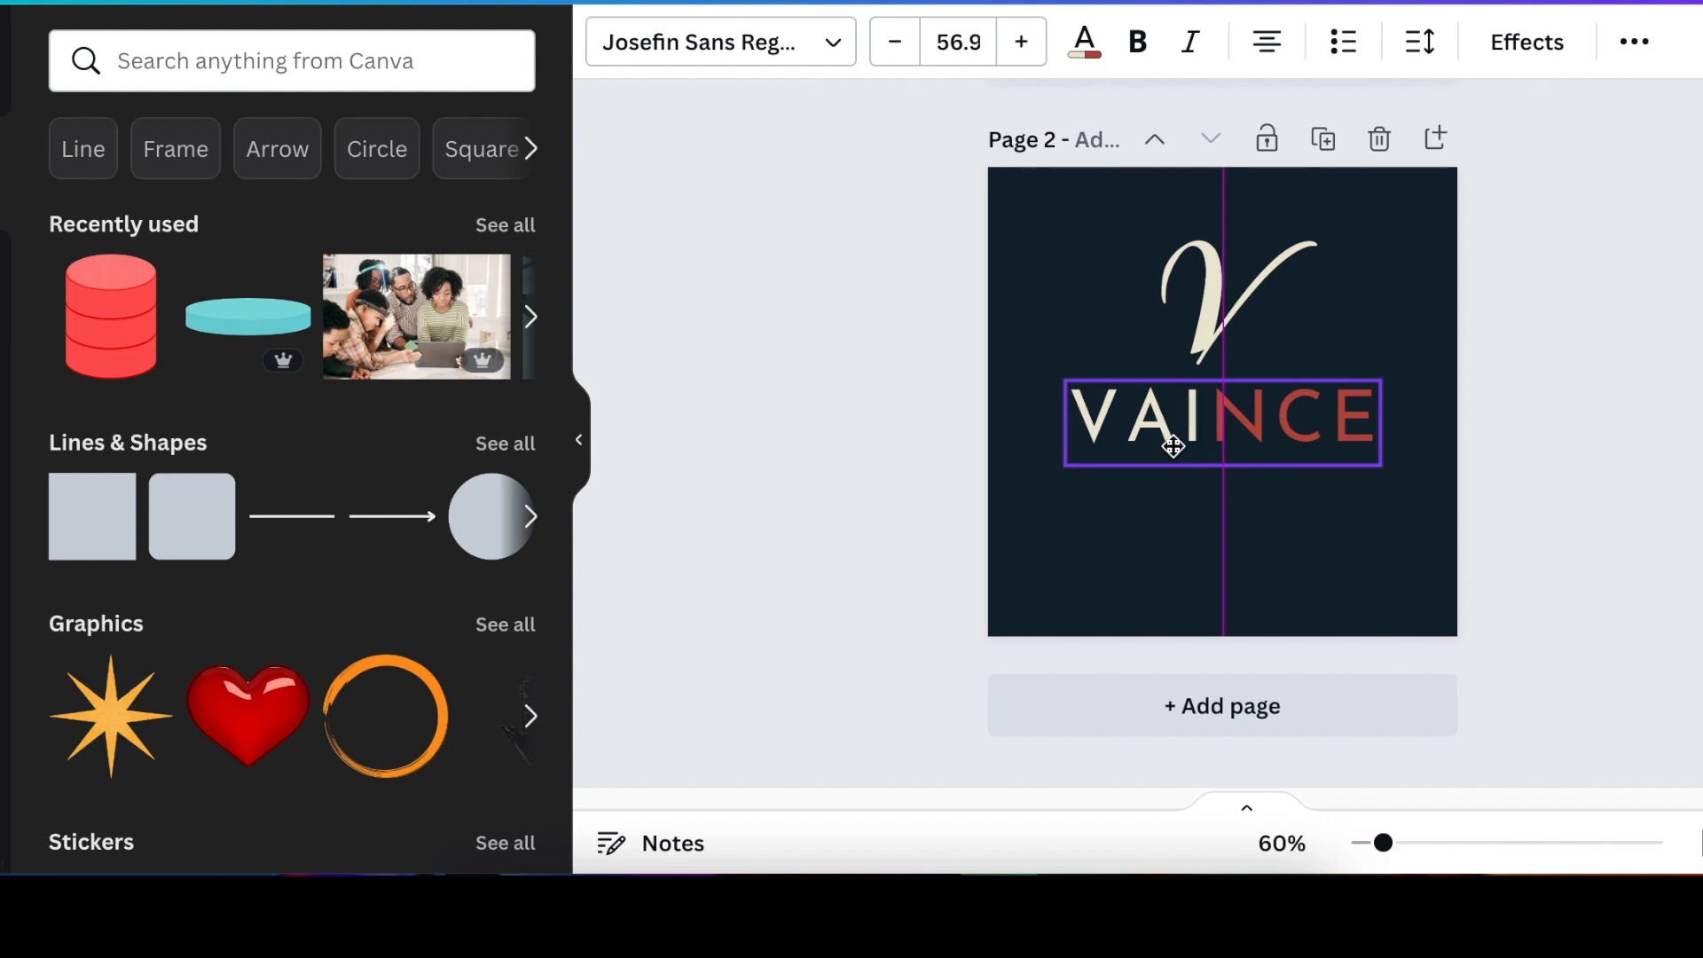
pyautogui.click(1173, 422)
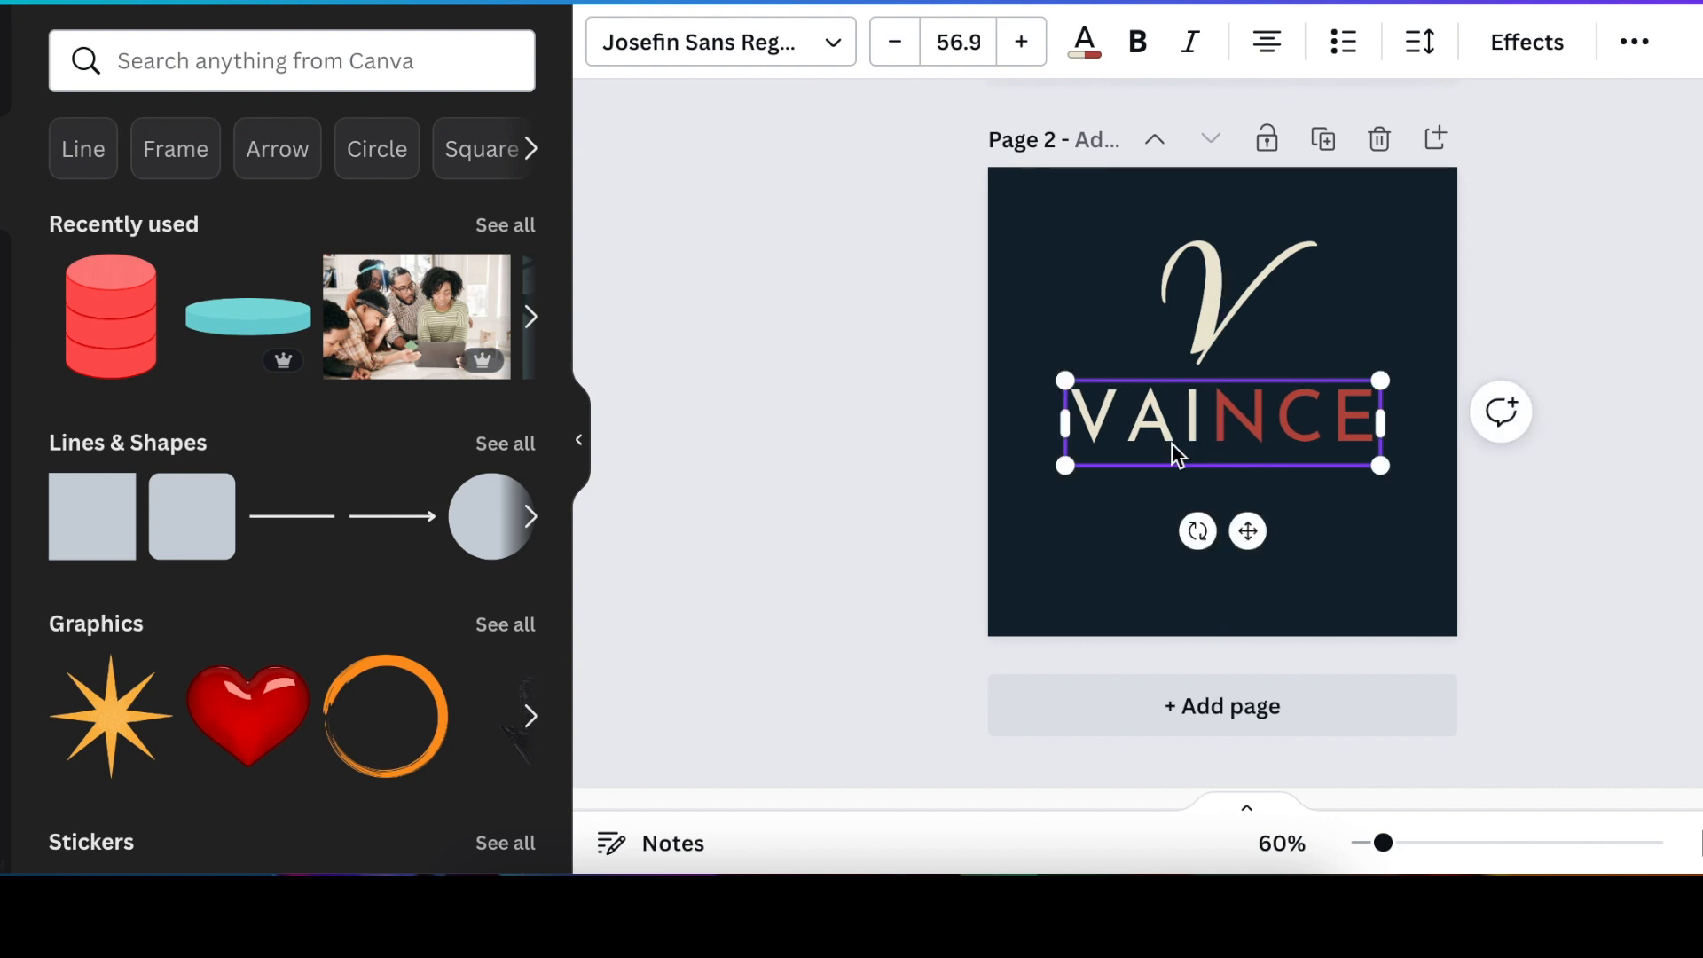
pyautogui.click(922, 435)
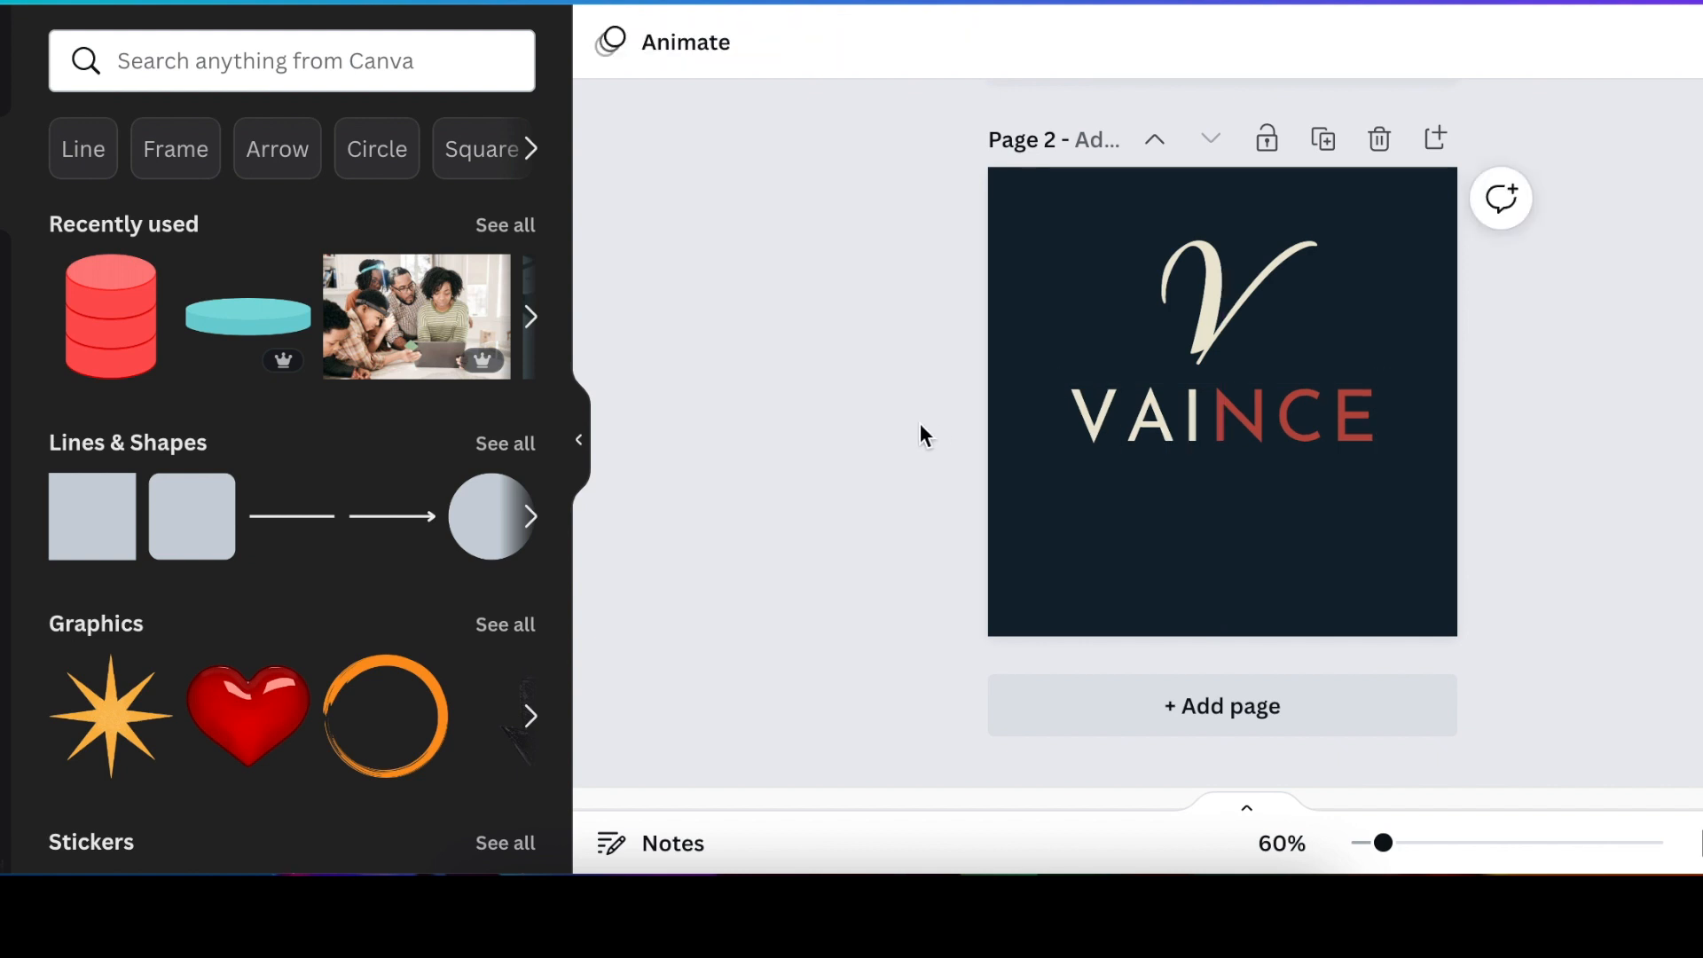
pyautogui.click(1223, 402)
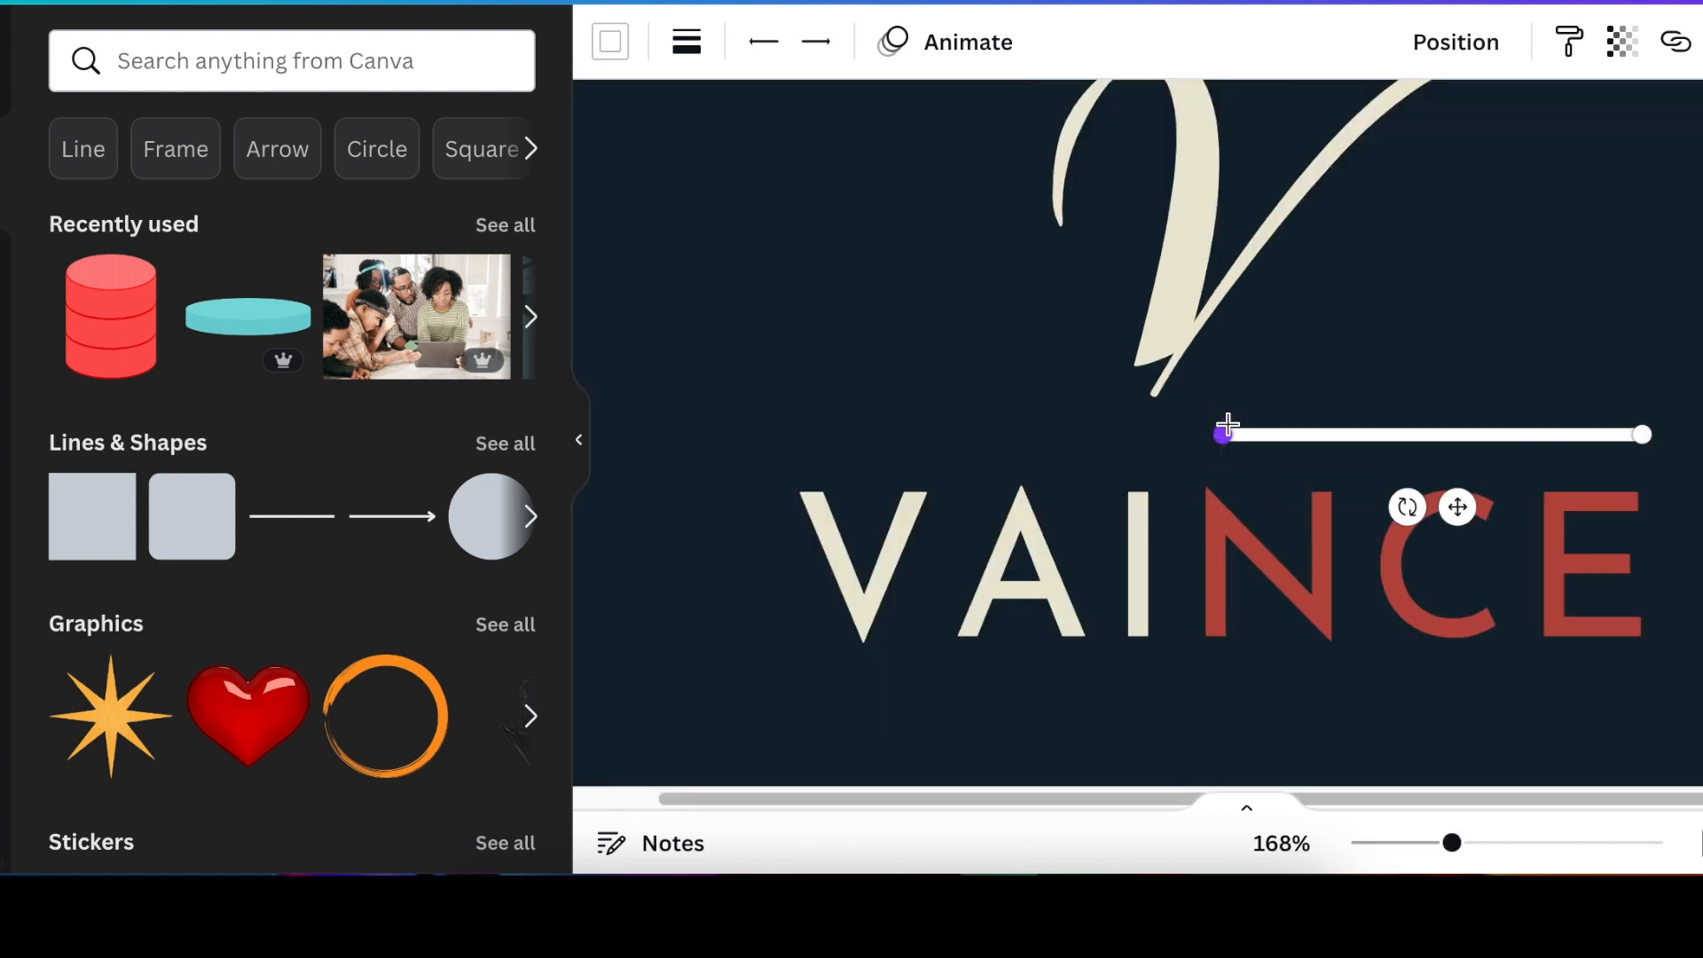
pyautogui.moveTo(684, 41)
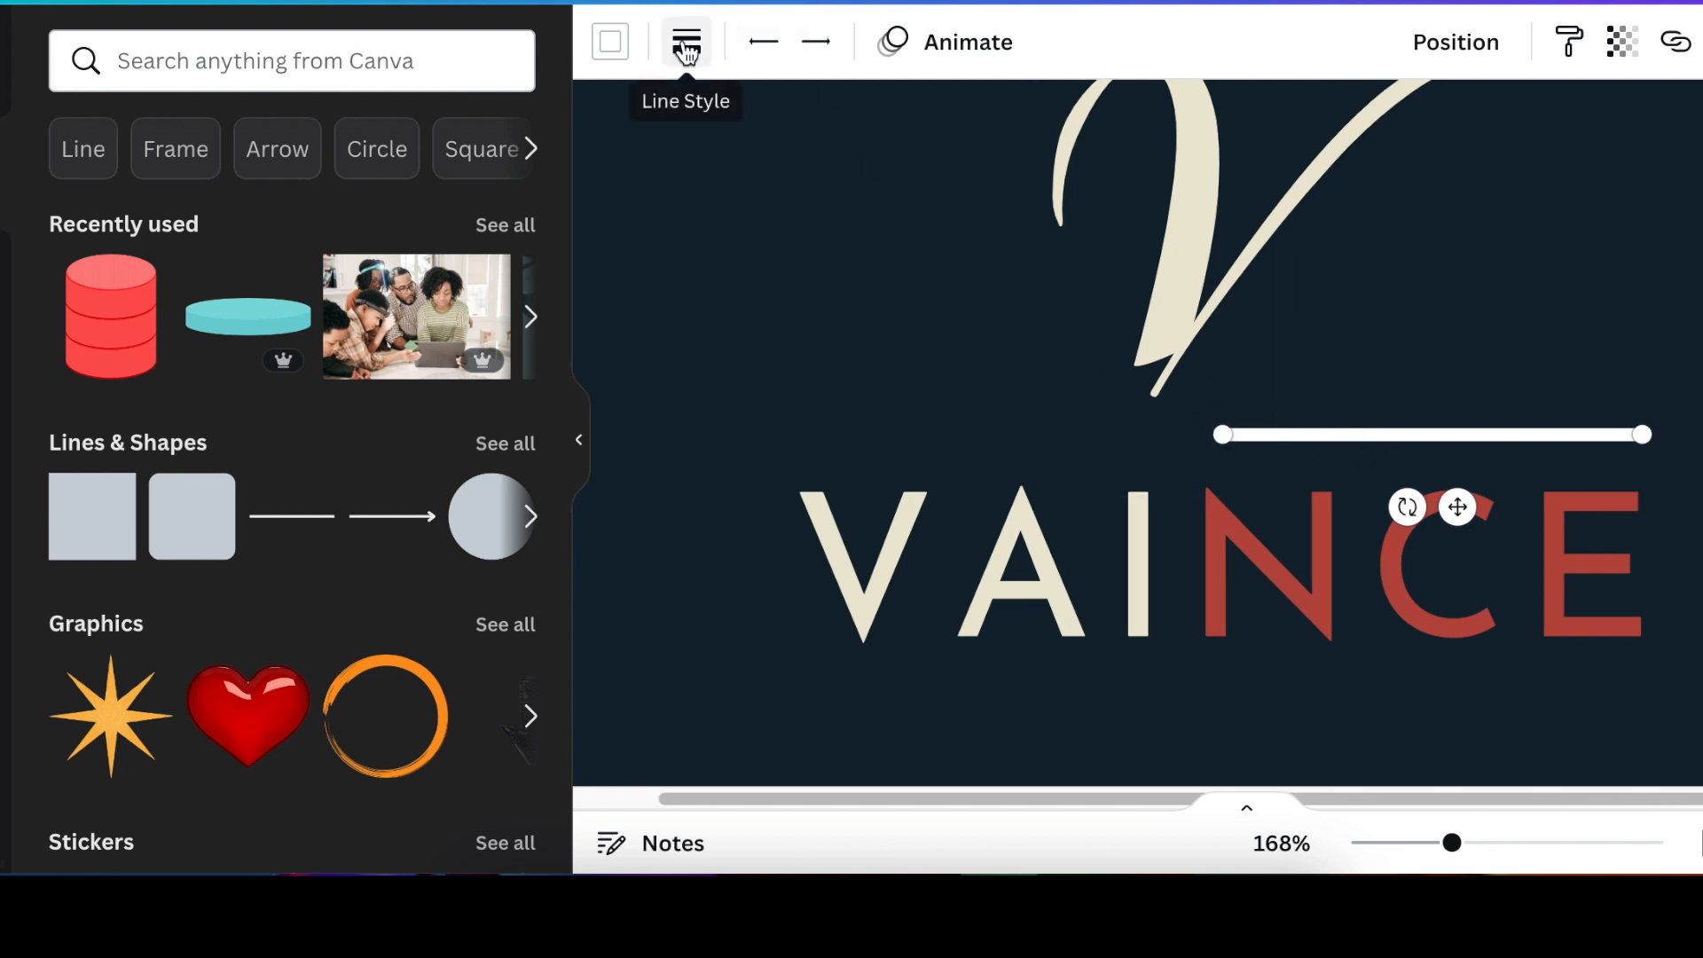
# Thin the white line above NCE via its Line Style weight
pyautogui.click(684, 41)
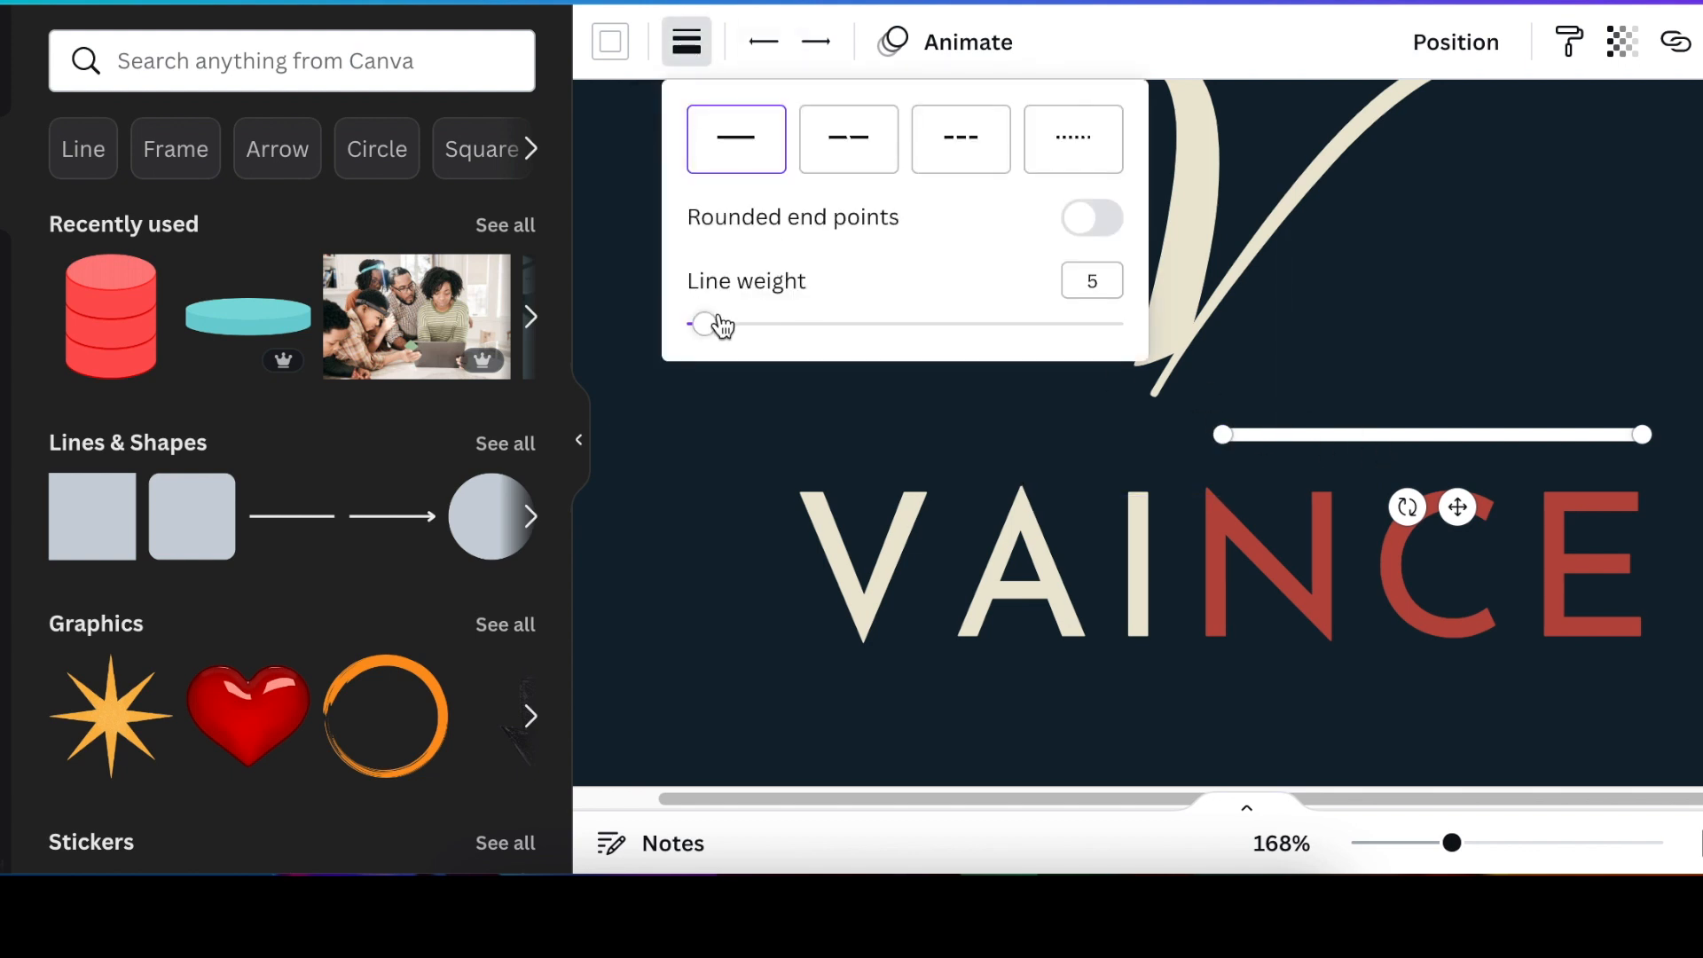
pyautogui.click(704, 325)
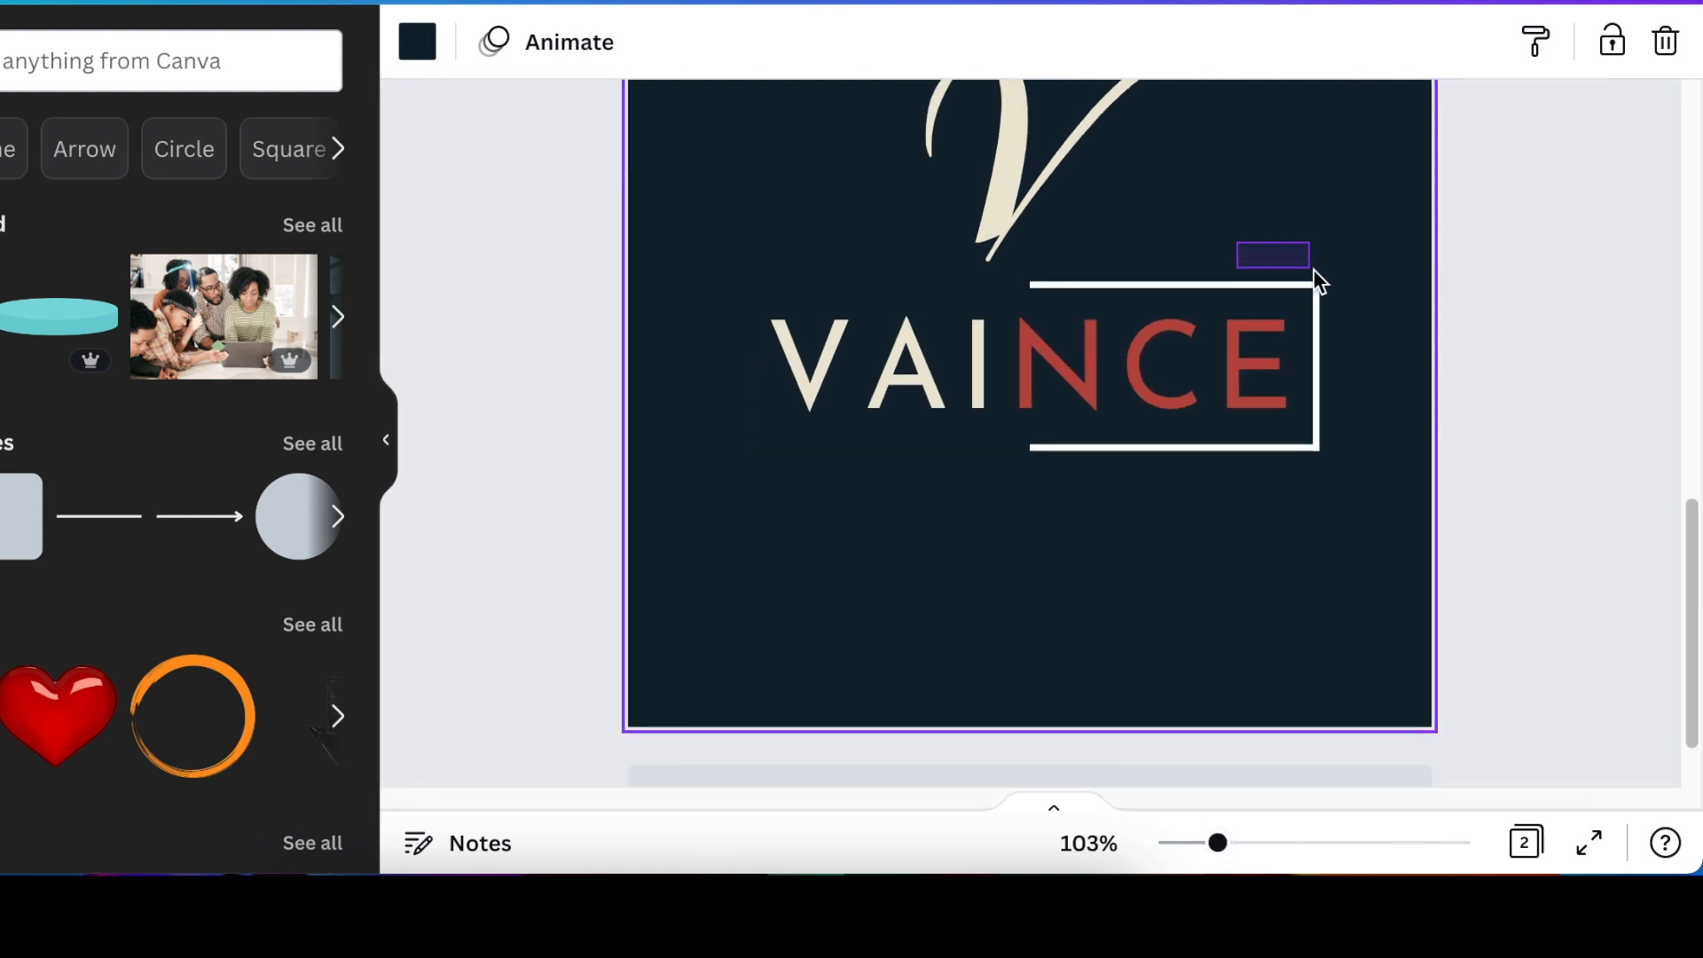
# Group the framing lines, fit the outline box snugly around NCE, and box VAI to match
pyautogui.click(1270, 255)
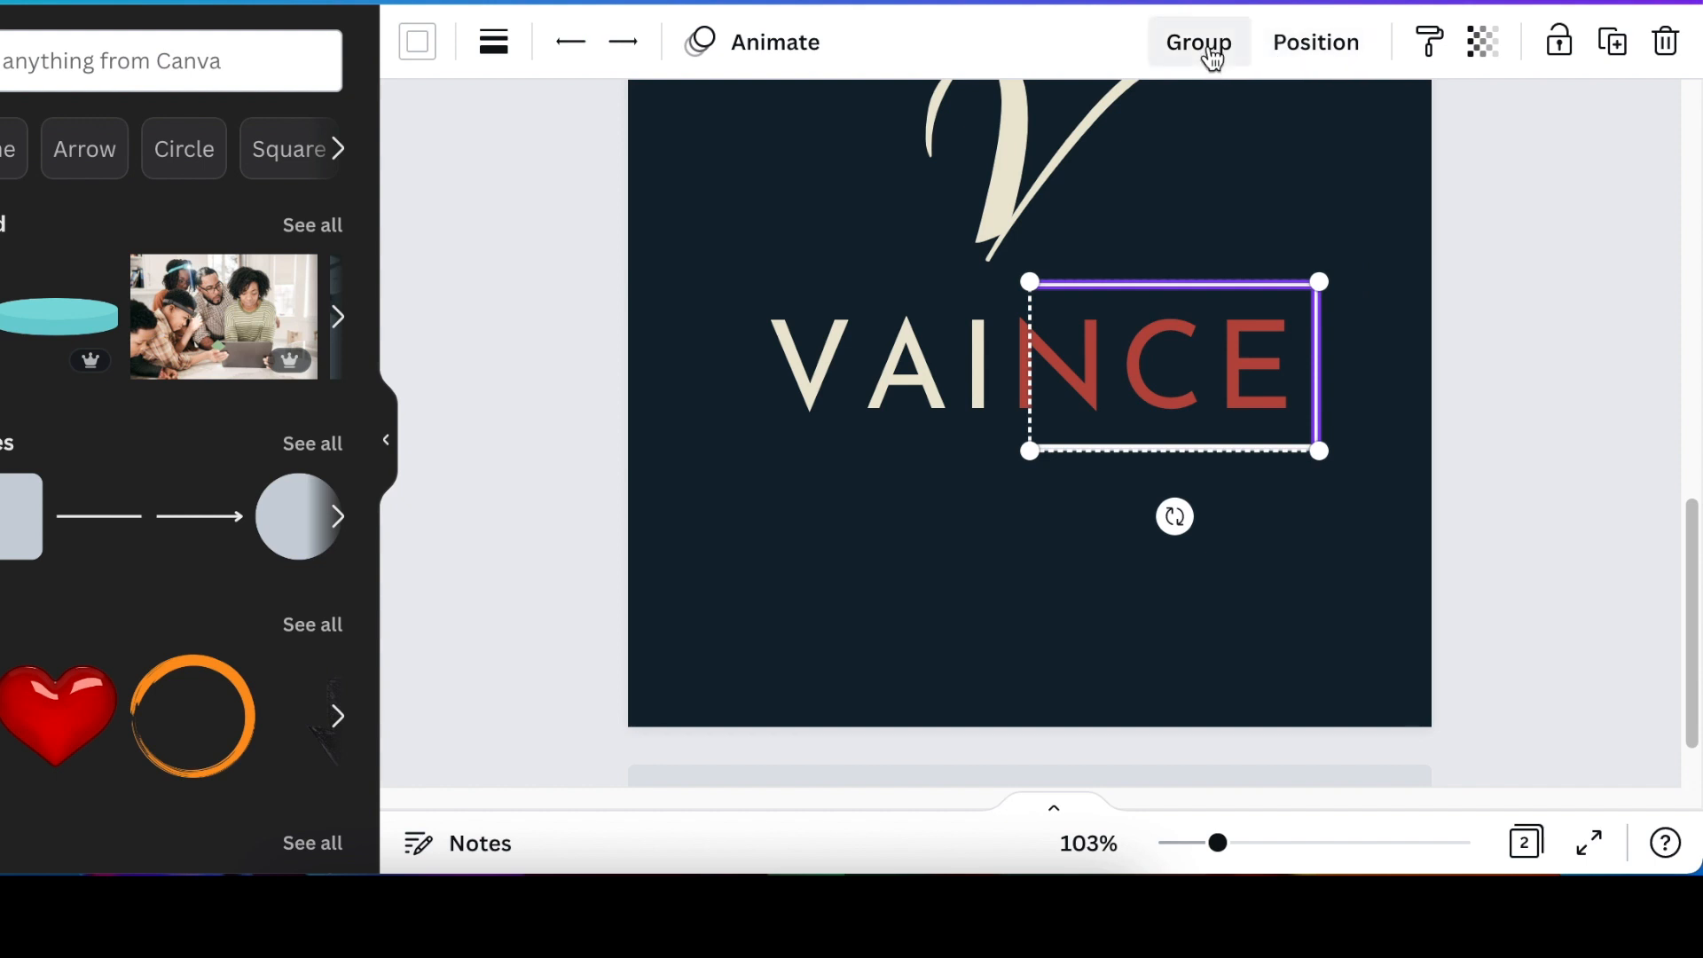
pyautogui.click(1197, 41)
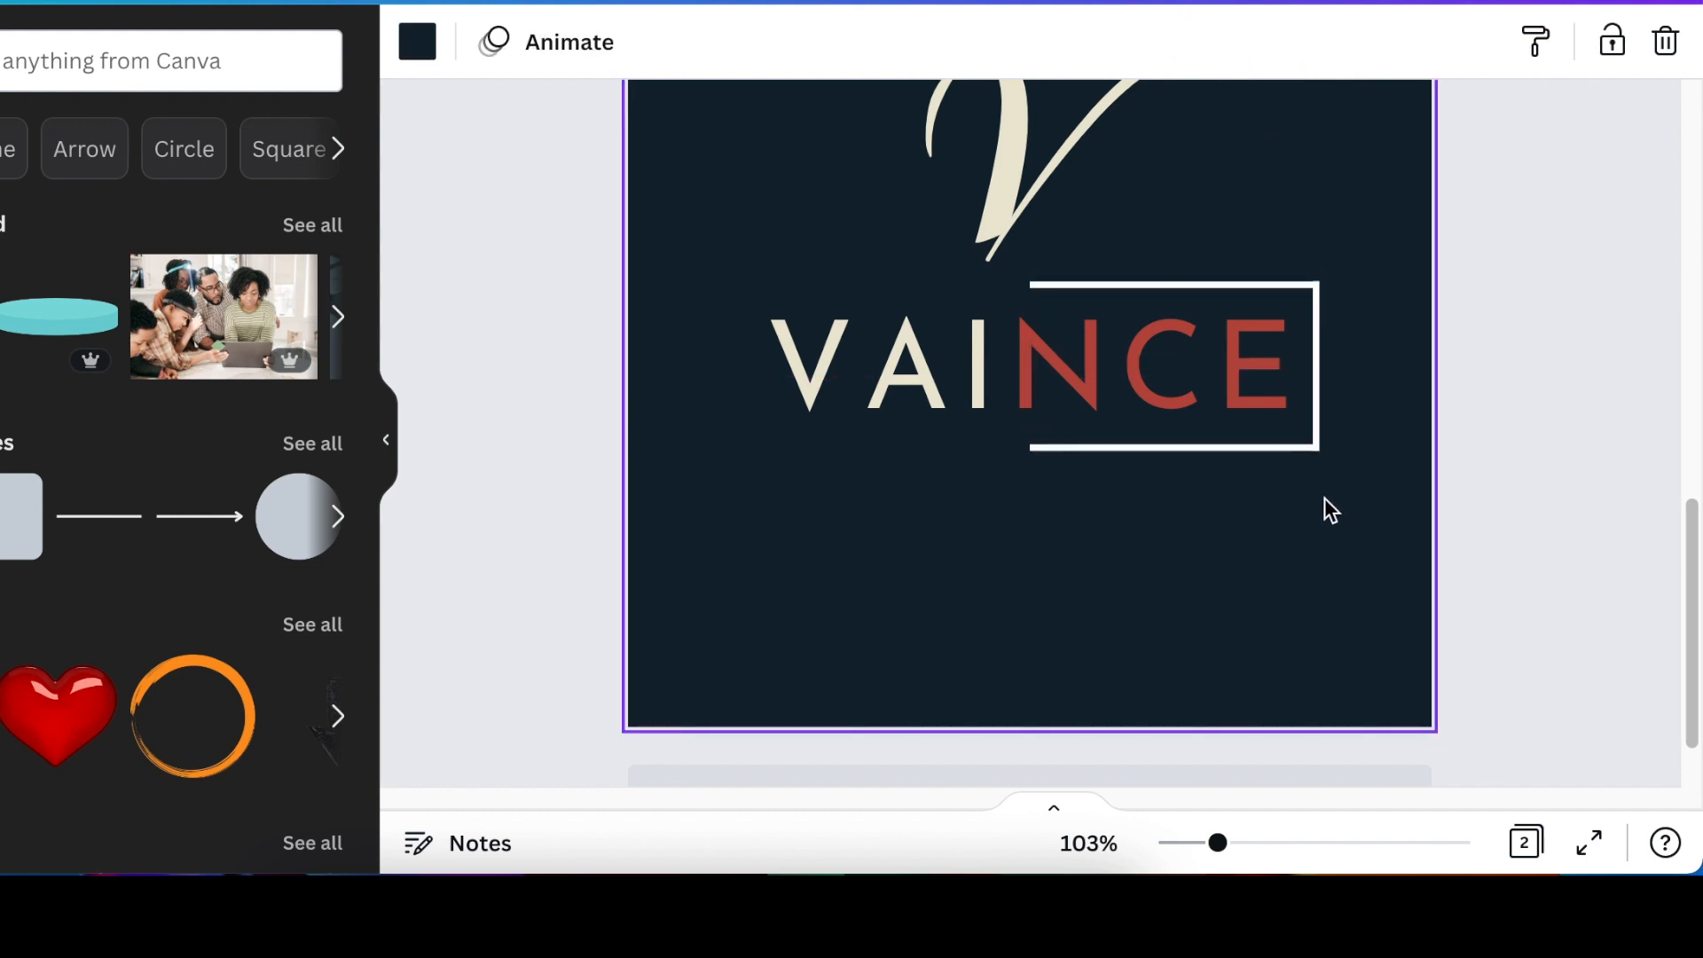
pyautogui.click(1172, 364)
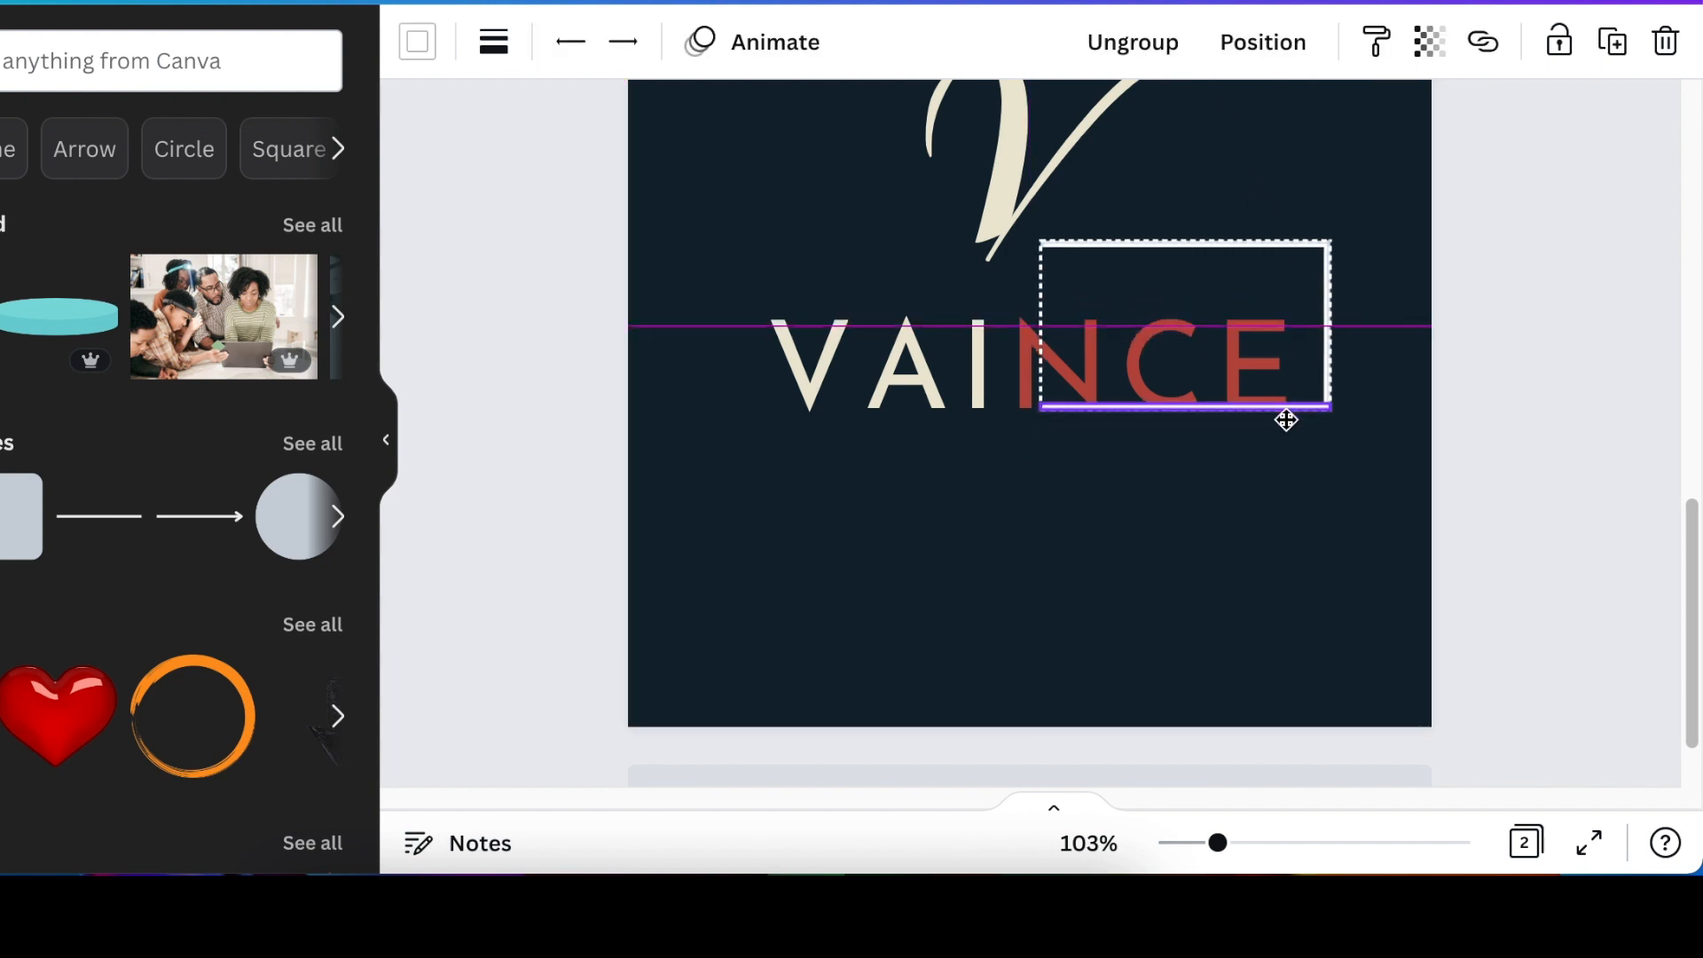
pyautogui.click(1154, 363)
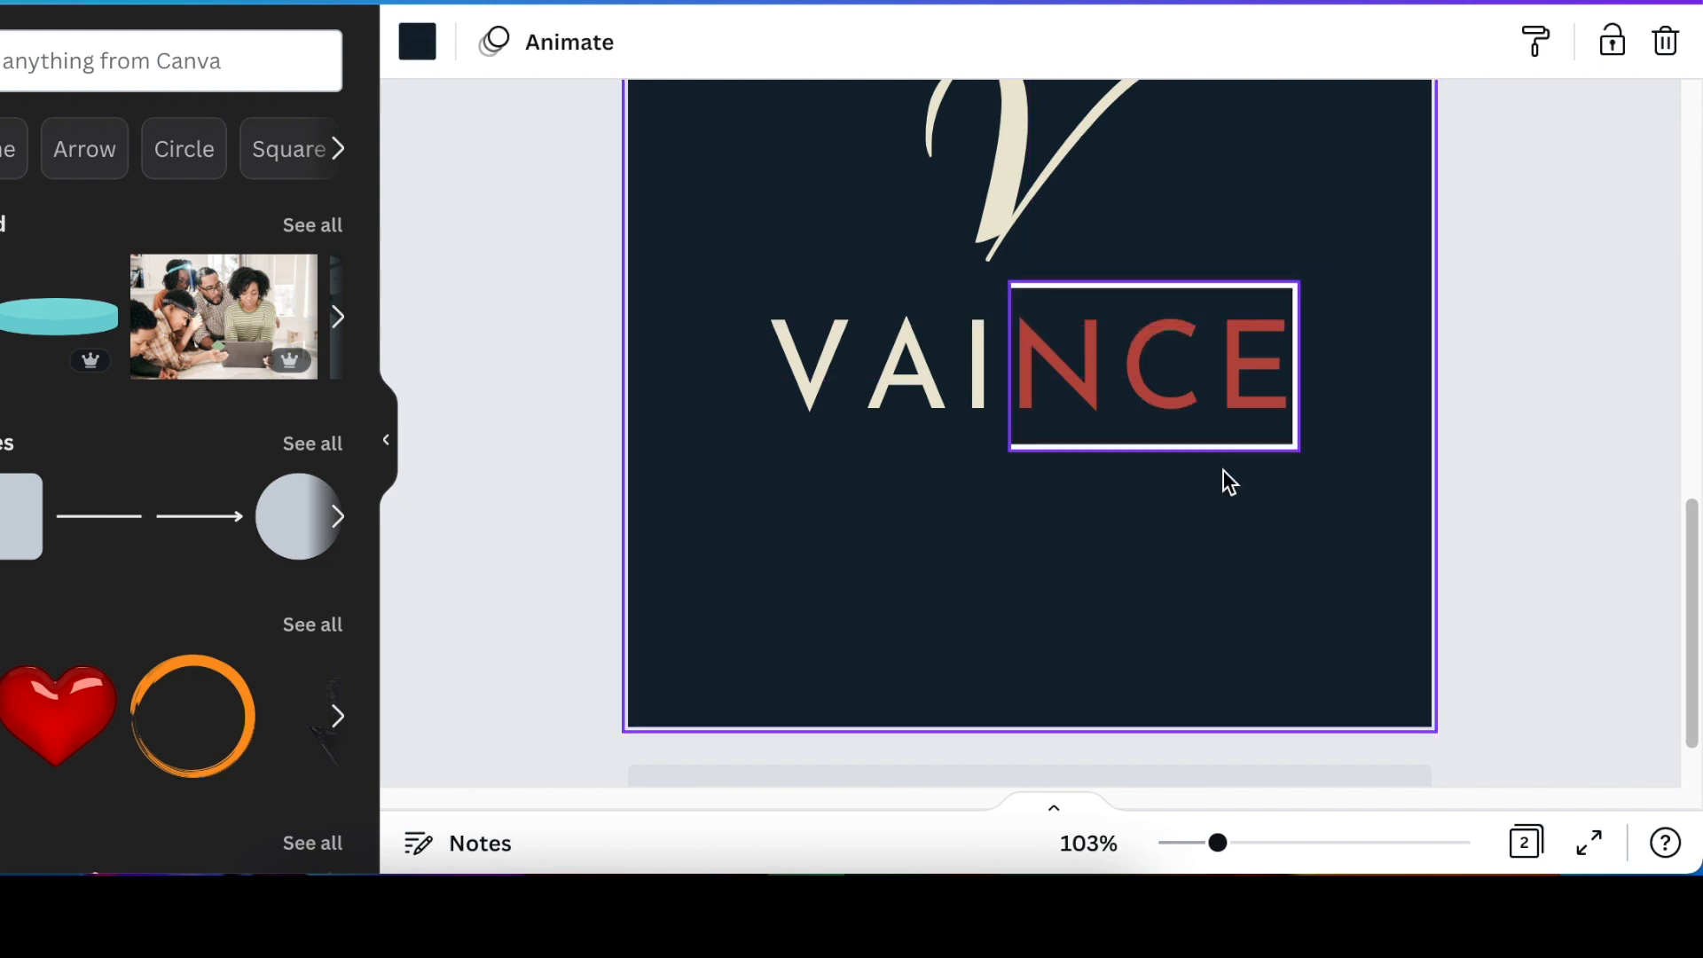
pyautogui.click(1176, 516)
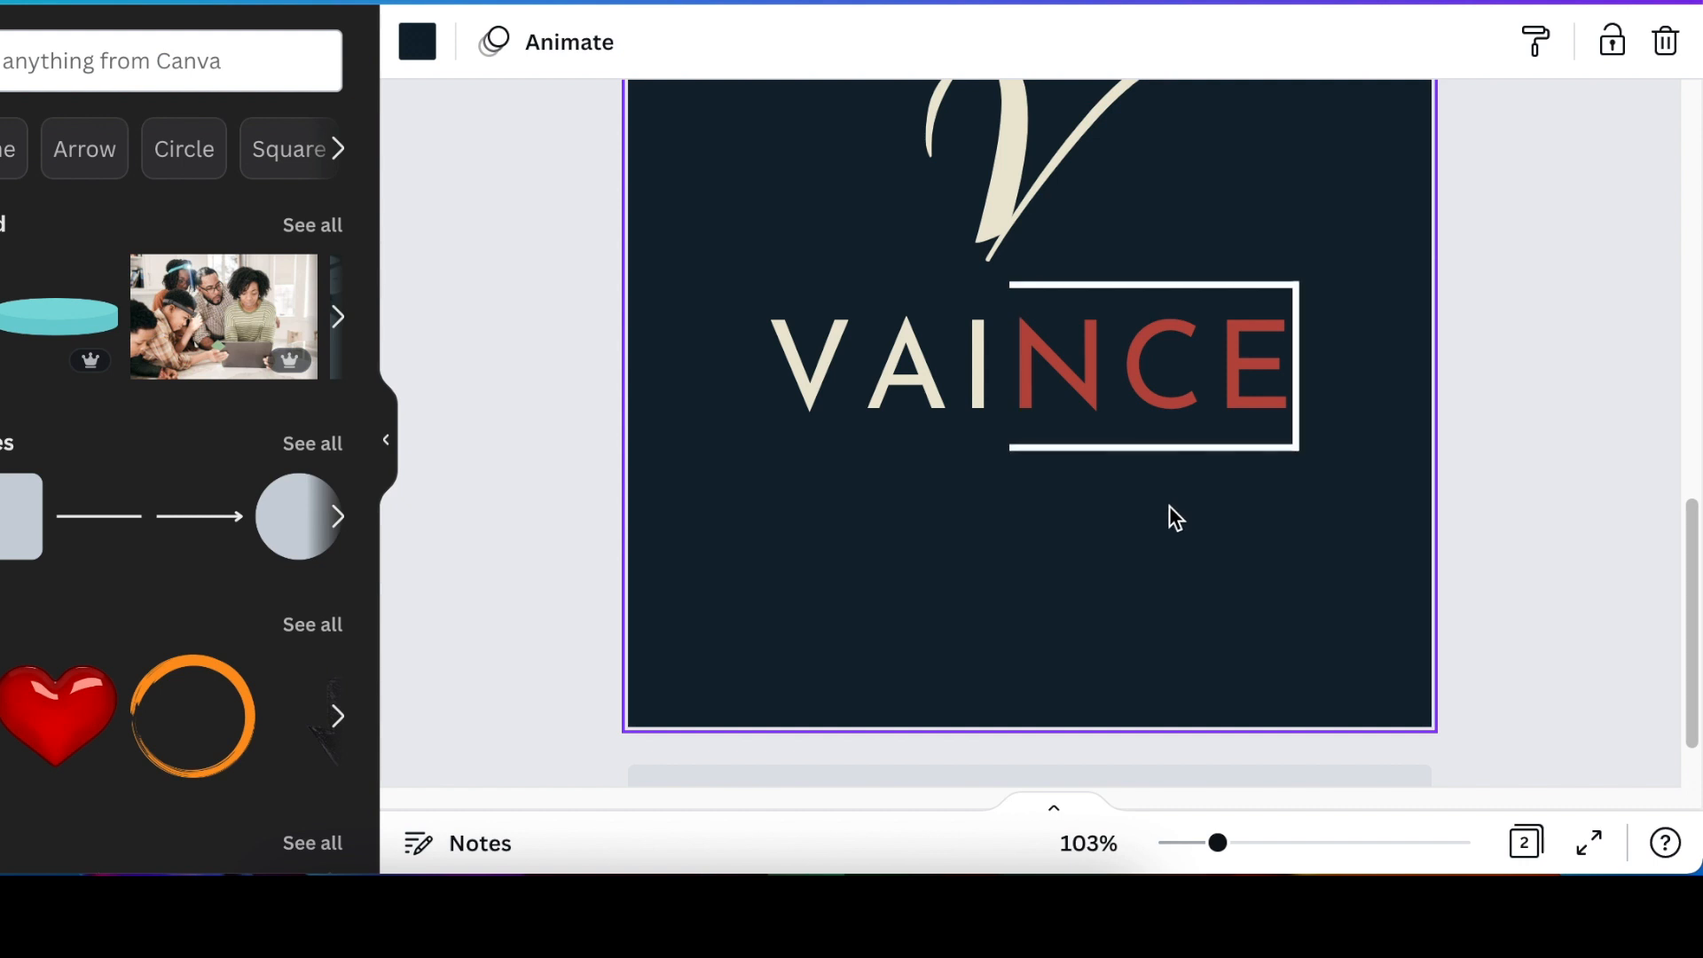
pyautogui.click(1153, 363)
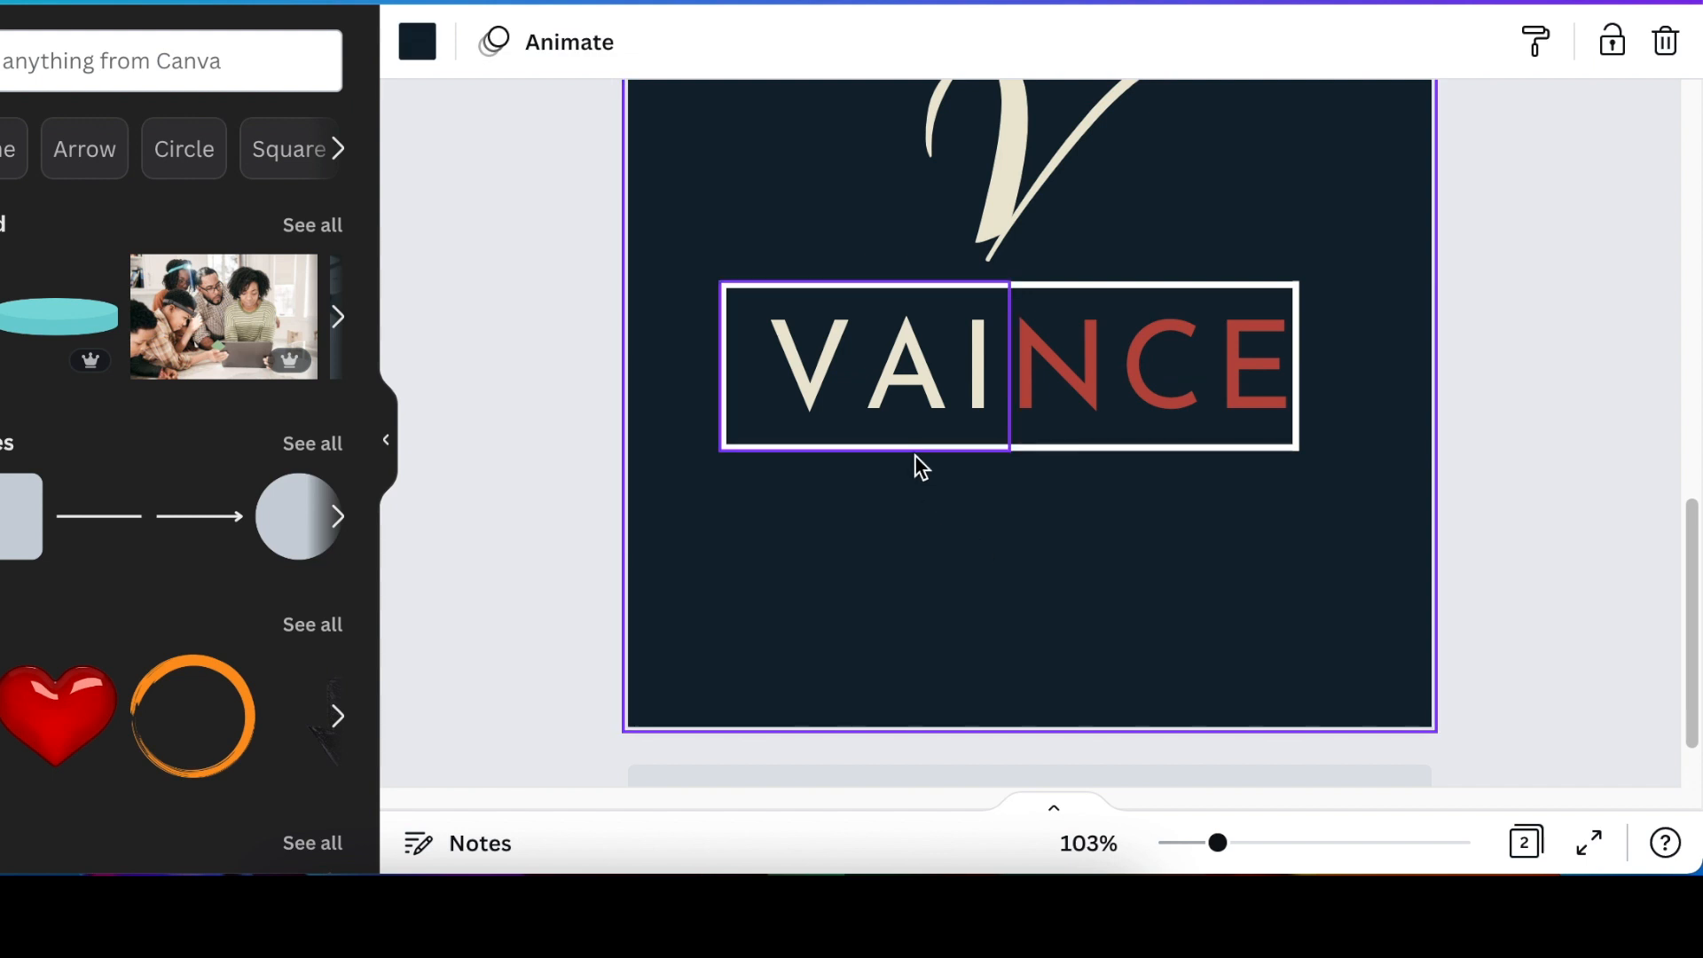
pyautogui.click(865, 366)
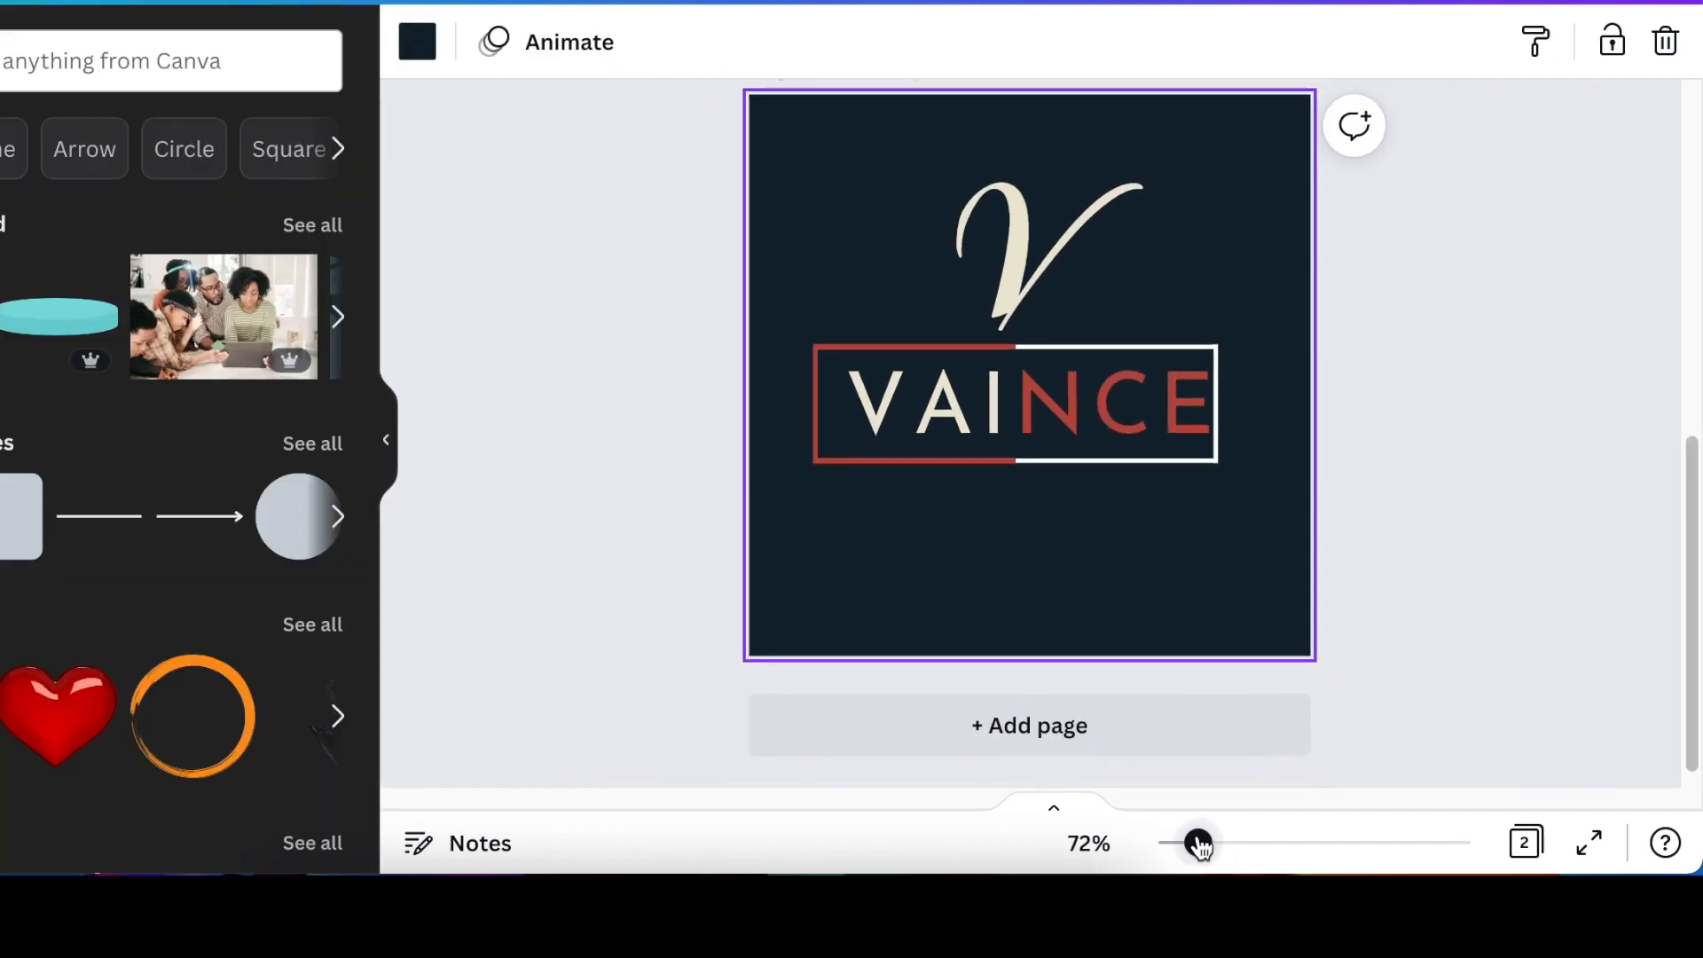
# Shift the script V slightly into place and download the logo as VAINCE.png
pyautogui.click(999, 338)
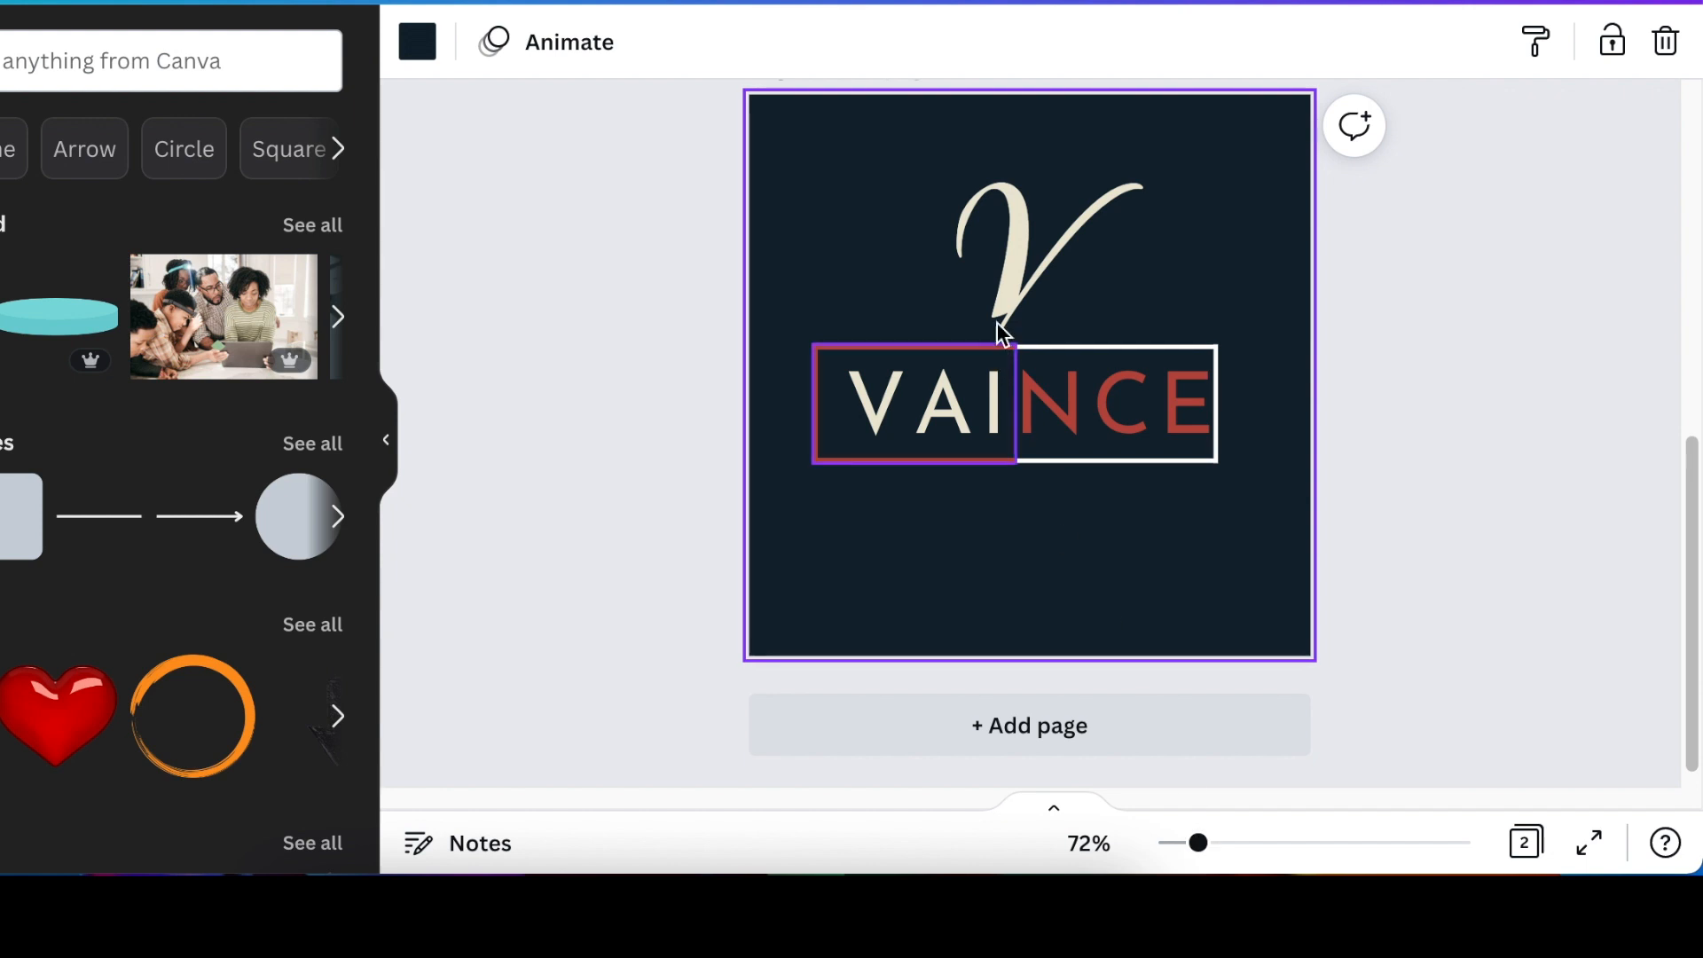
pyautogui.click(1043, 250)
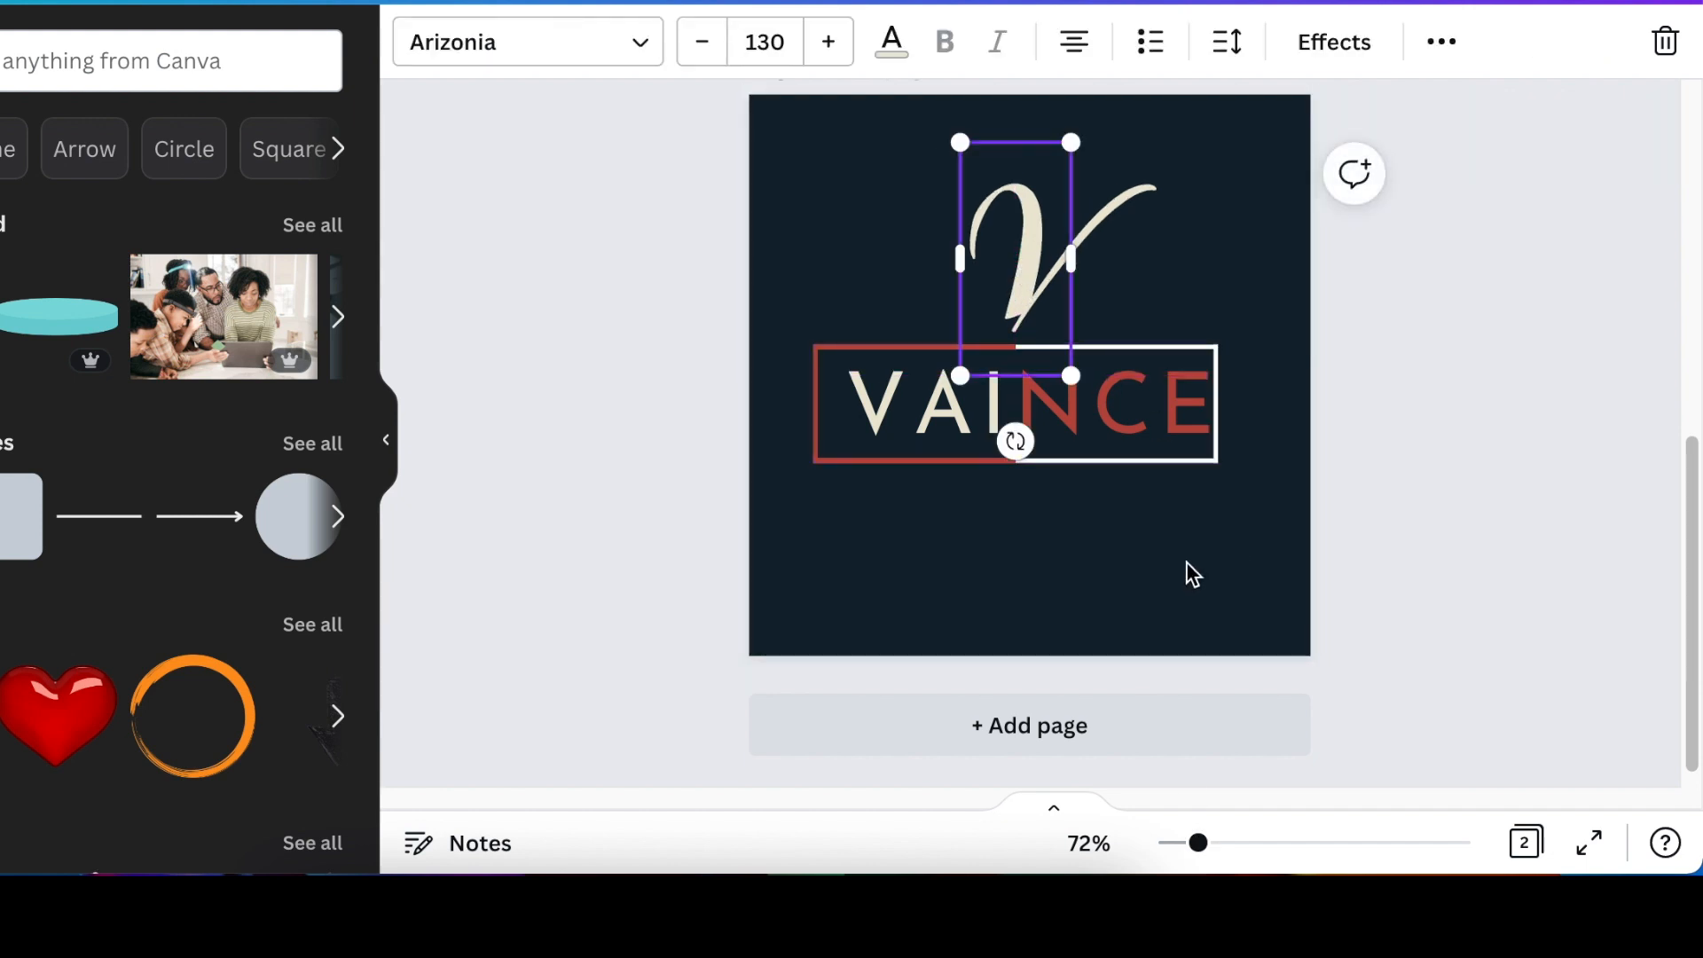
pyautogui.click(1134, 587)
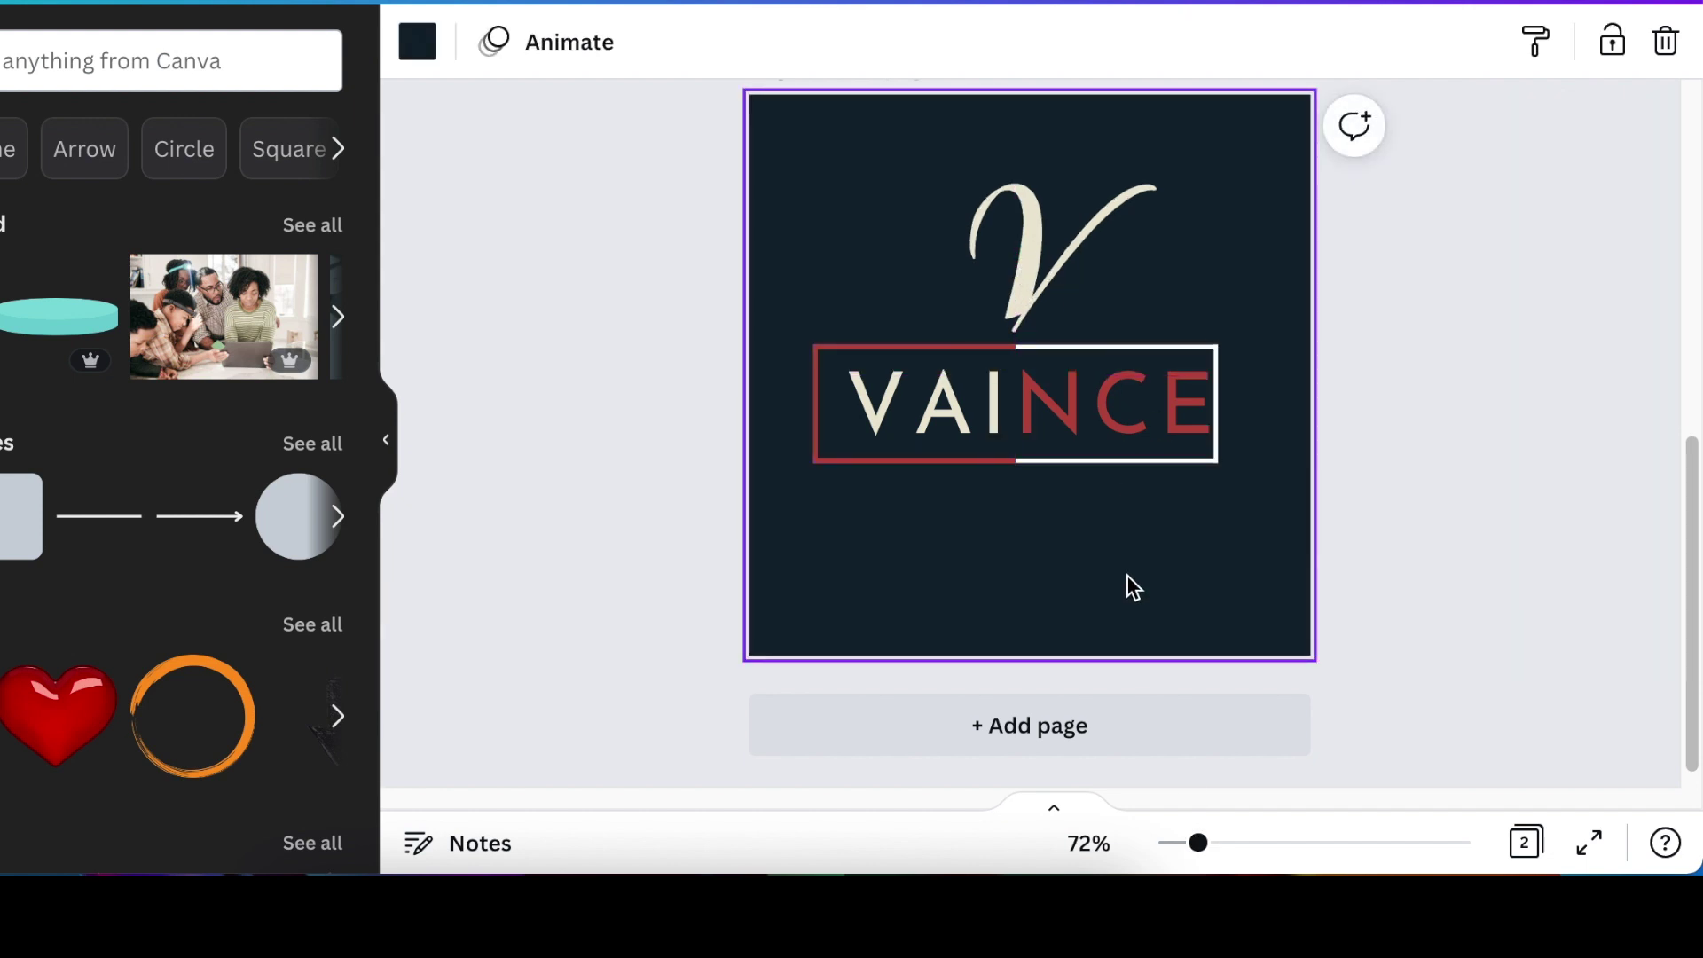
pyautogui.moveTo(970, 640)
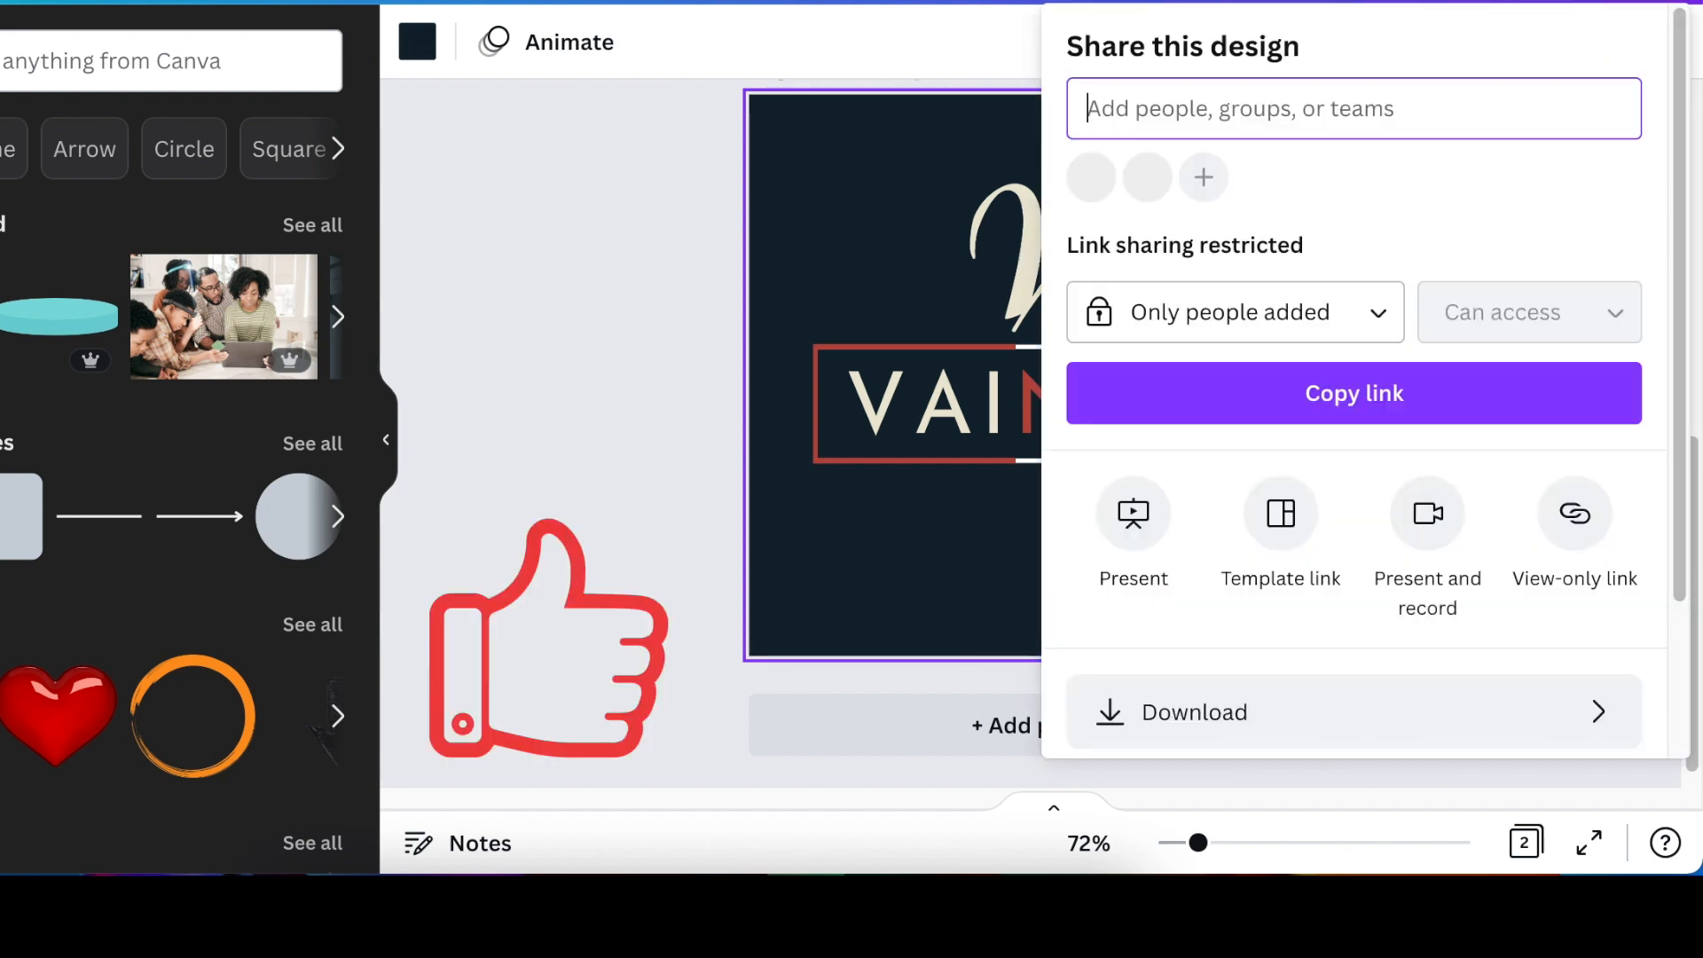
pyautogui.scroll(-3)
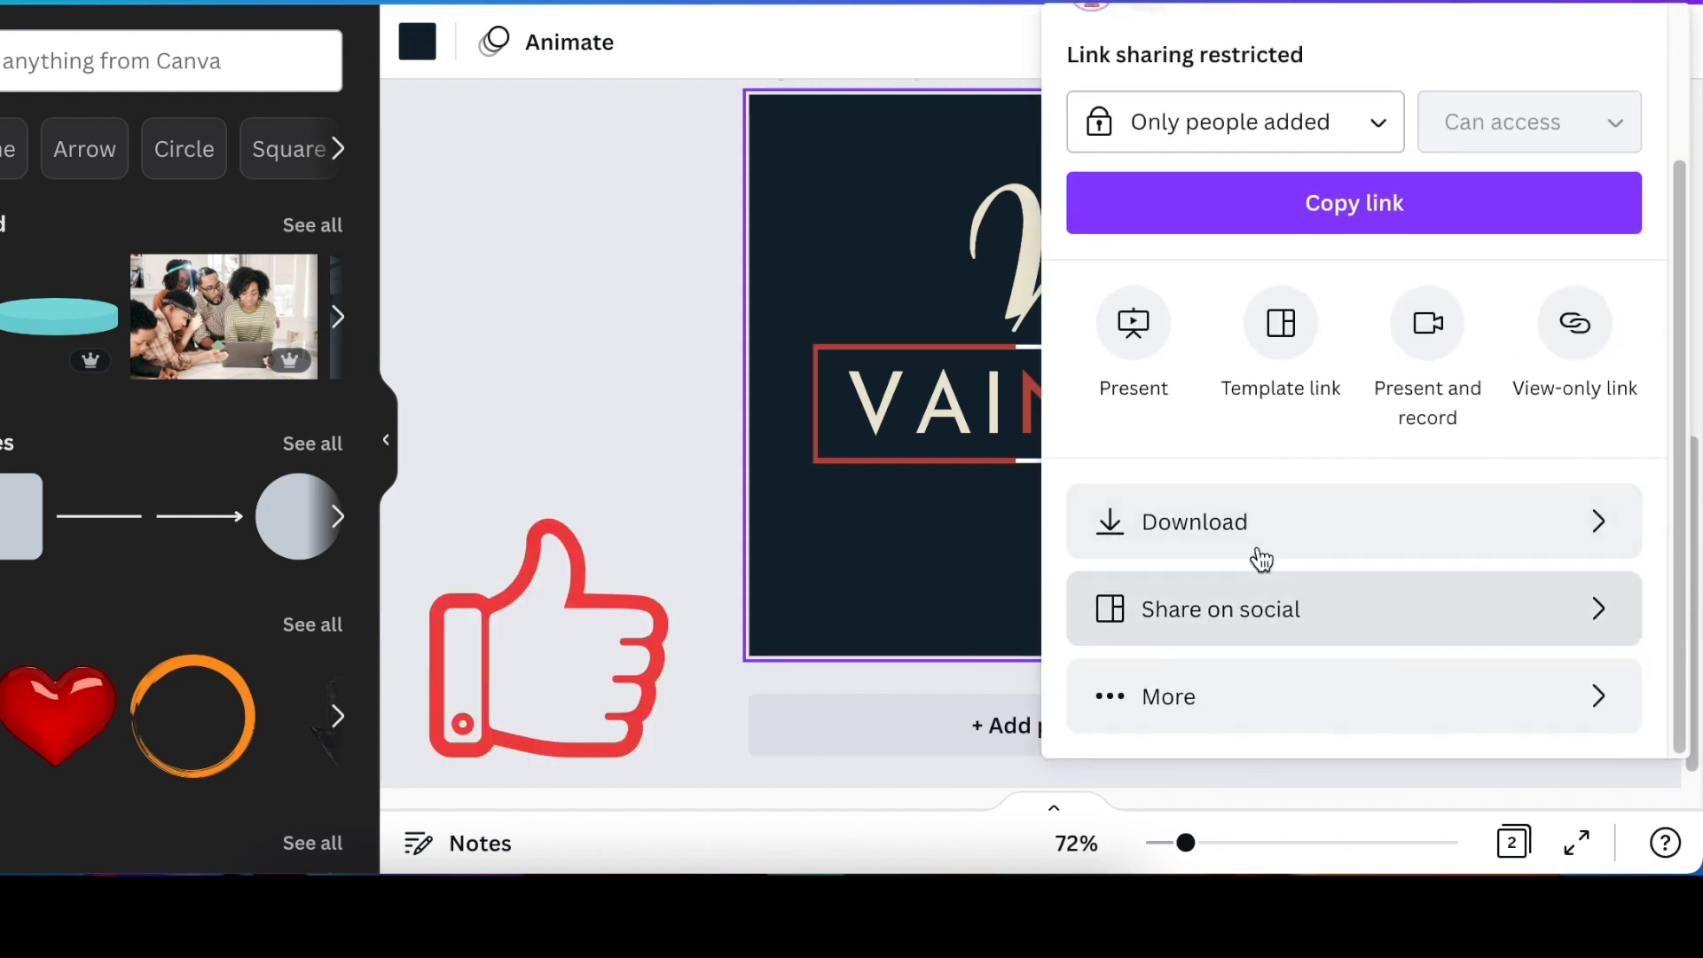
pyautogui.click(1192, 521)
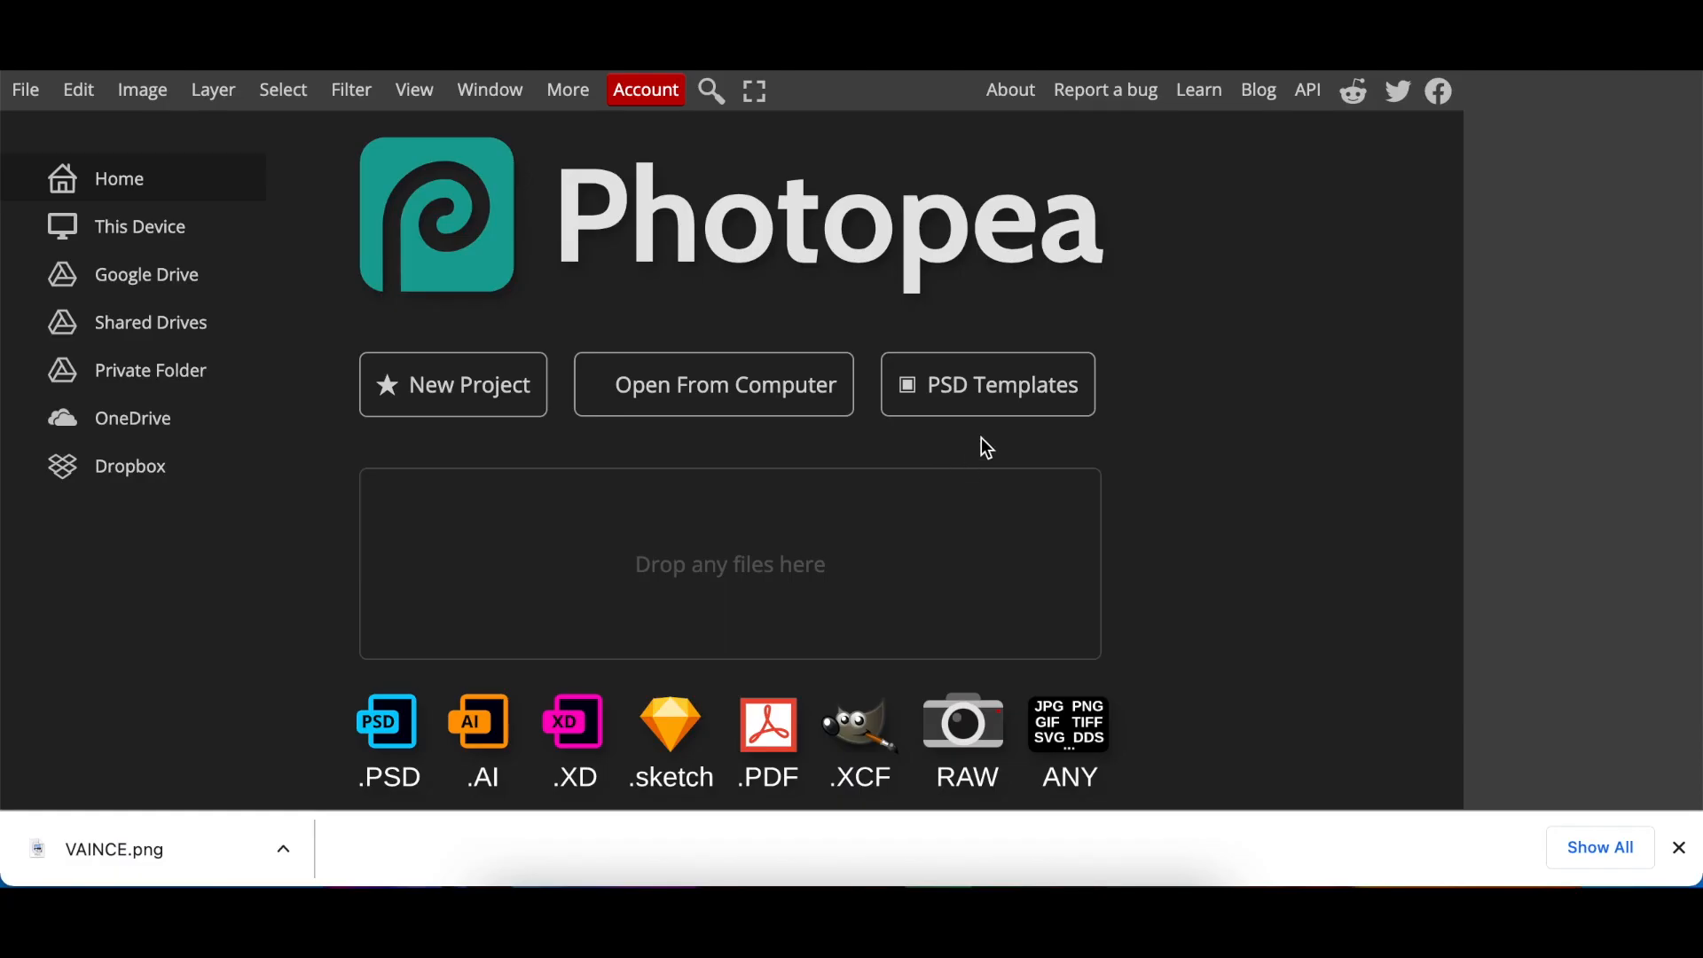
pyautogui.moveTo(974, 394)
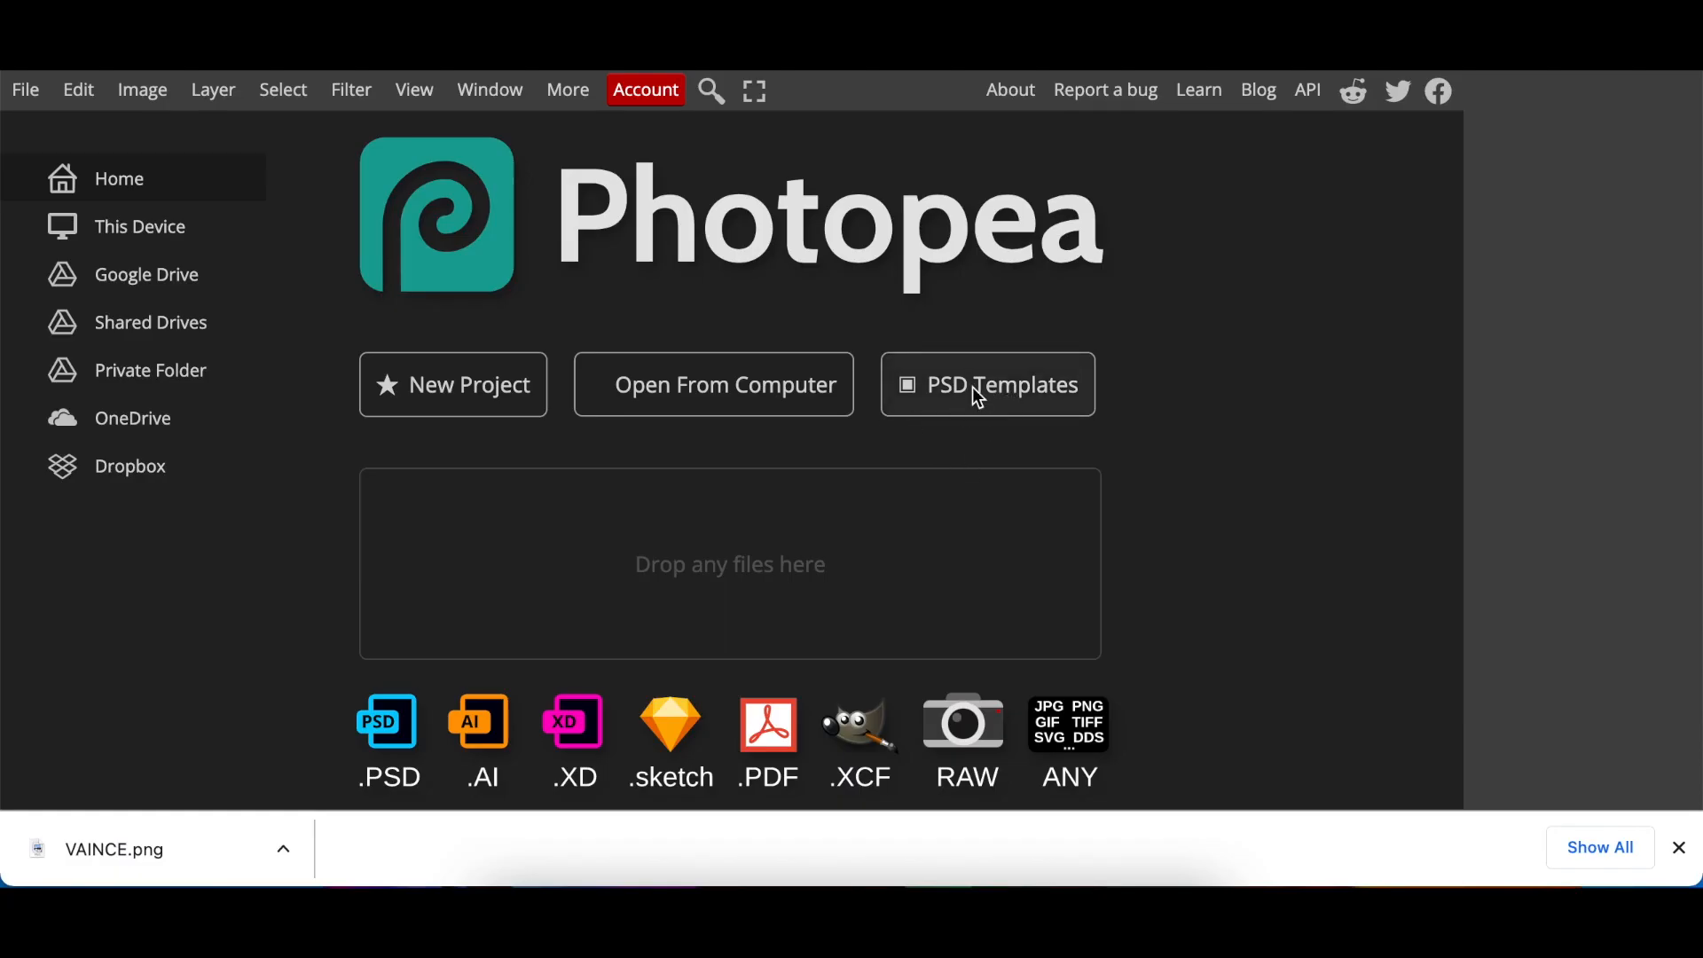
# From PSD Templates, load the Logo Mockup on Office Glass template
pyautogui.click(984, 383)
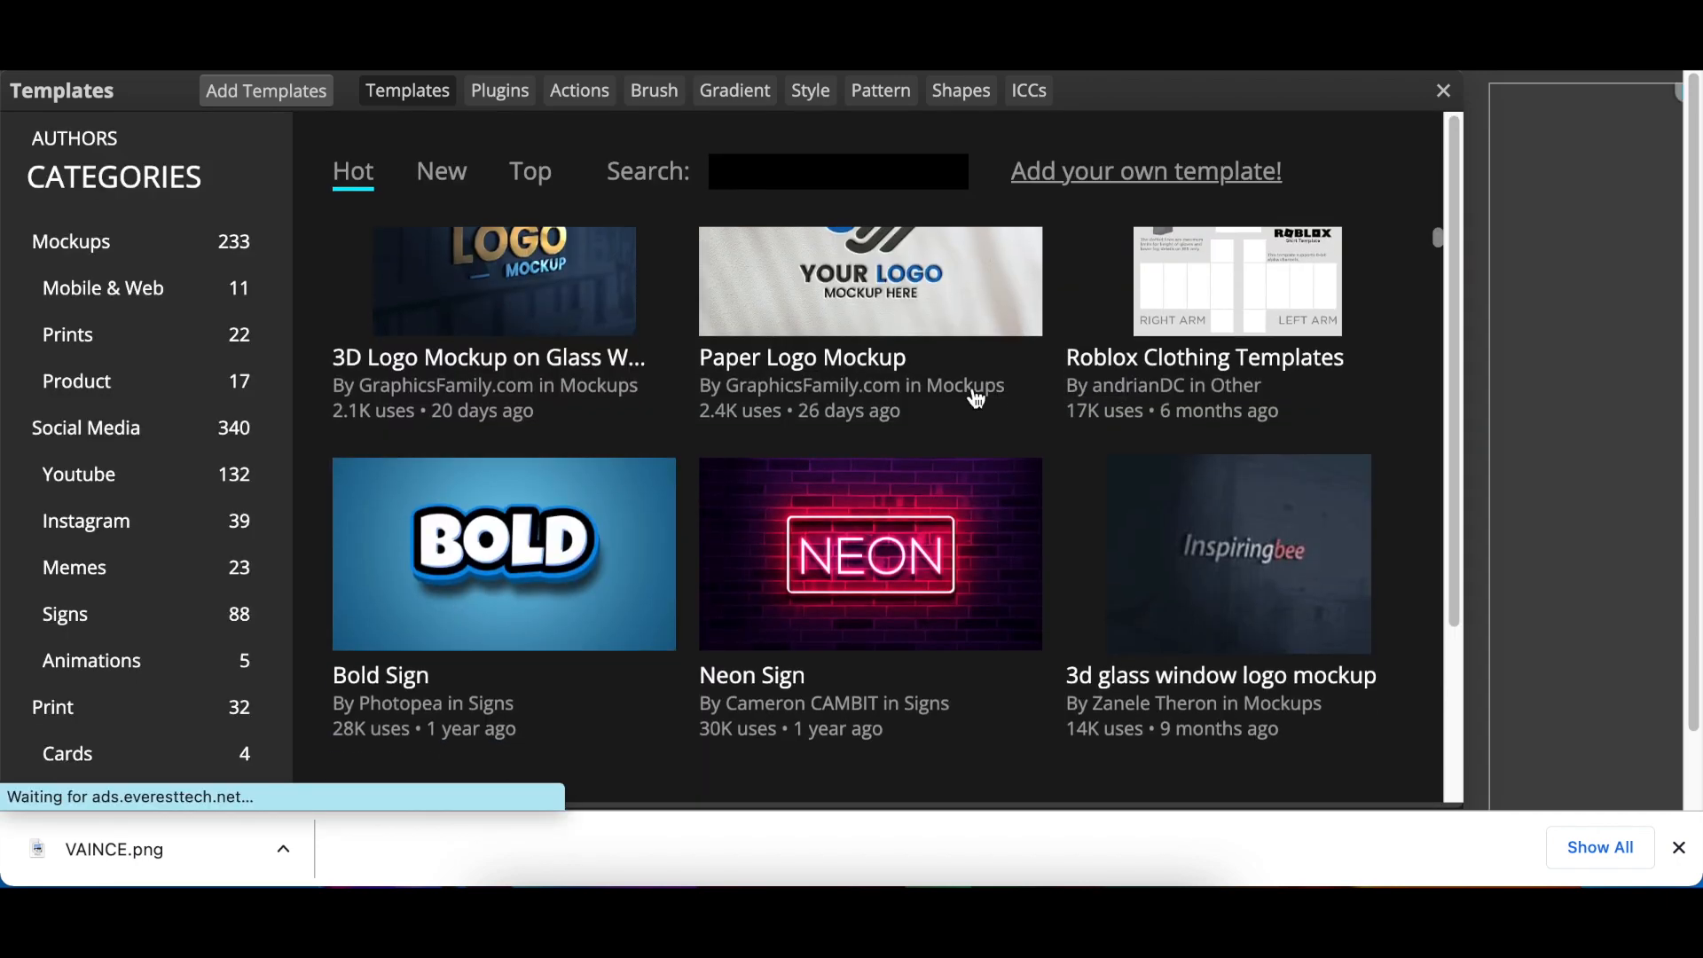
pyautogui.scroll(-3)
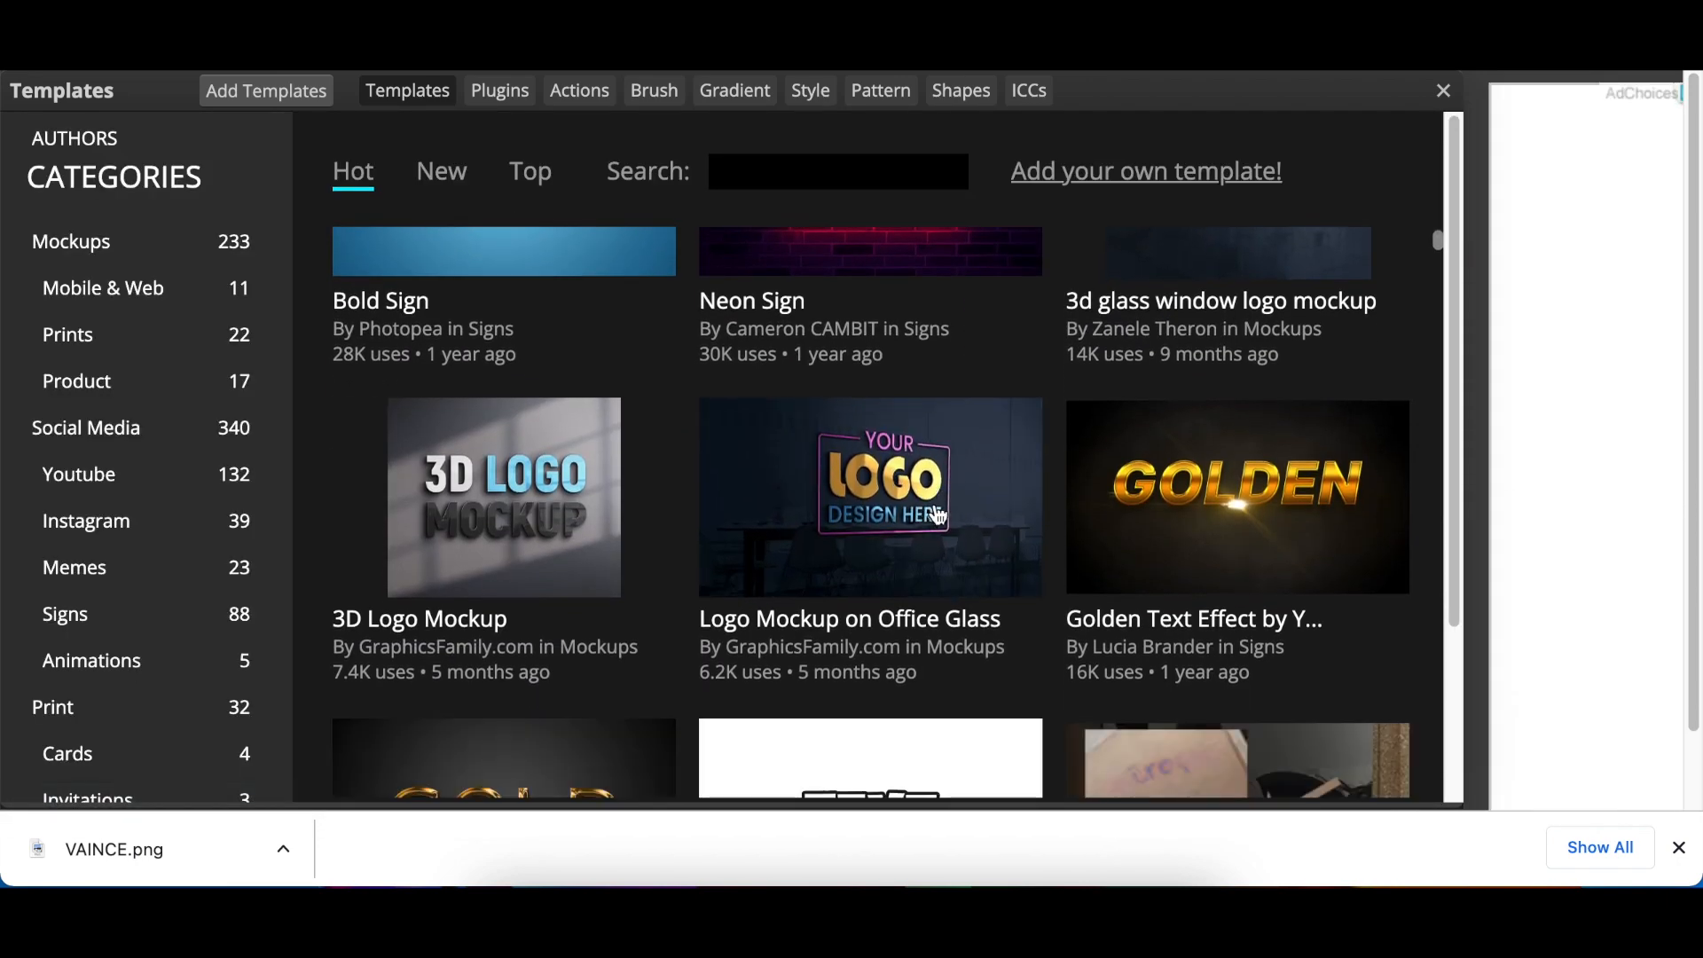
pyautogui.click(869, 497)
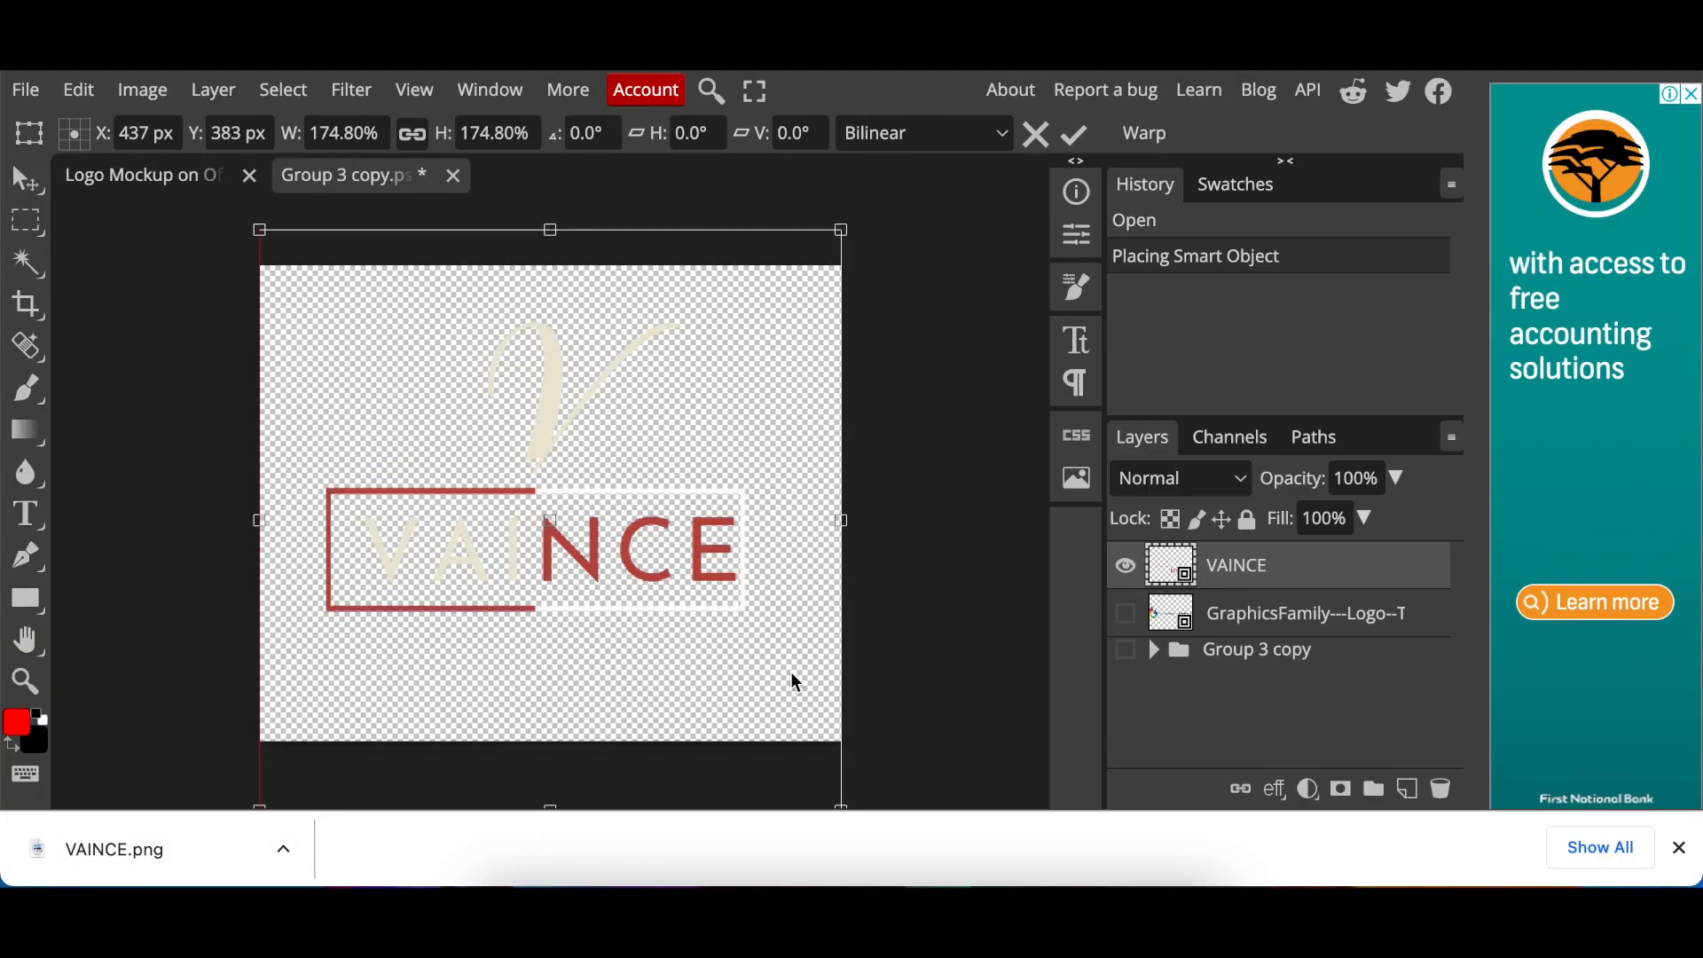
# Save the smart object so the VAINCE logo appears on the glass wall
pyautogui.click(25, 90)
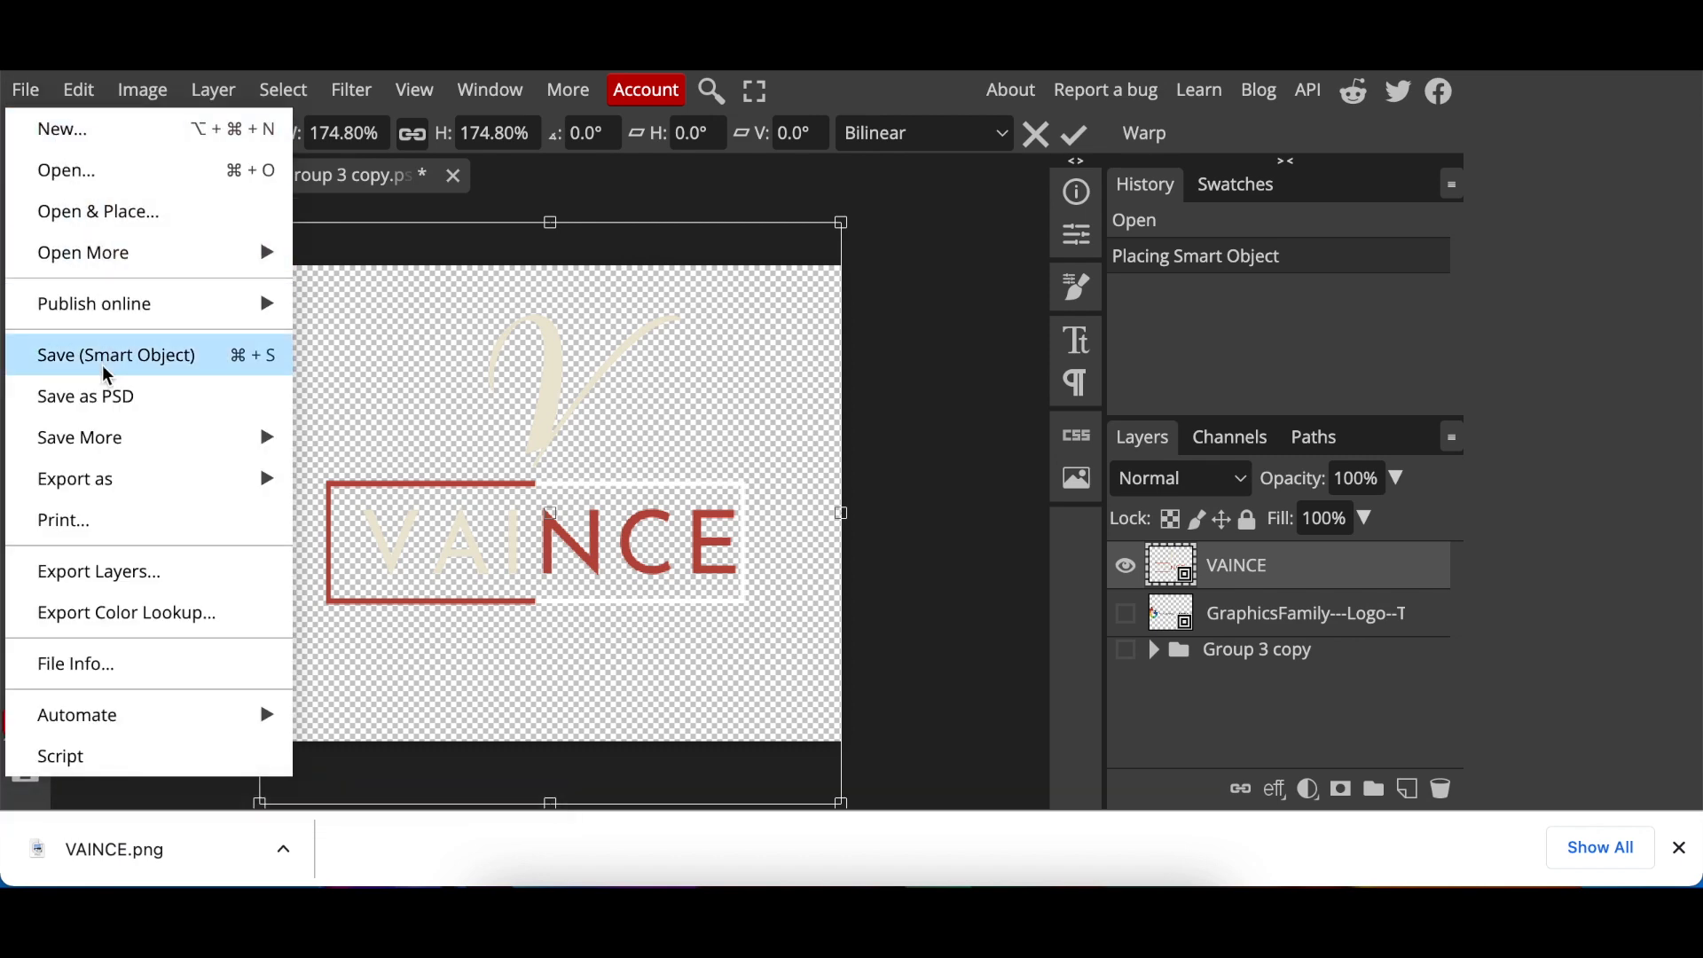
pyautogui.click(117, 355)
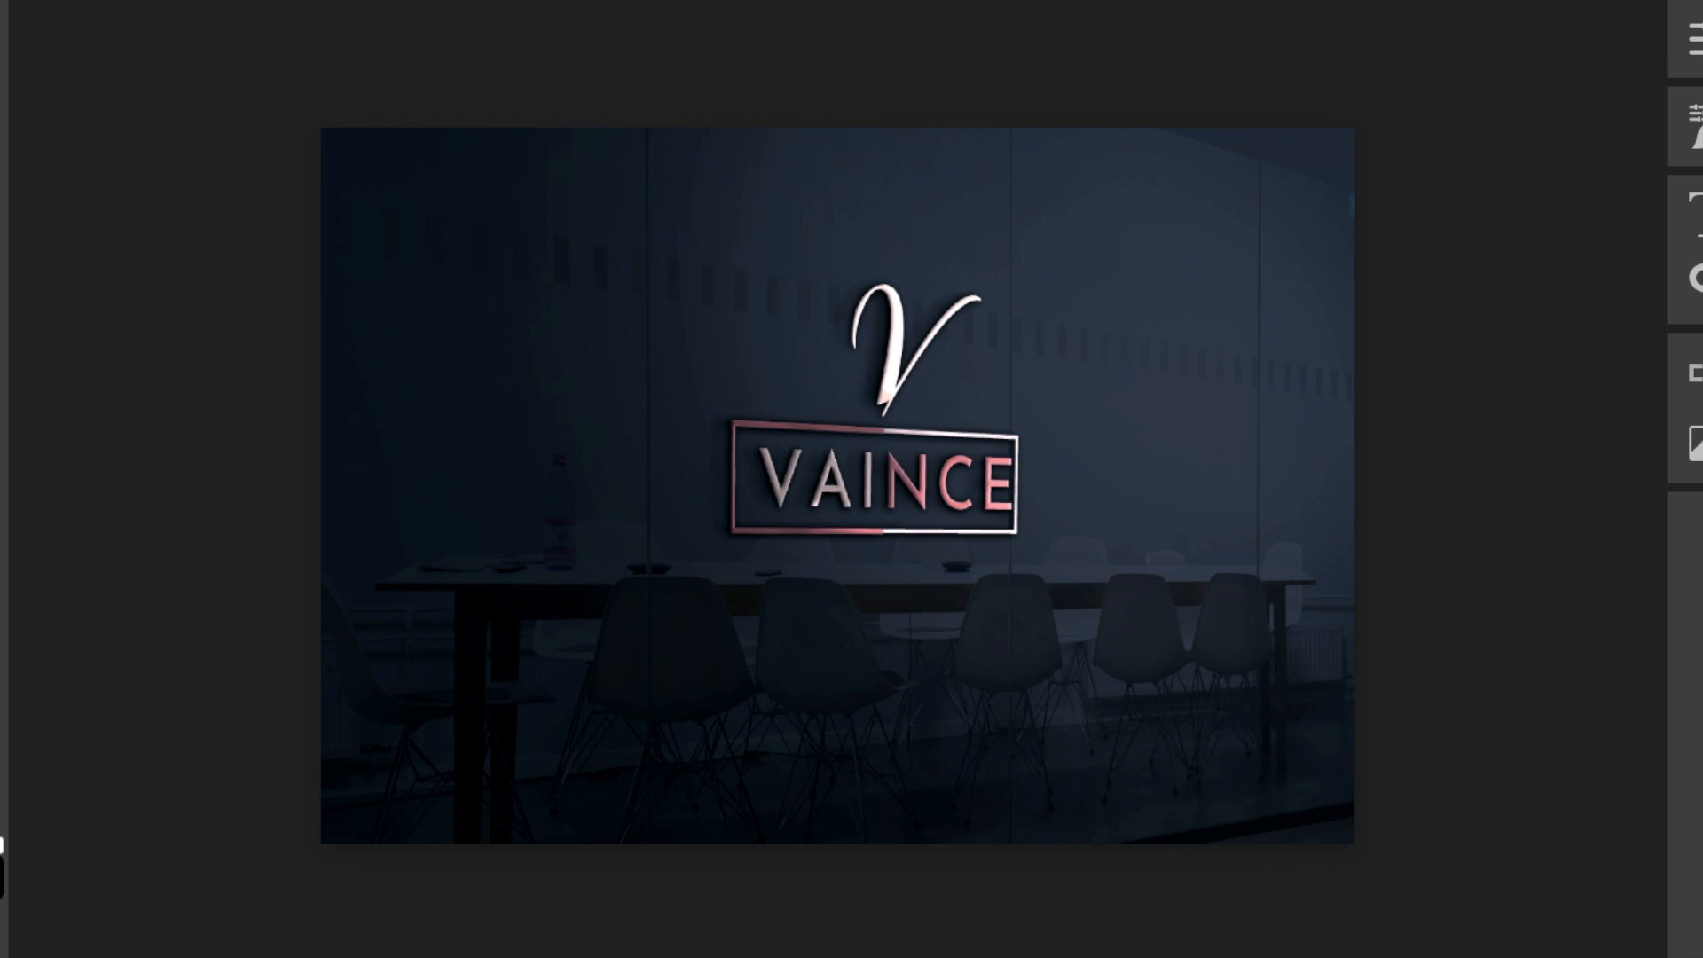
pyautogui.moveTo(1685, 892)
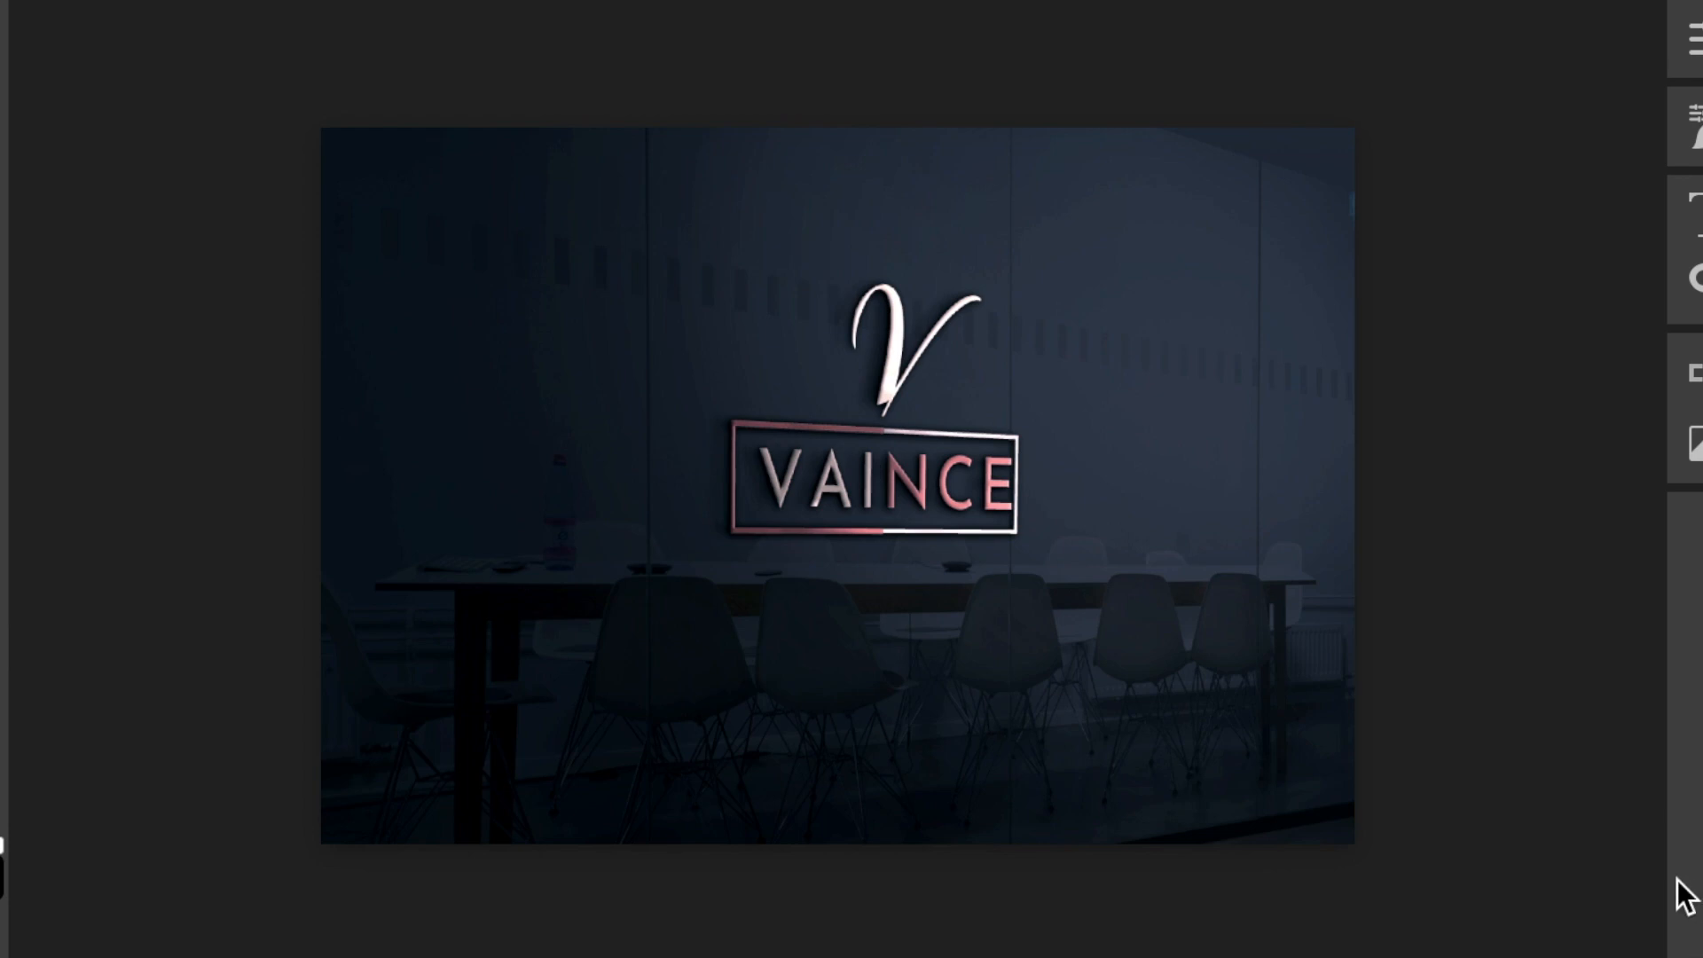
pyautogui.moveTo(1579, 874)
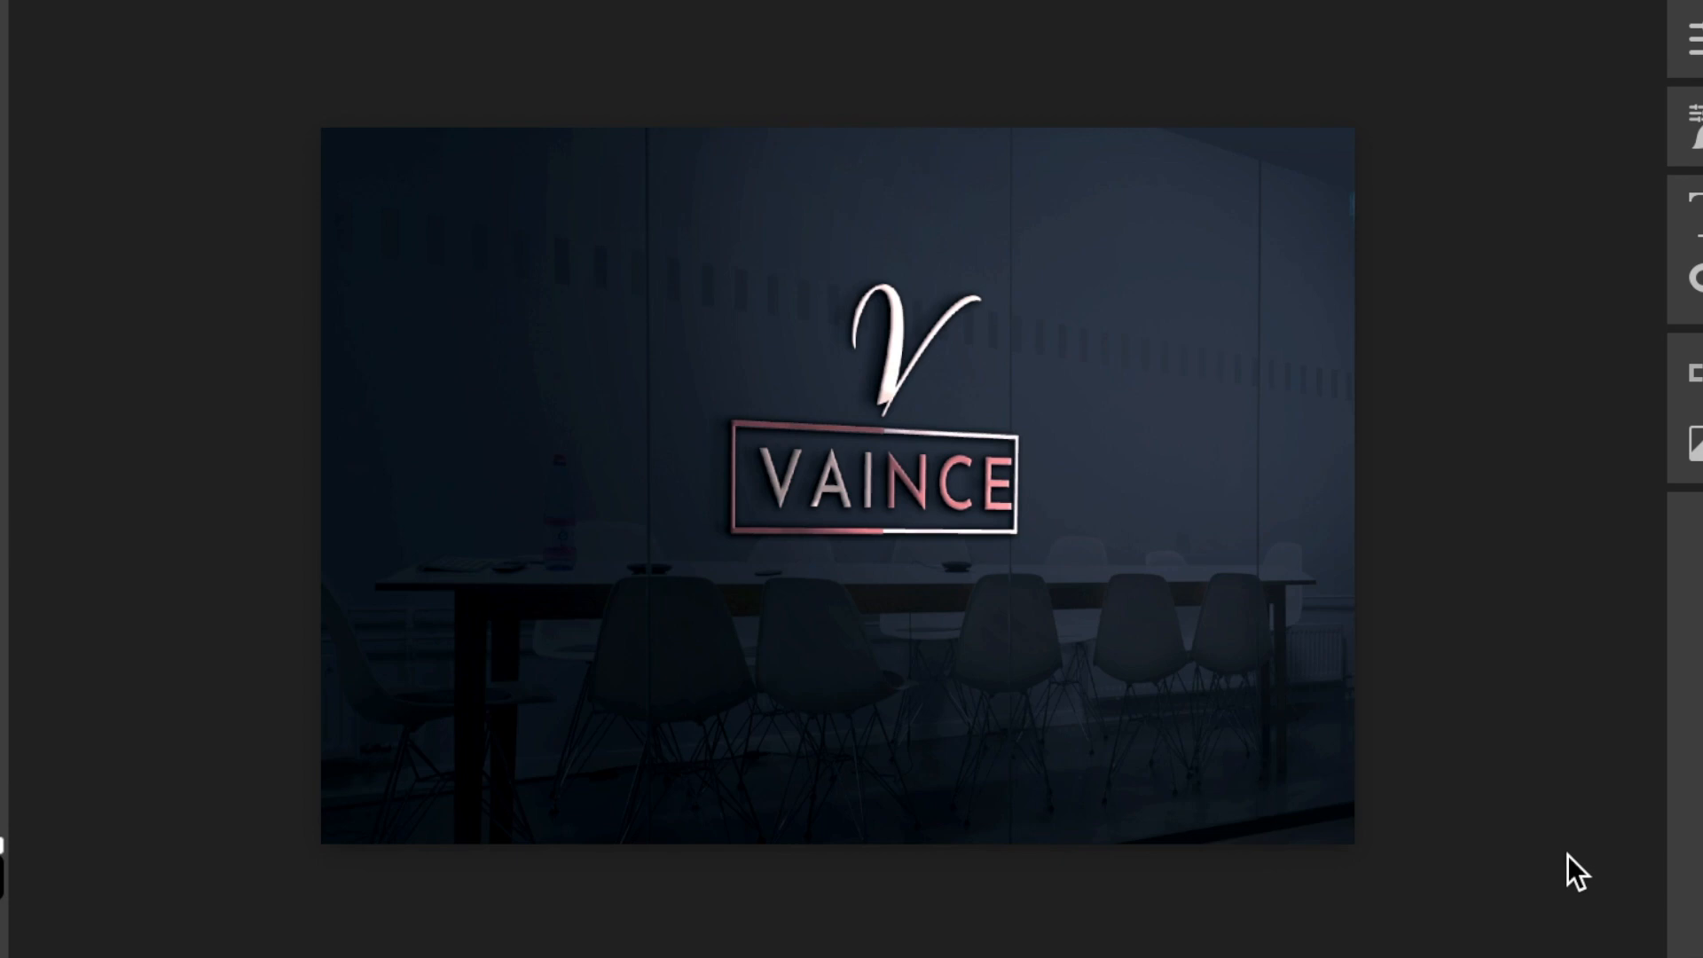
pyautogui.moveTo(1388, 763)
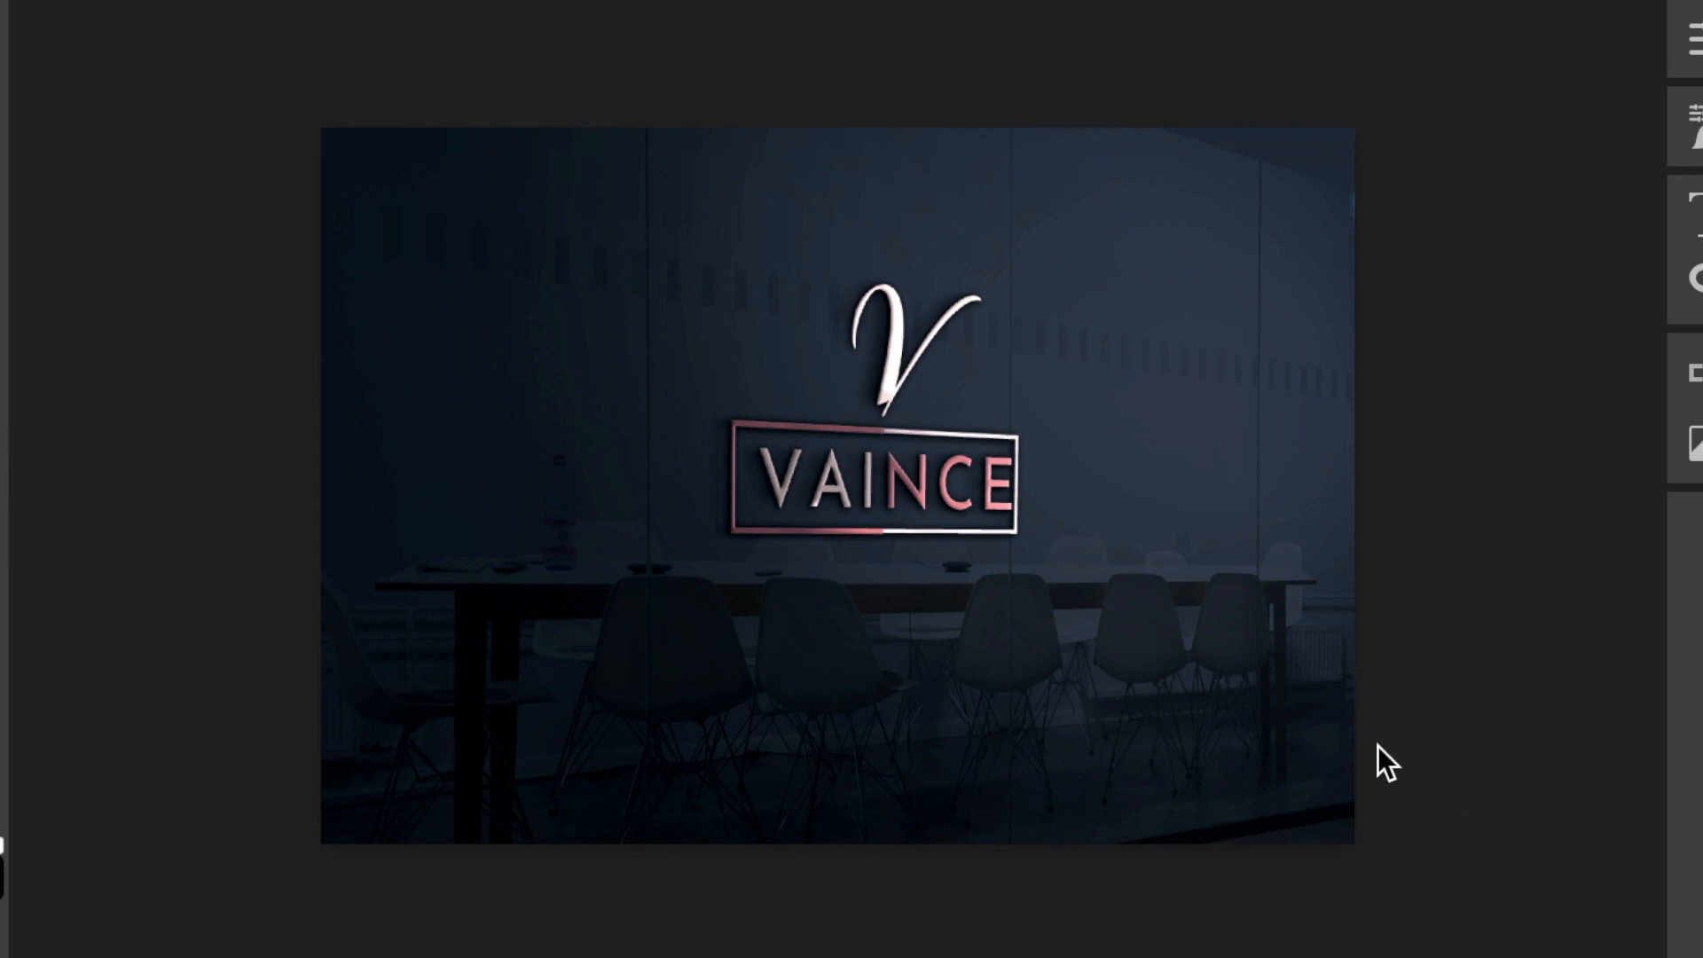
pyautogui.moveTo(1316, 667)
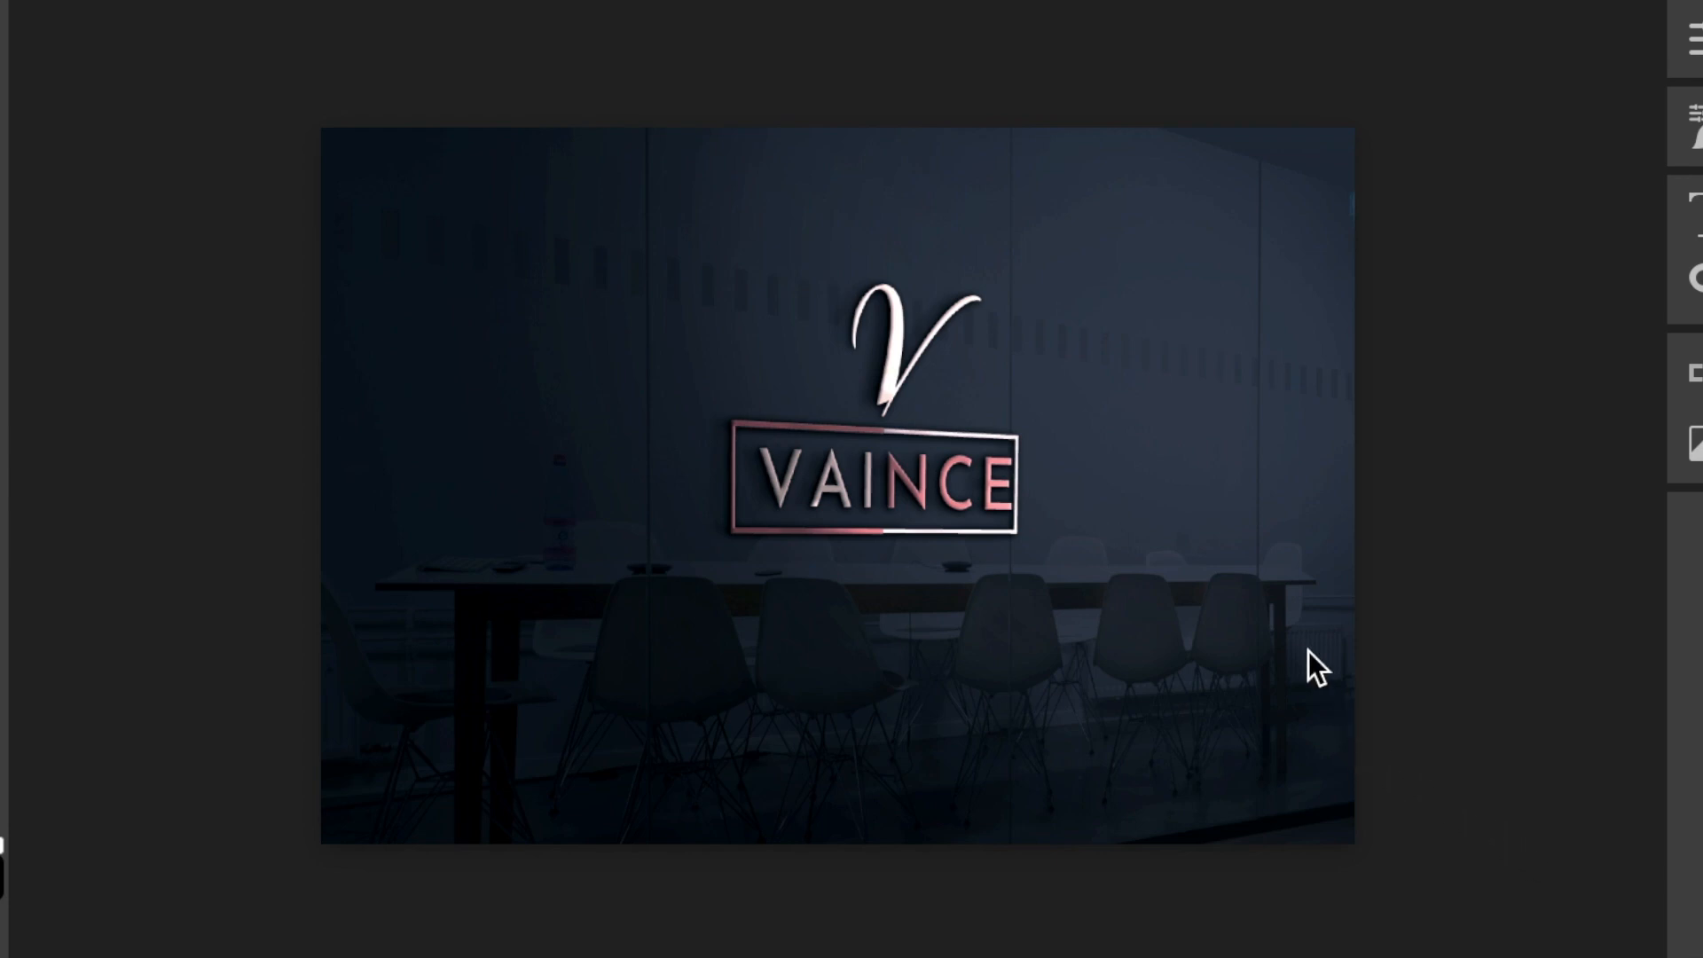
pyautogui.moveTo(1329, 690)
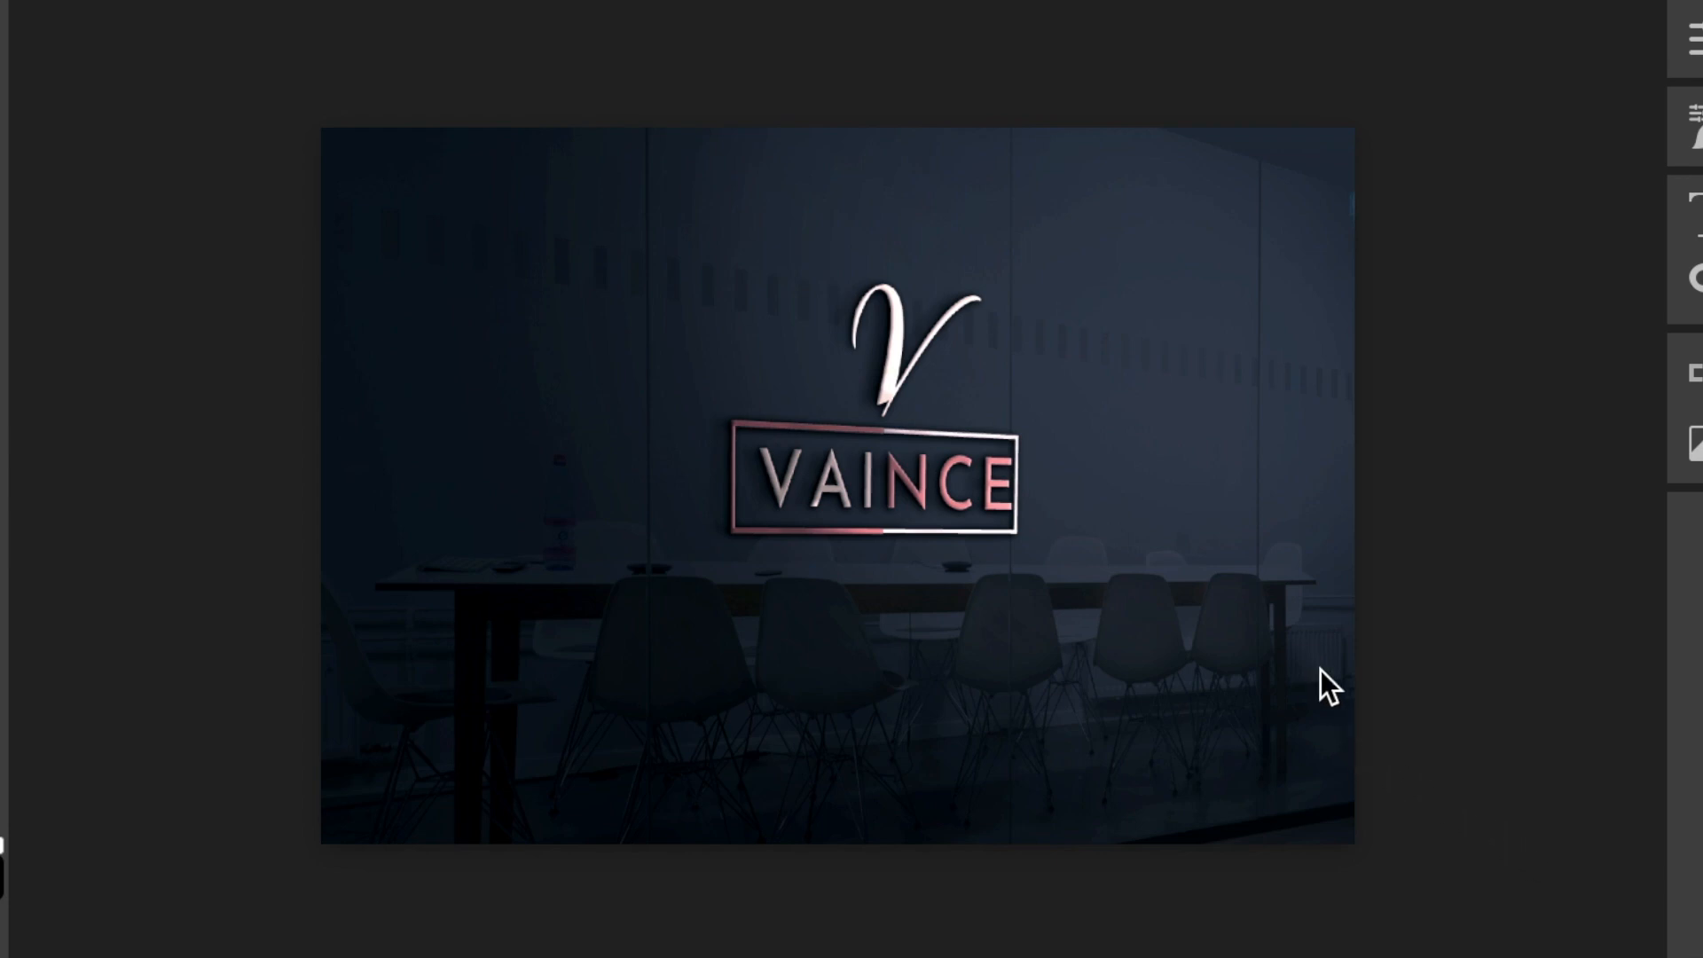